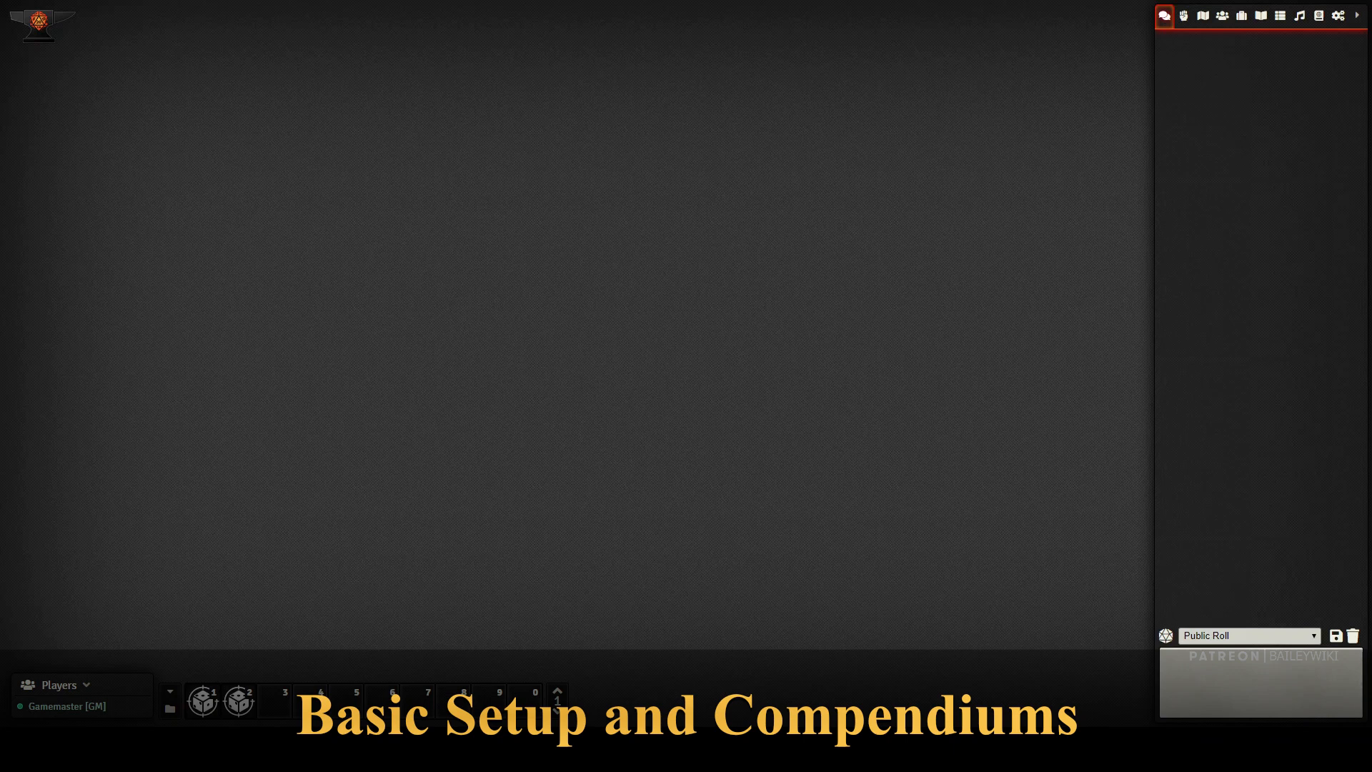
# - Enable the Baileywiki Maps Pack module for this world and save the module settings
pyautogui.click(1336, 16)
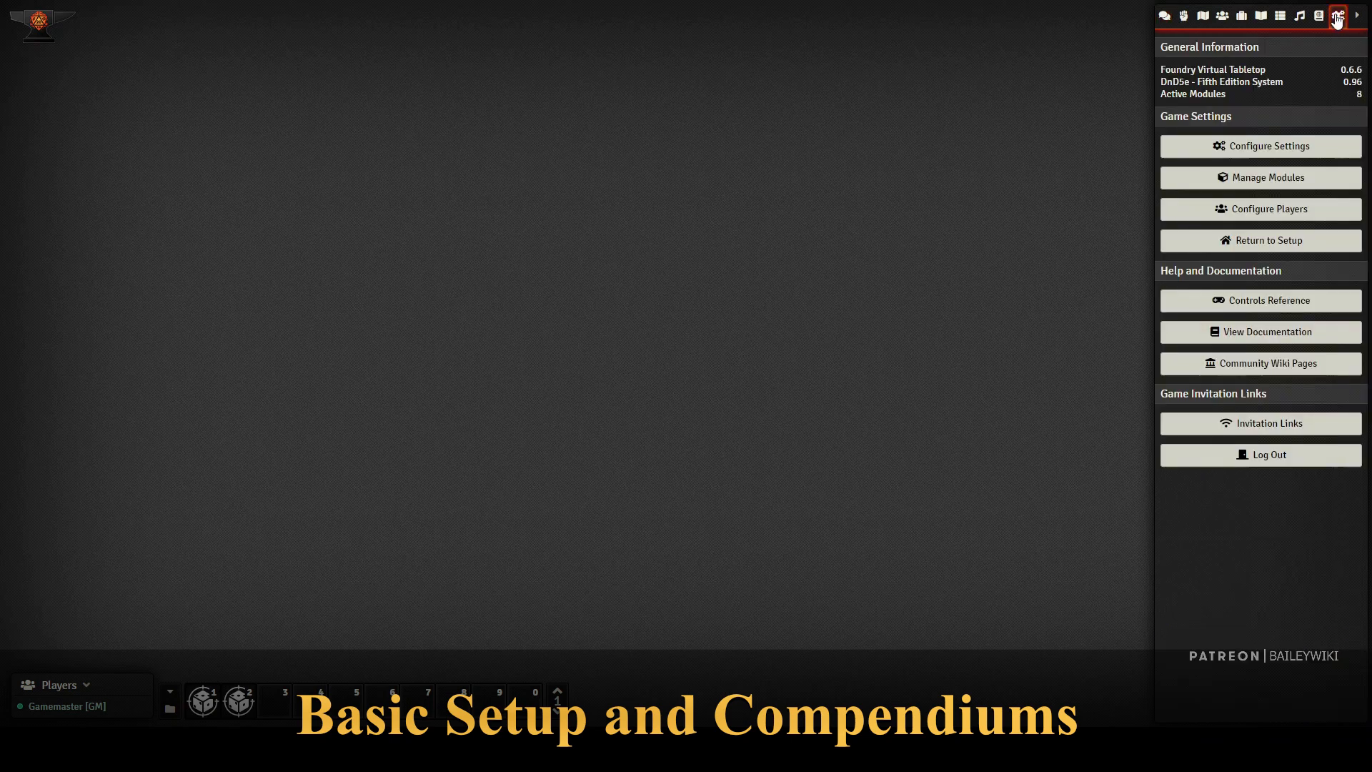
pyautogui.click(1259, 178)
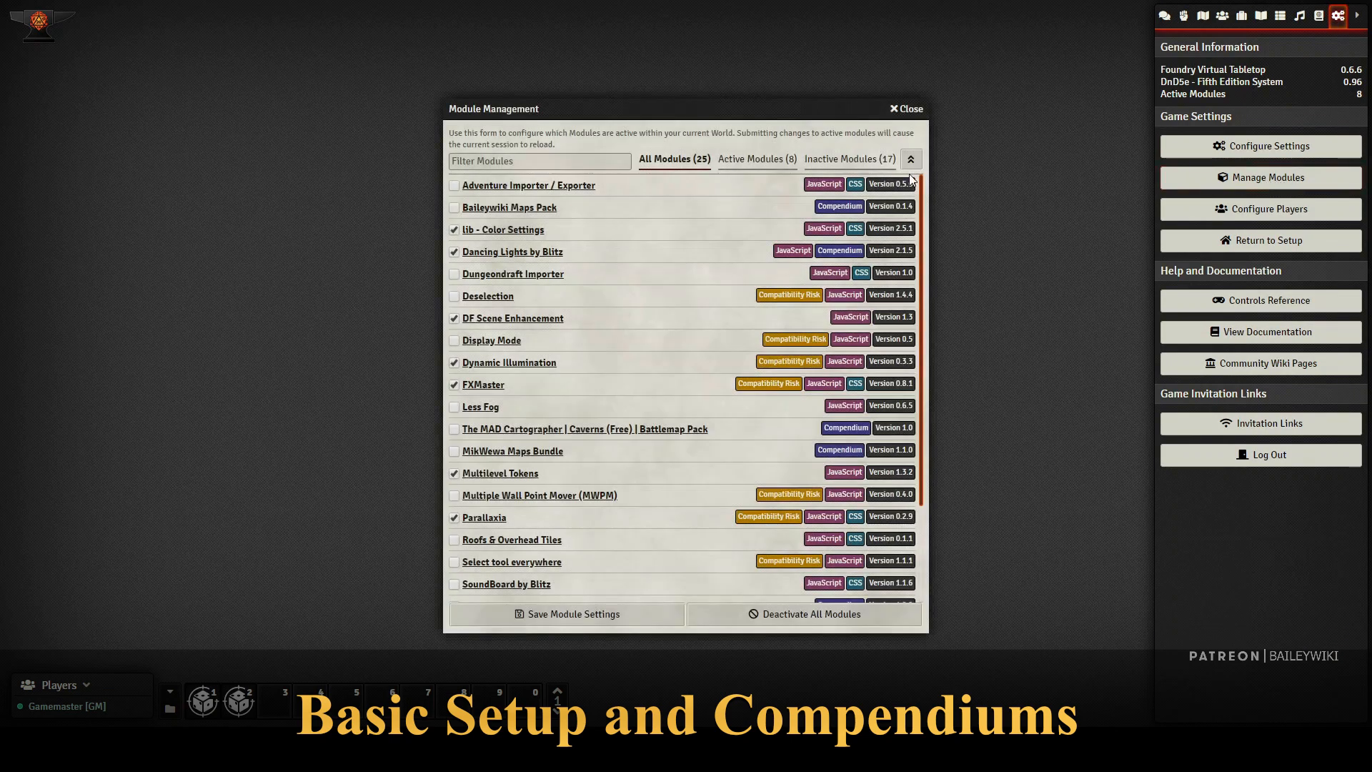
pyautogui.moveTo(463, 219)
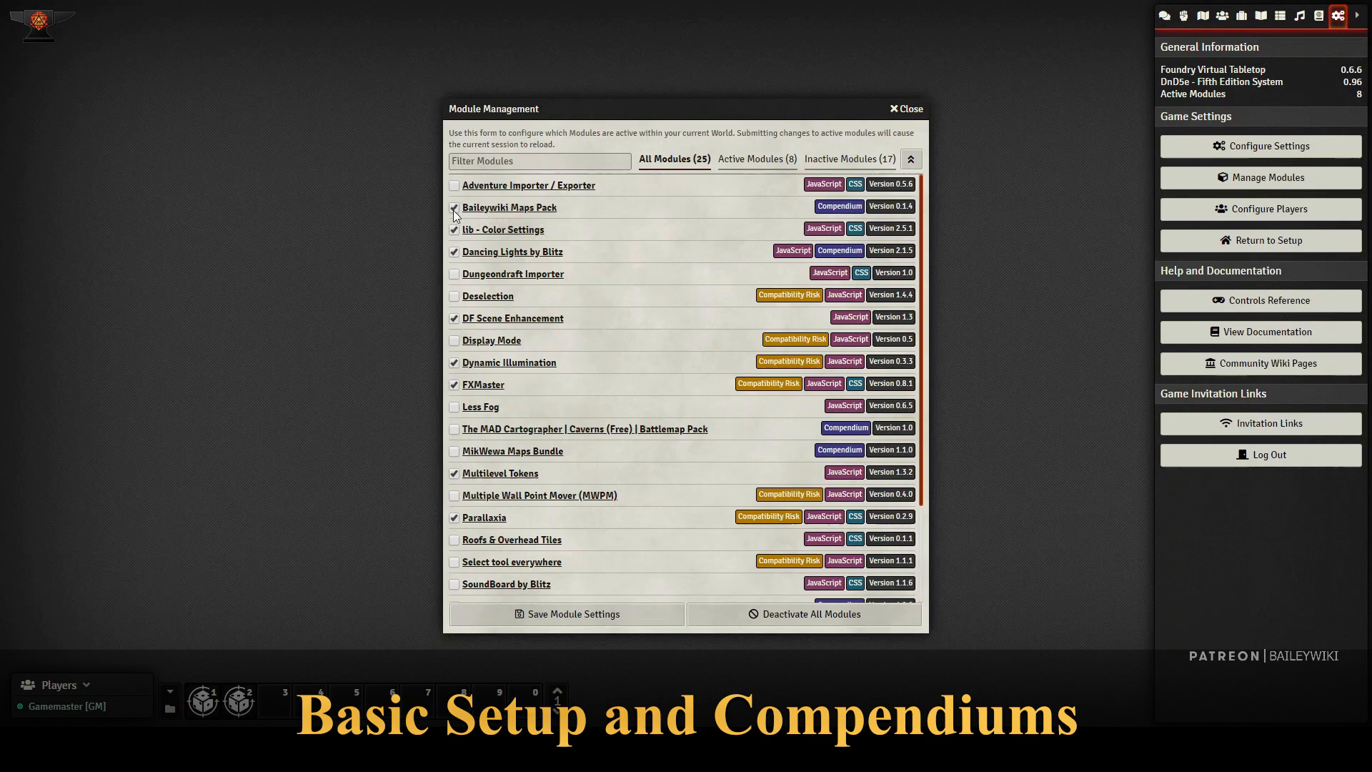
pyautogui.click(904, 109)
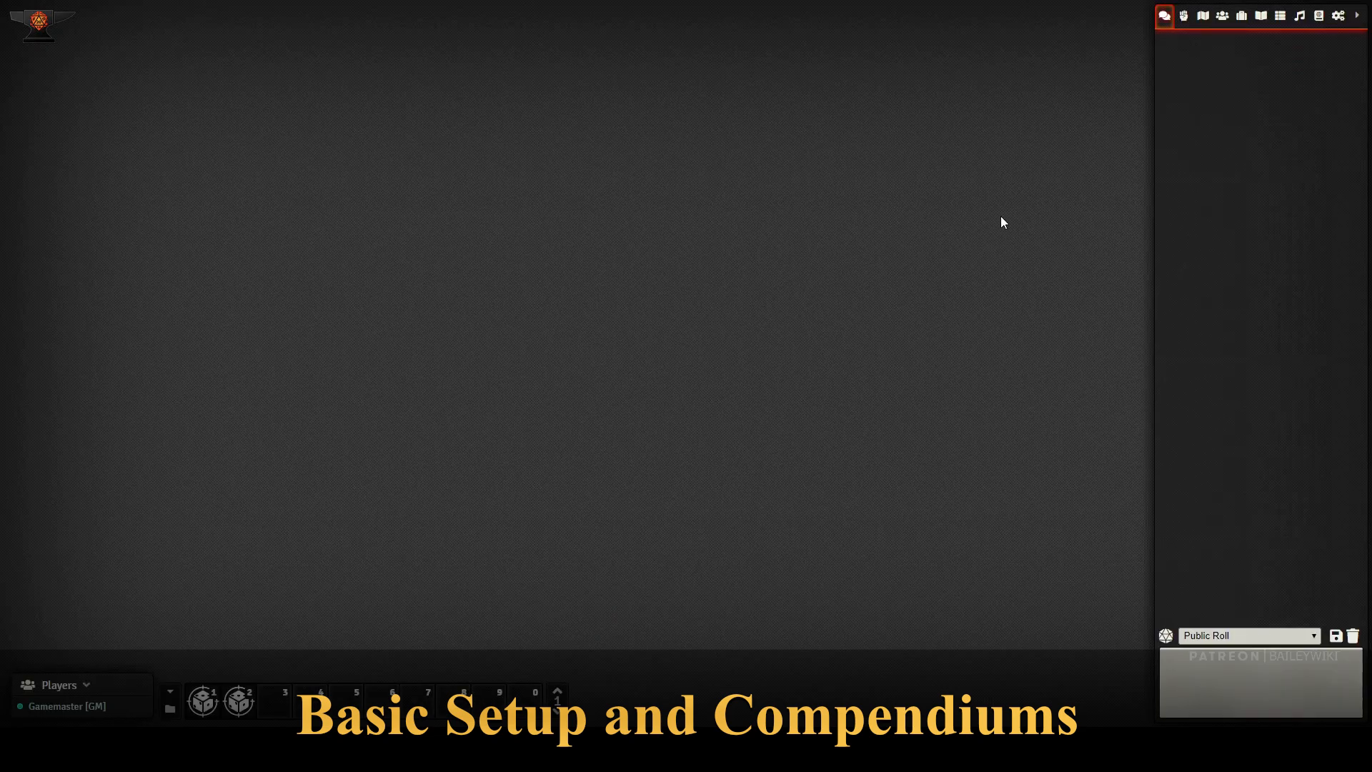
# - Open the Baileywiki Maps journal compendium from the Compendium Packs list
pyautogui.click(1202, 16)
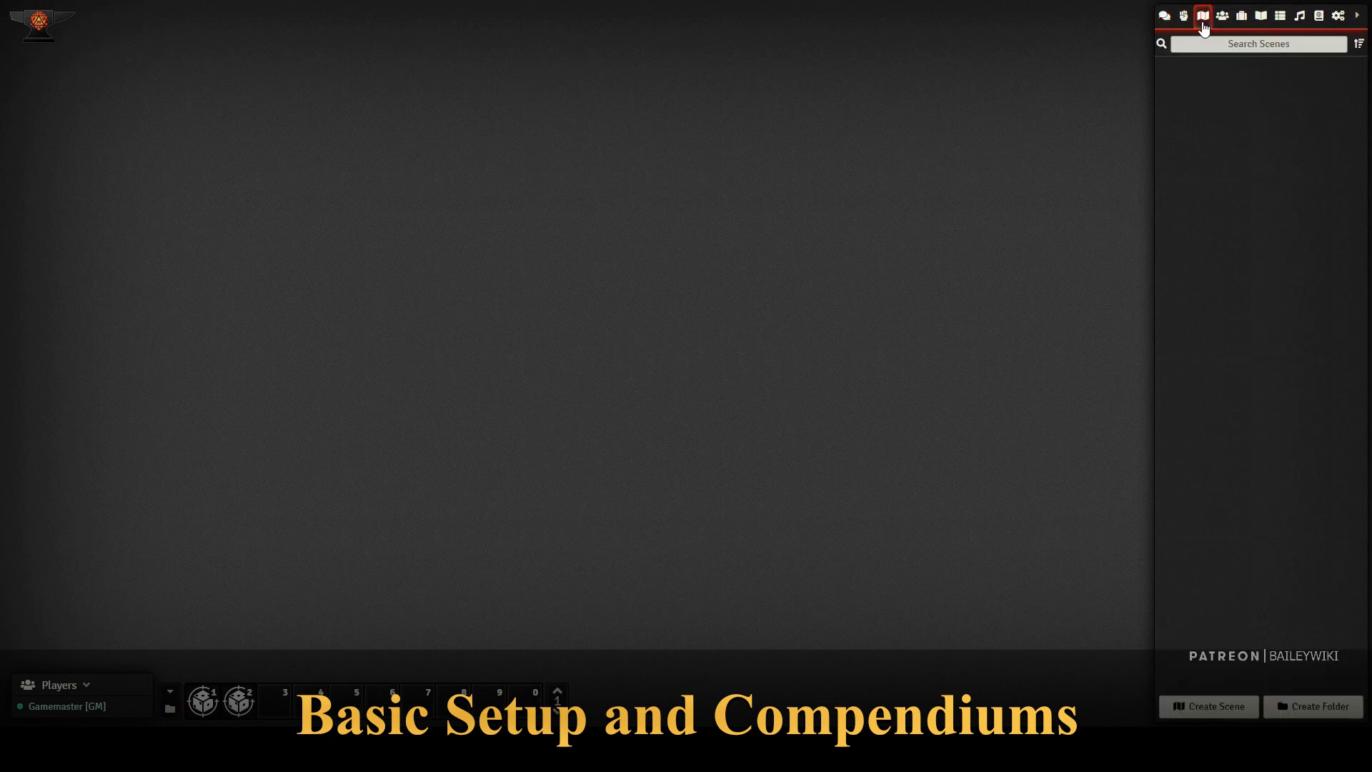
pyautogui.click(1318, 16)
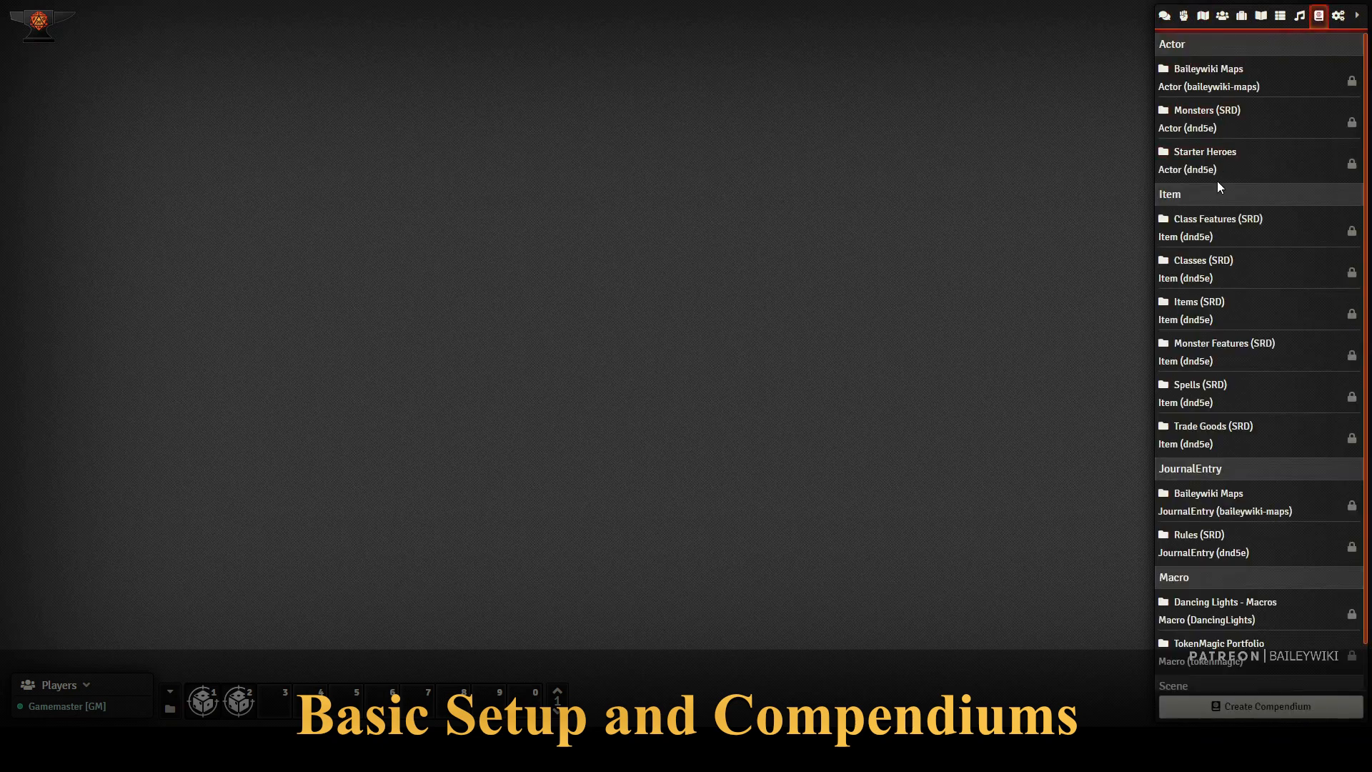
pyautogui.moveTo(1186, 698)
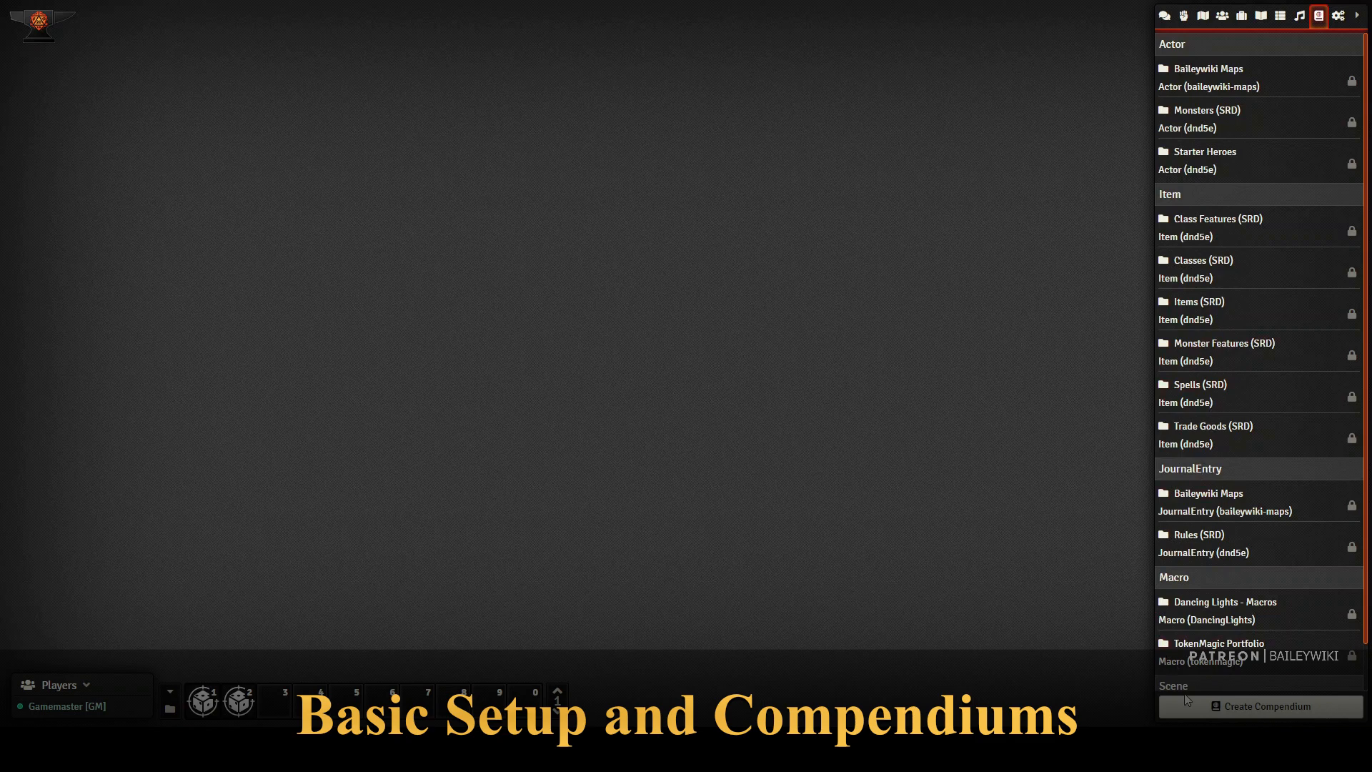
pyautogui.click(1207, 77)
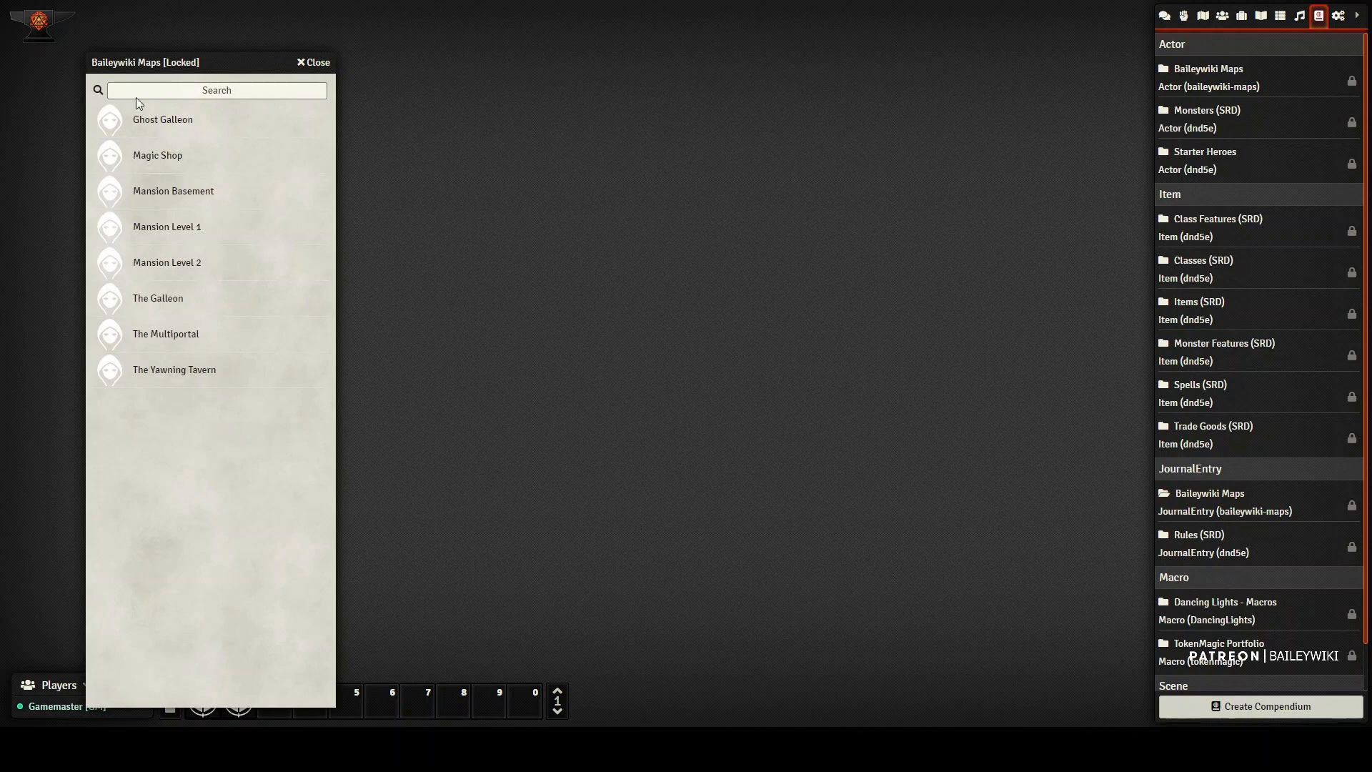
pyautogui.moveTo(153, 311)
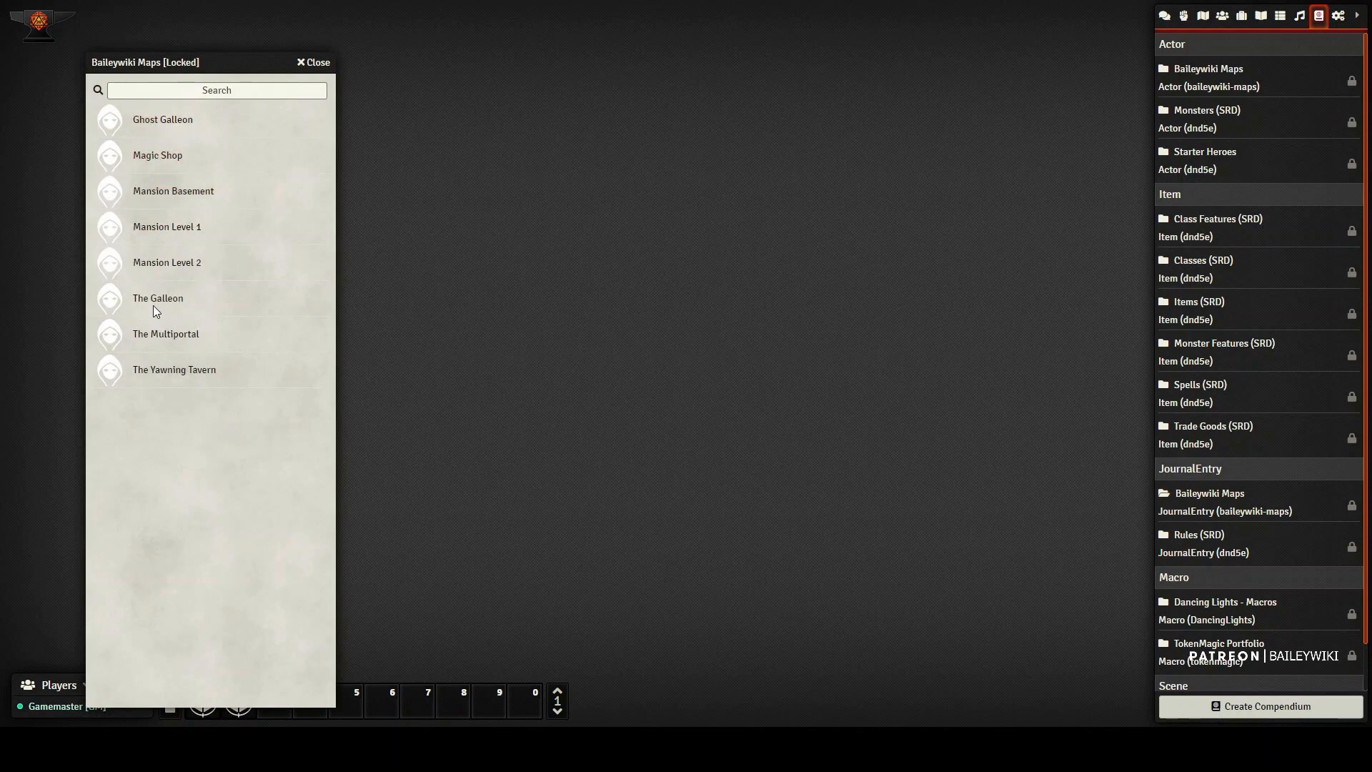
# - Open The Galleon journal entry, close the compendium, and read its module and deck notes
pyautogui.click(158, 298)
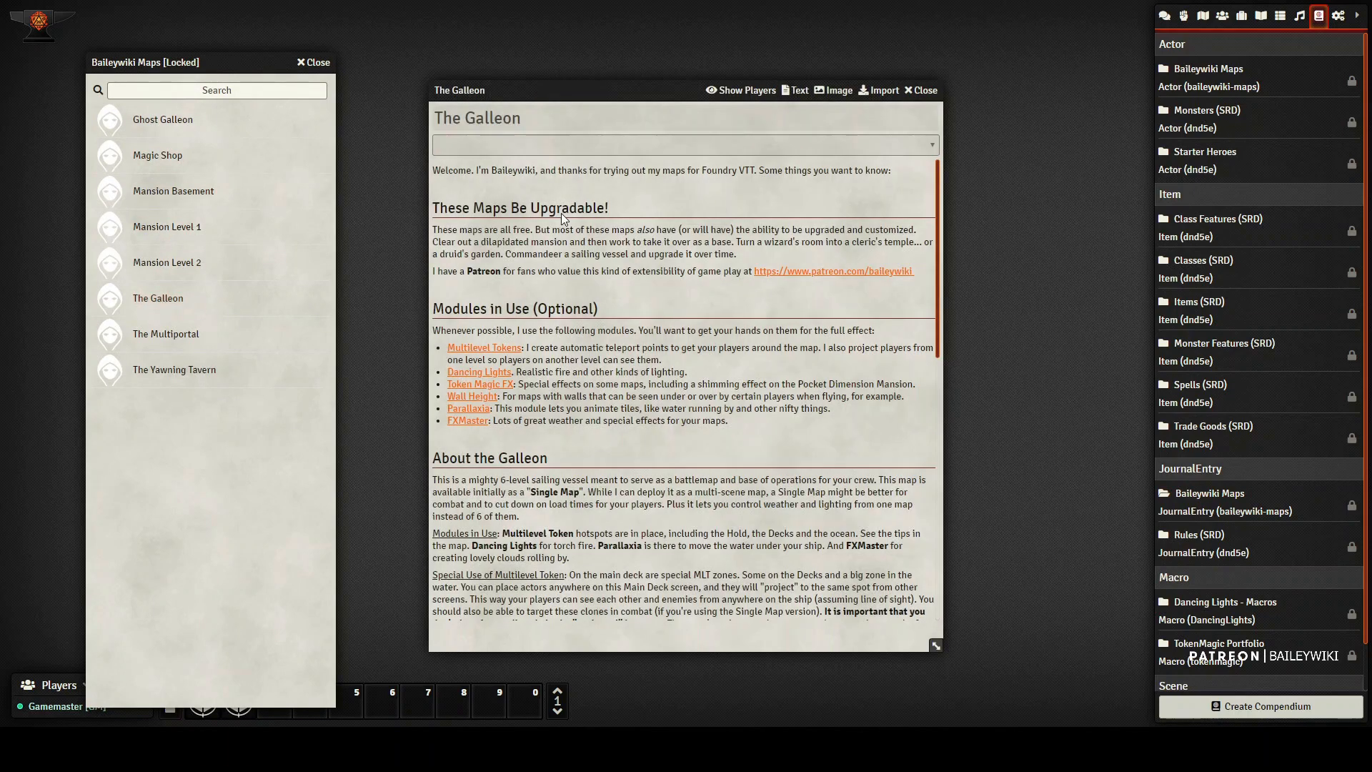
pyautogui.click(311, 63)
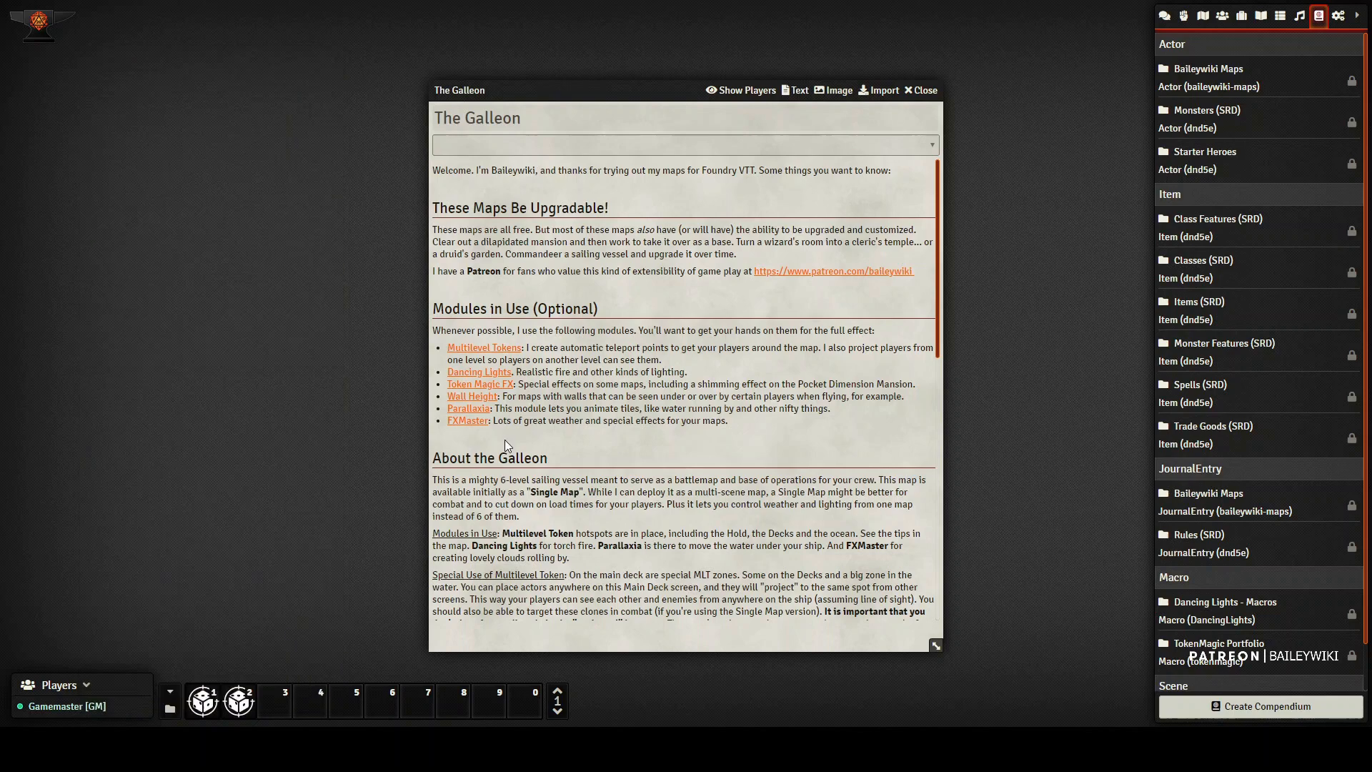
pyautogui.moveTo(483, 347)
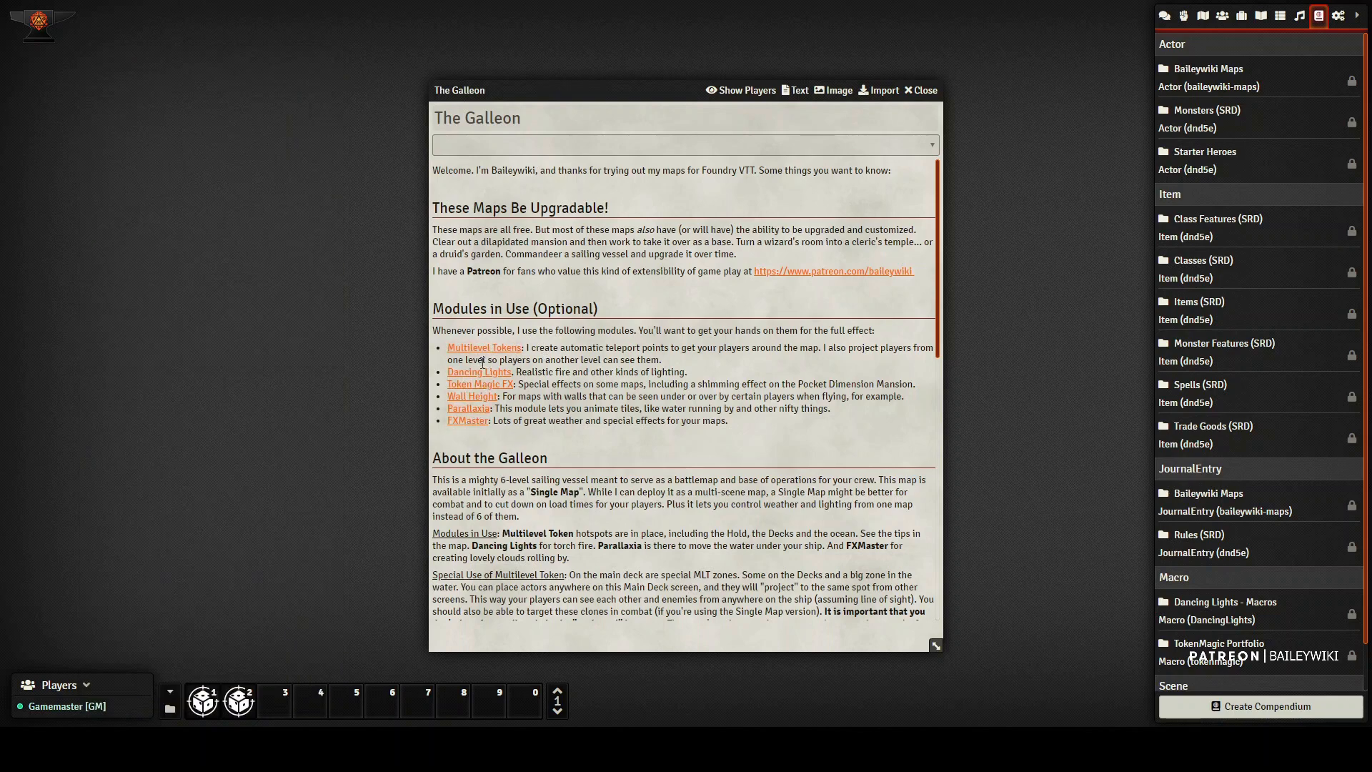
pyautogui.moveTo(941, 268)
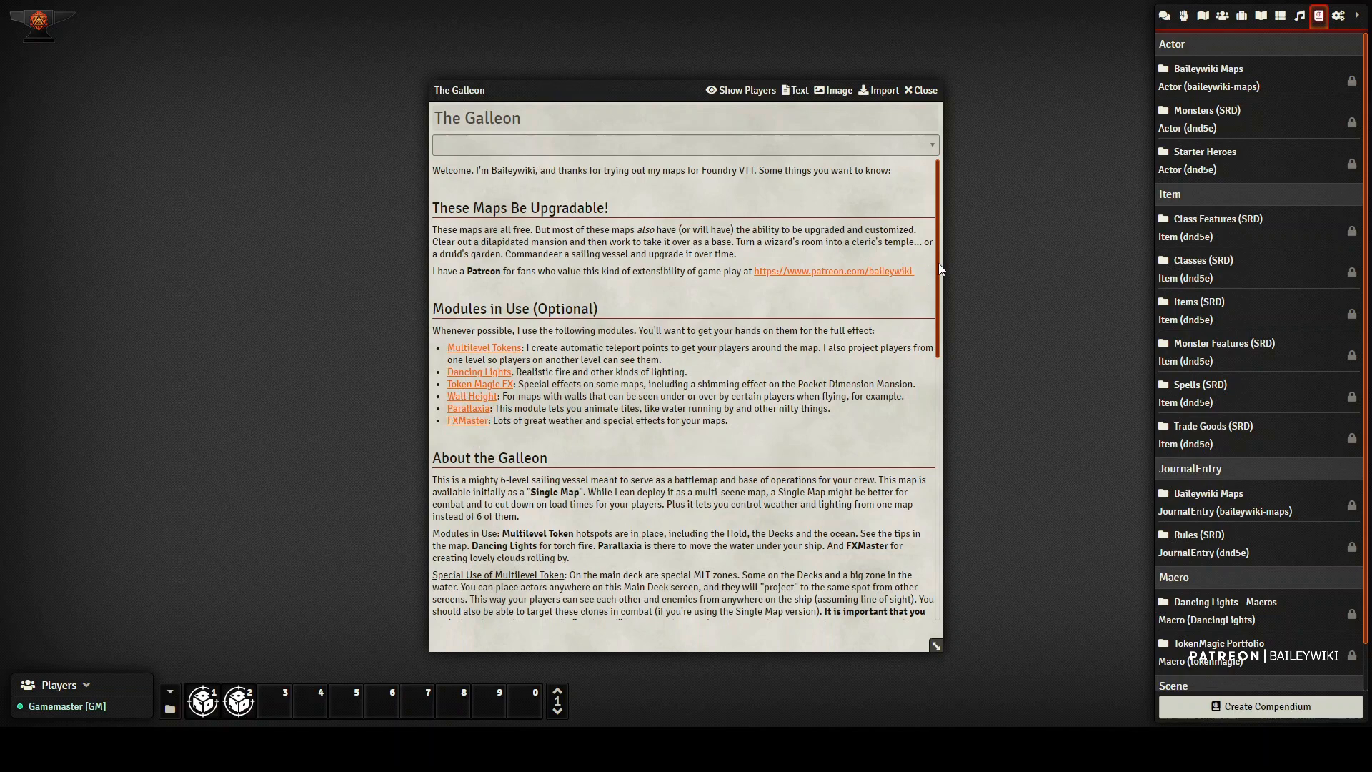
pyautogui.scroll(-3)
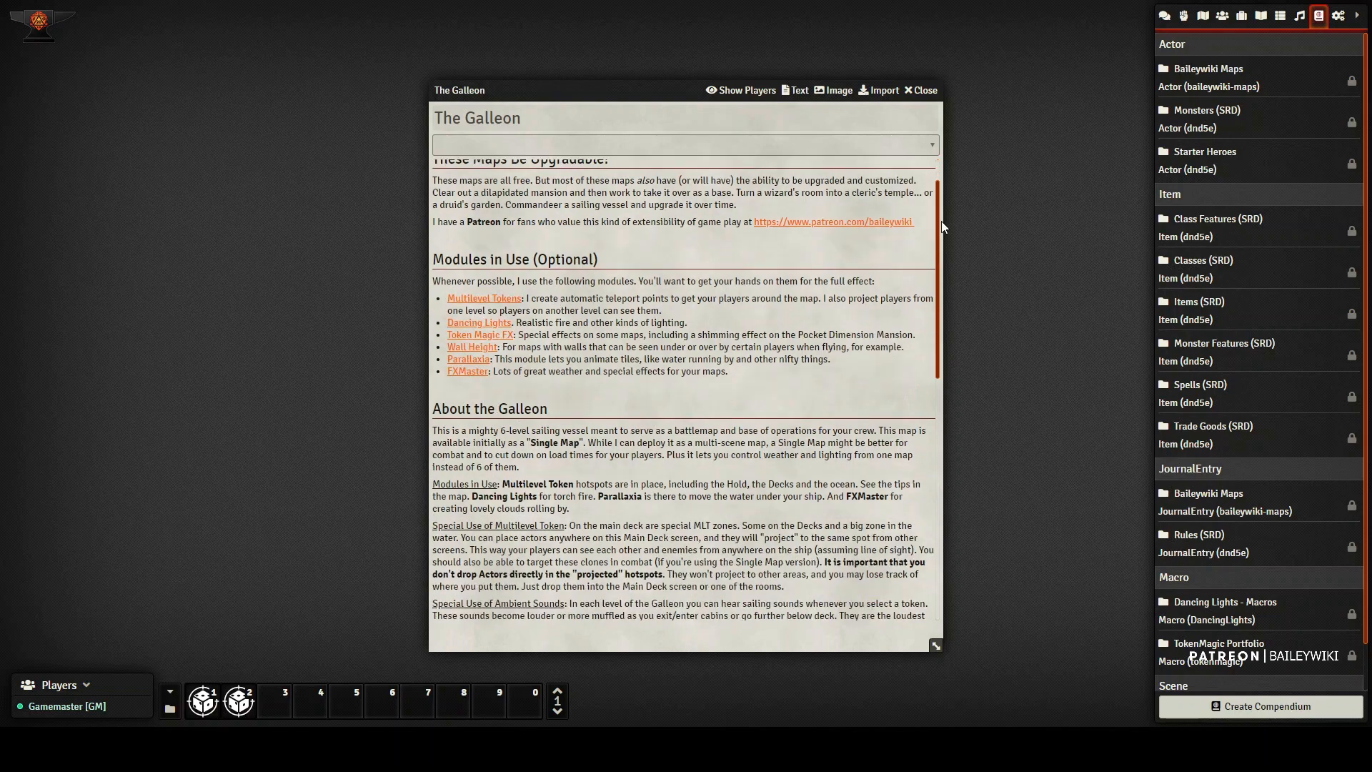
pyautogui.scroll(-3)
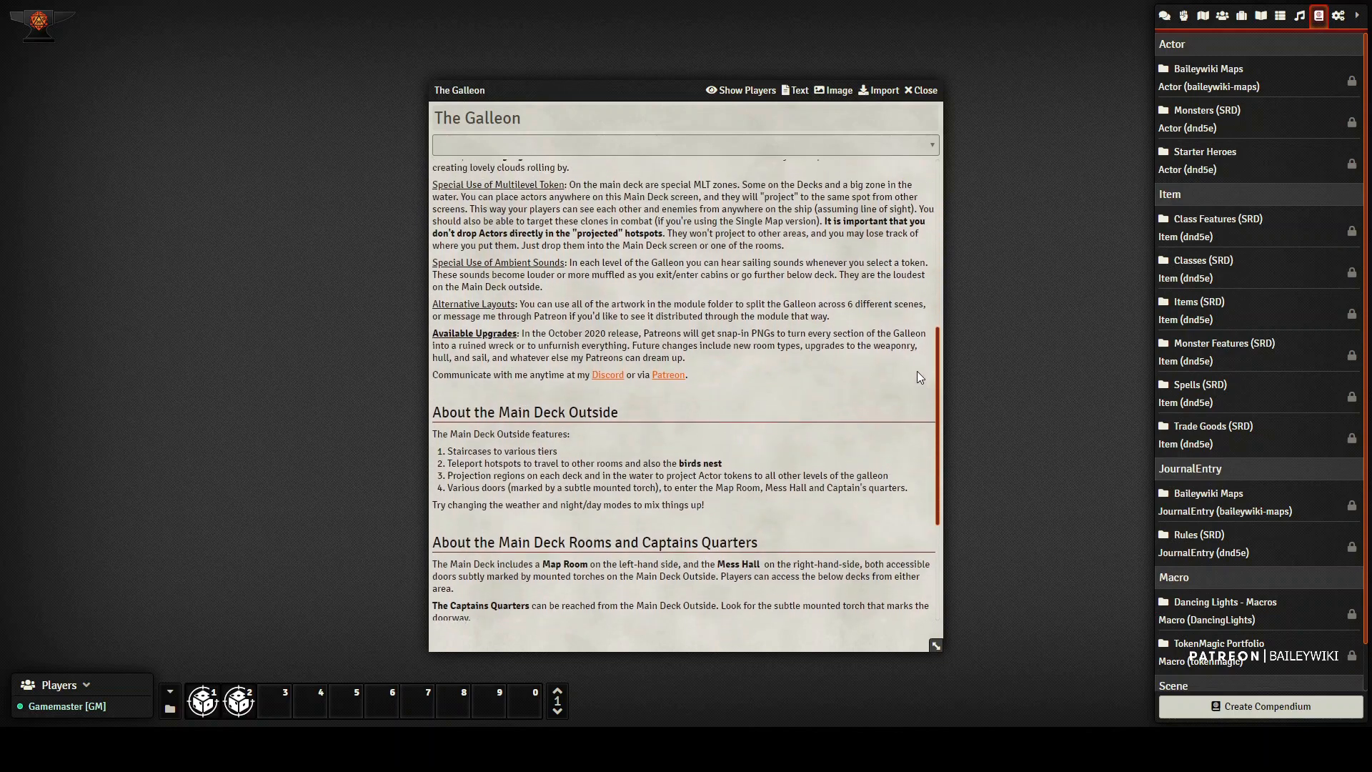
pyautogui.scroll(3)
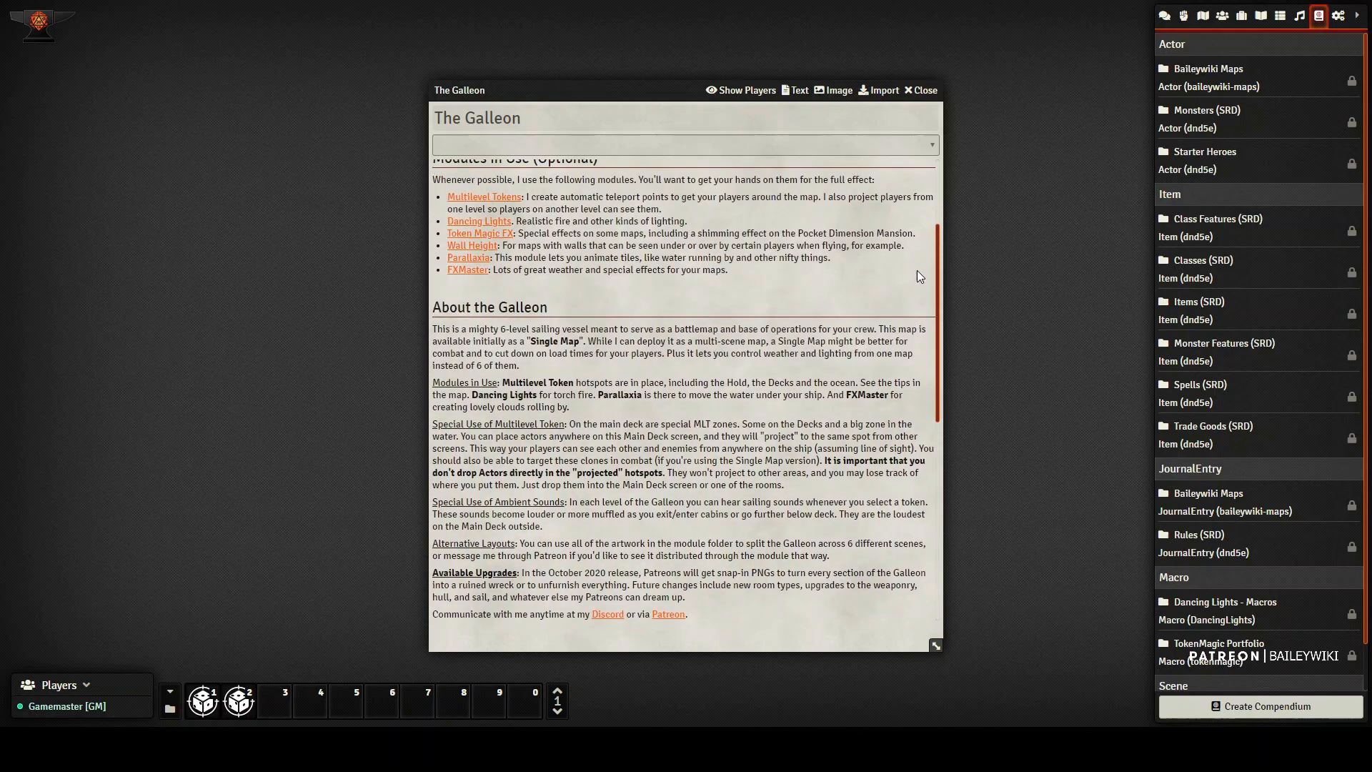
pyautogui.scroll(3)
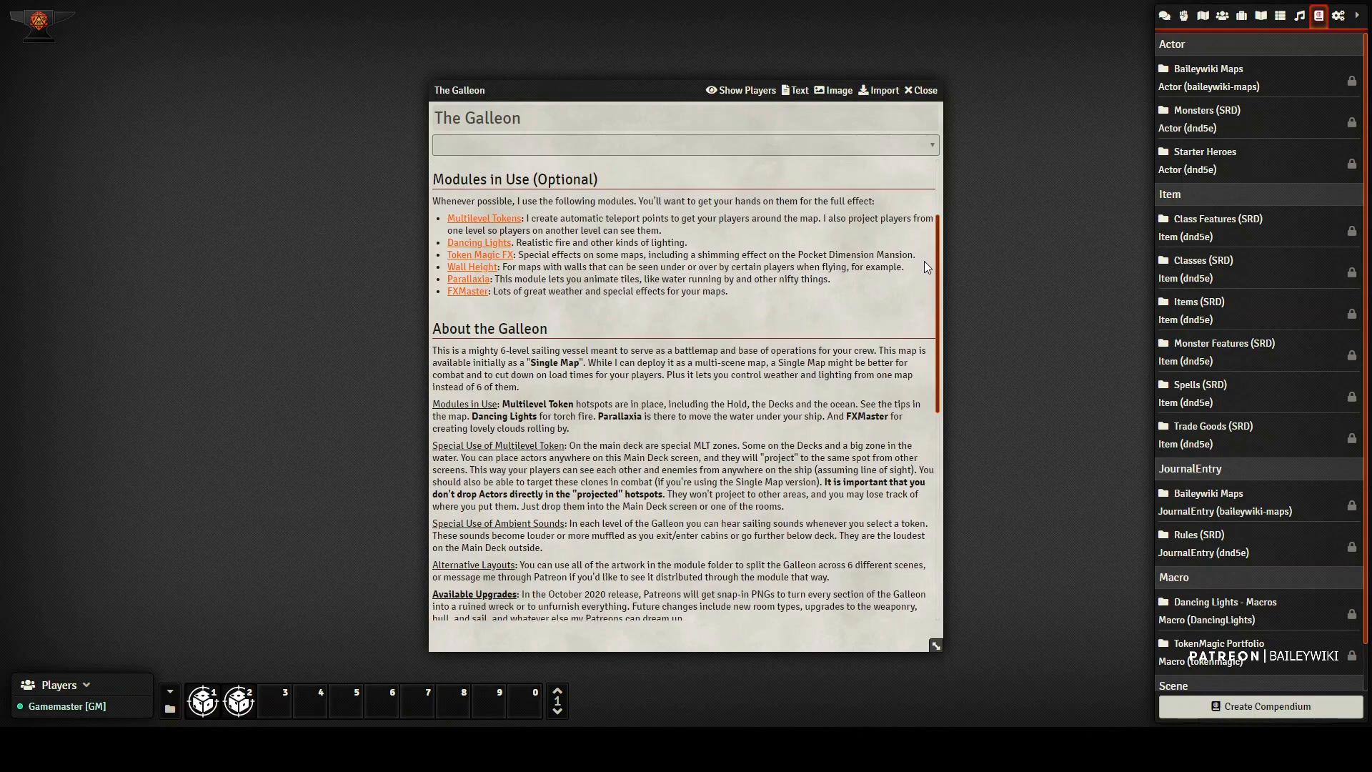
pyautogui.scroll(-3)
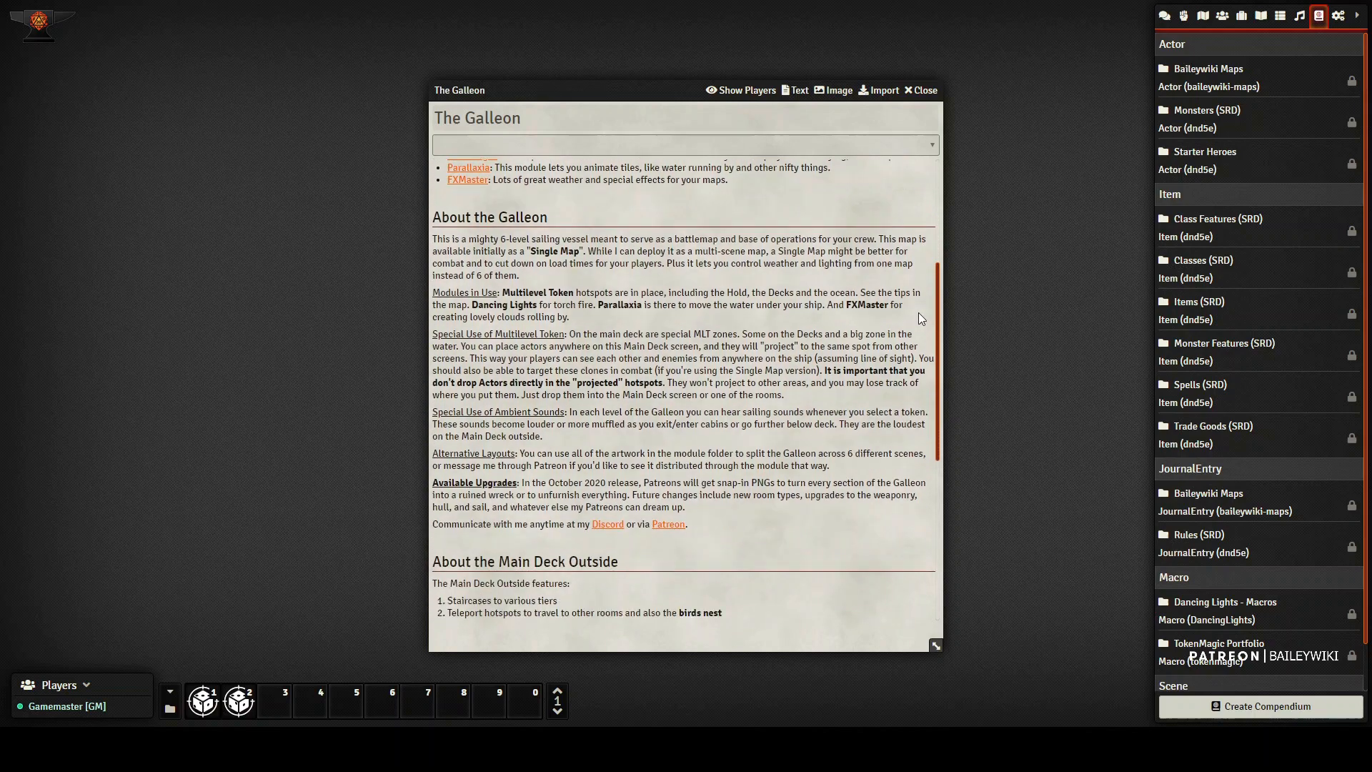
pyautogui.scroll(-3)
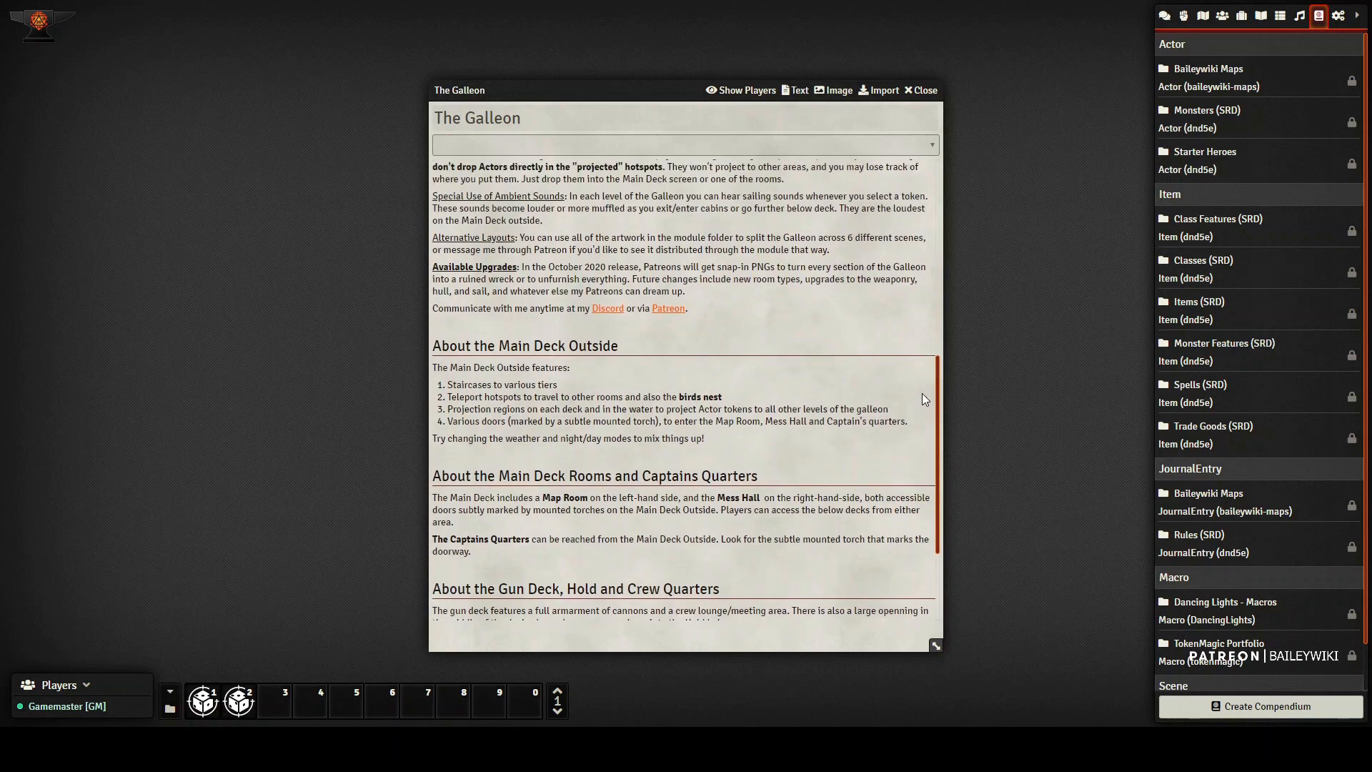
pyautogui.scroll(3)
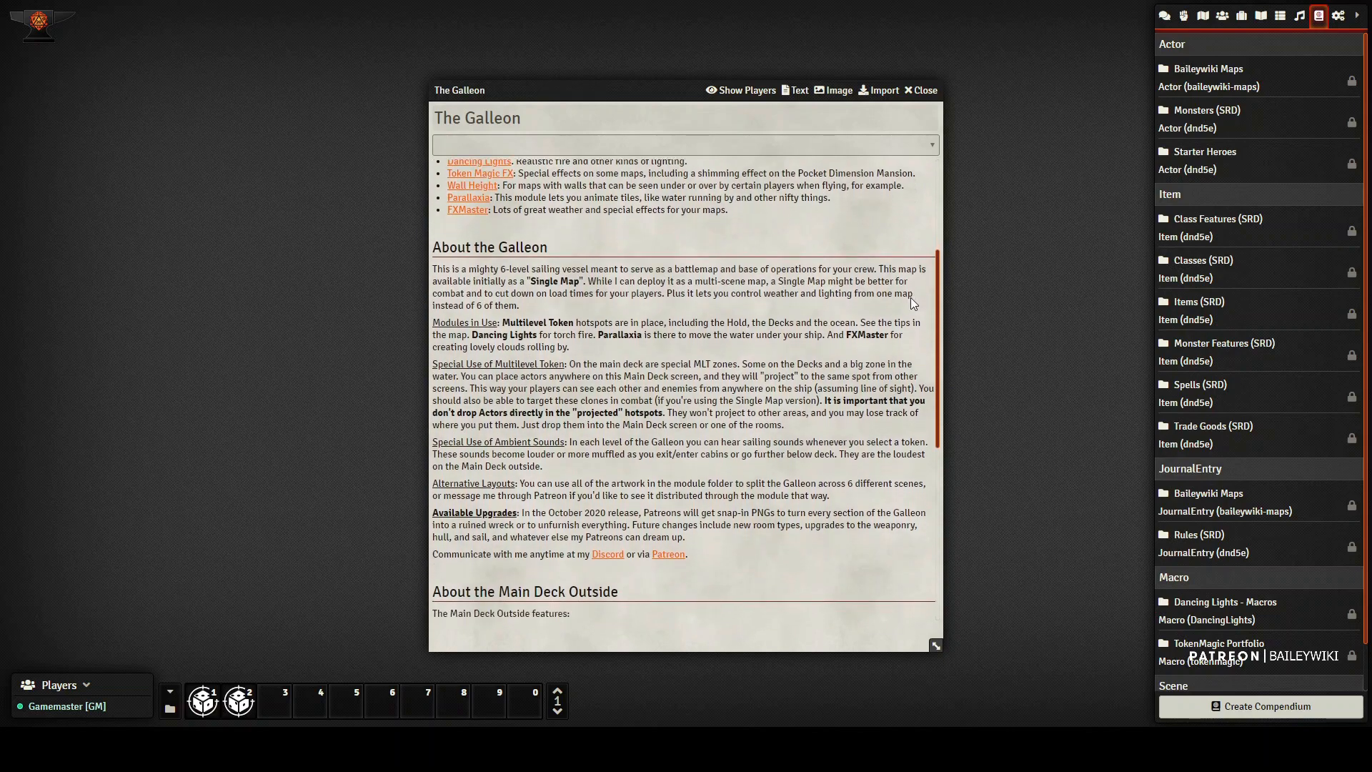
pyautogui.scroll(-3)
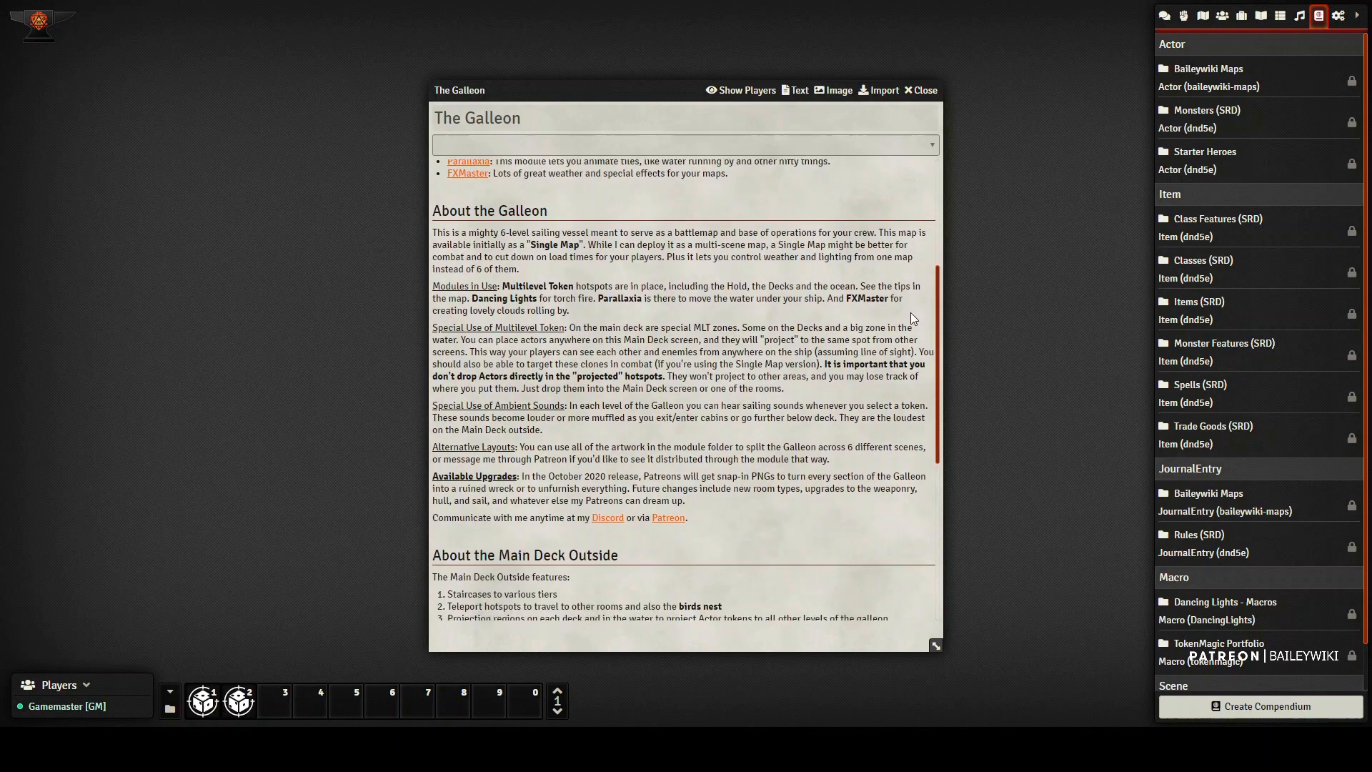
pyautogui.scroll(-3)
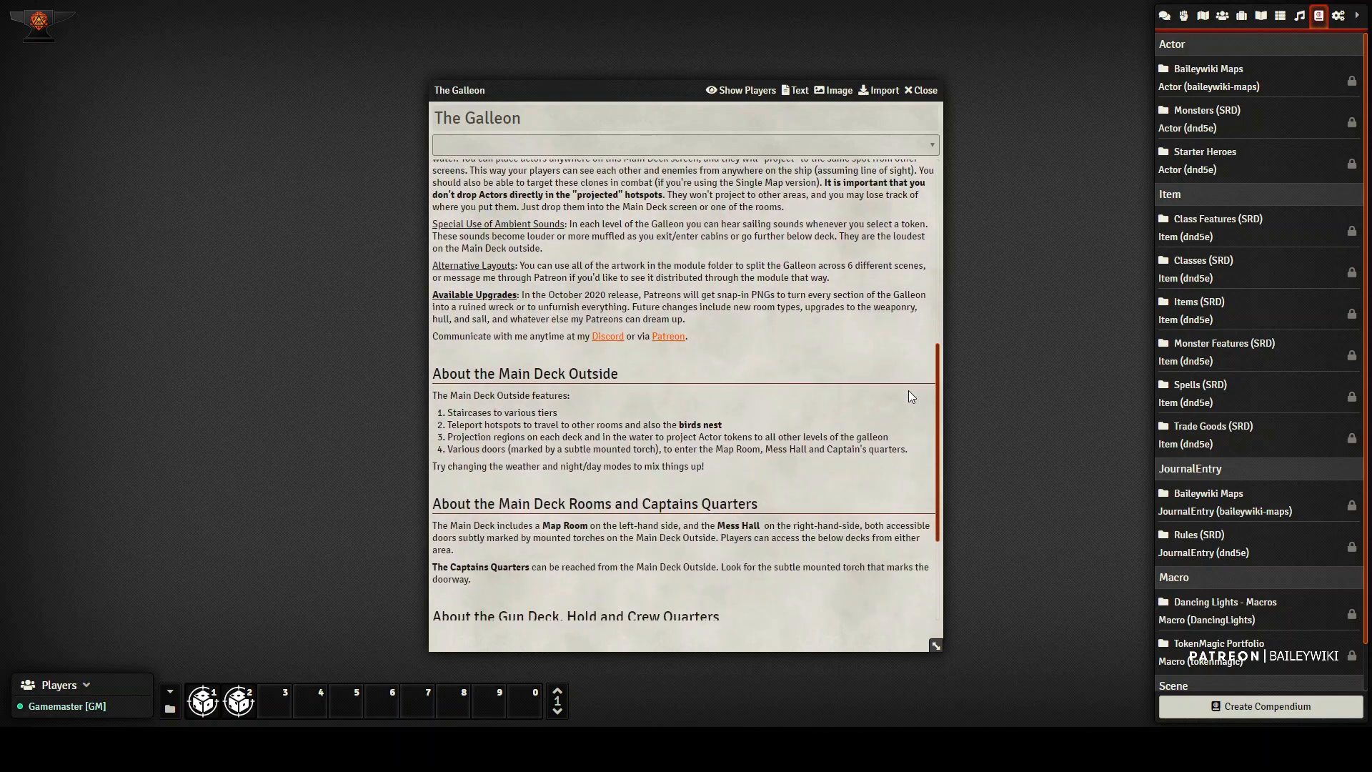
pyautogui.scroll(3)
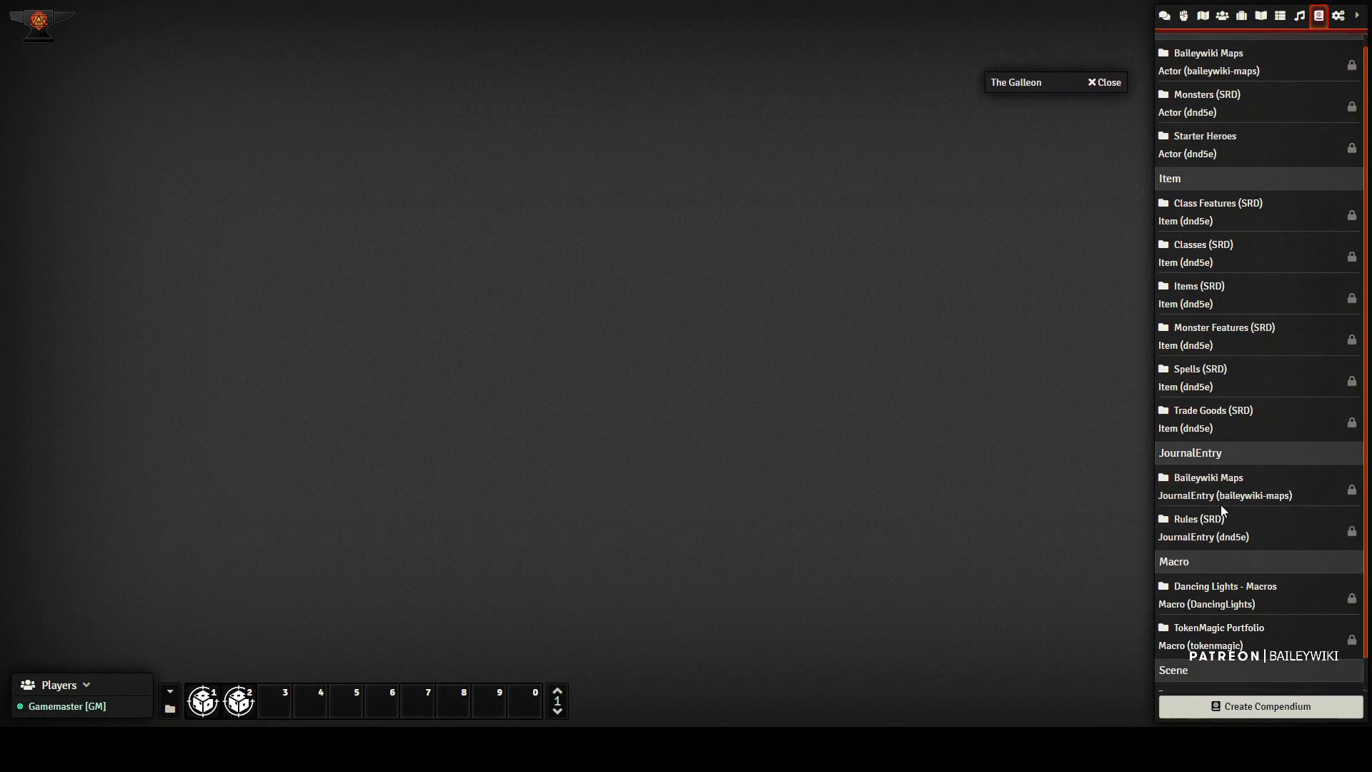
# - Import Galleon Single Map from the scene compendium and review its grid, lighting and vision settings
pyautogui.scroll(-3)
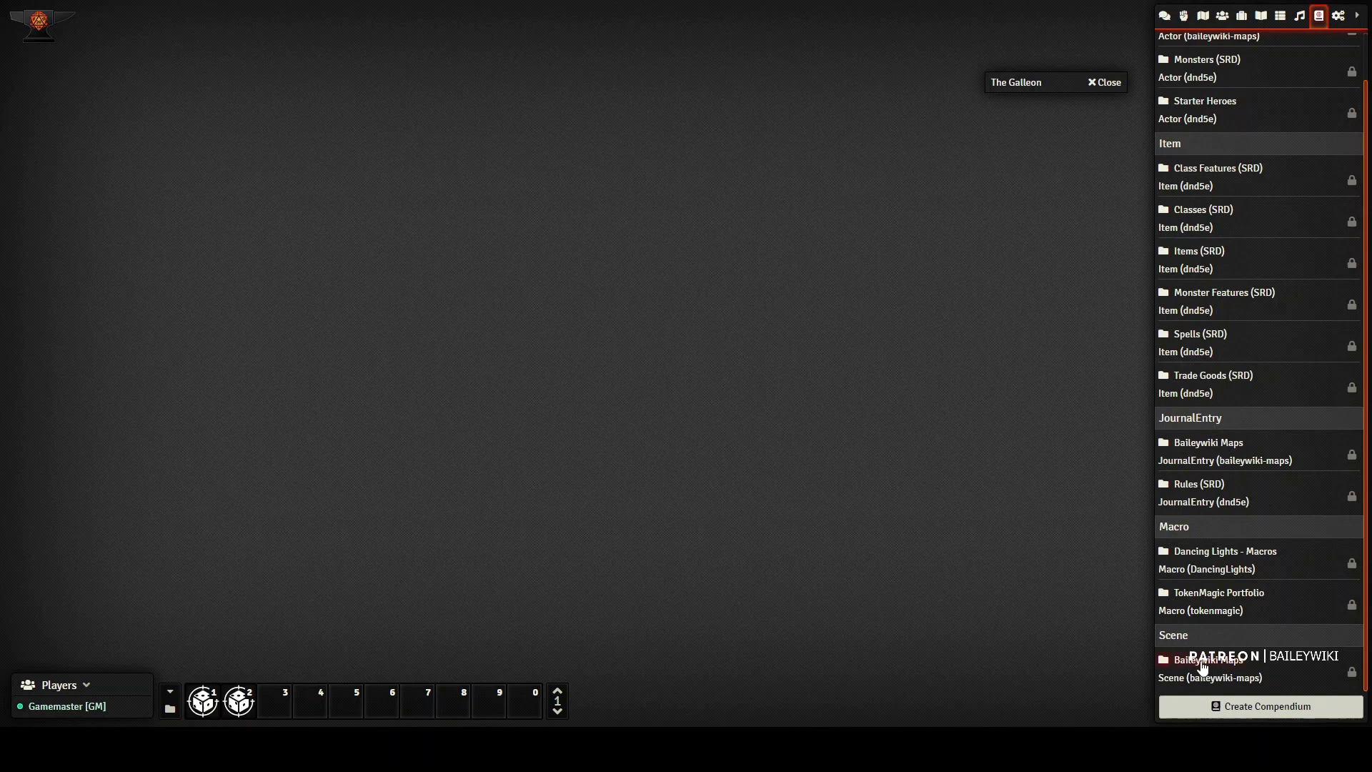
pyautogui.click(1209, 662)
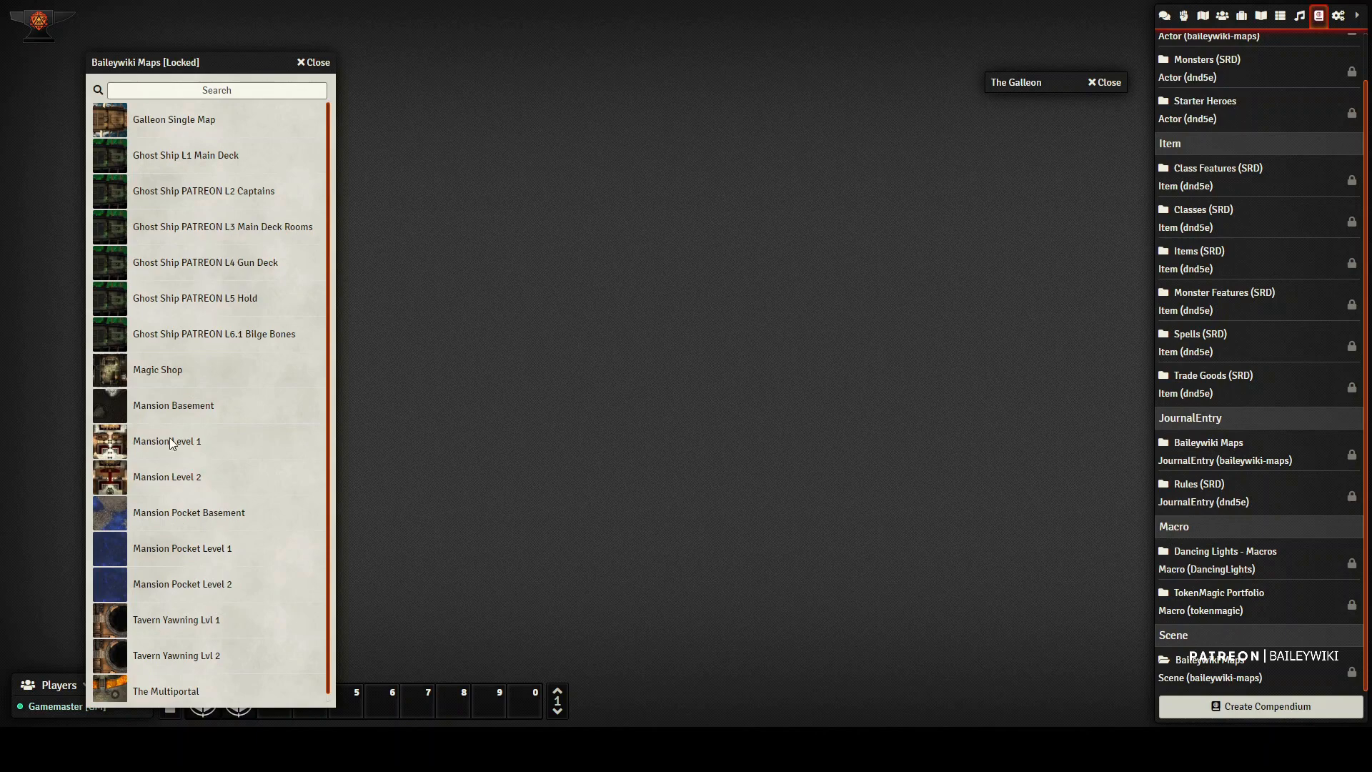
pyautogui.rightClick(173, 119)
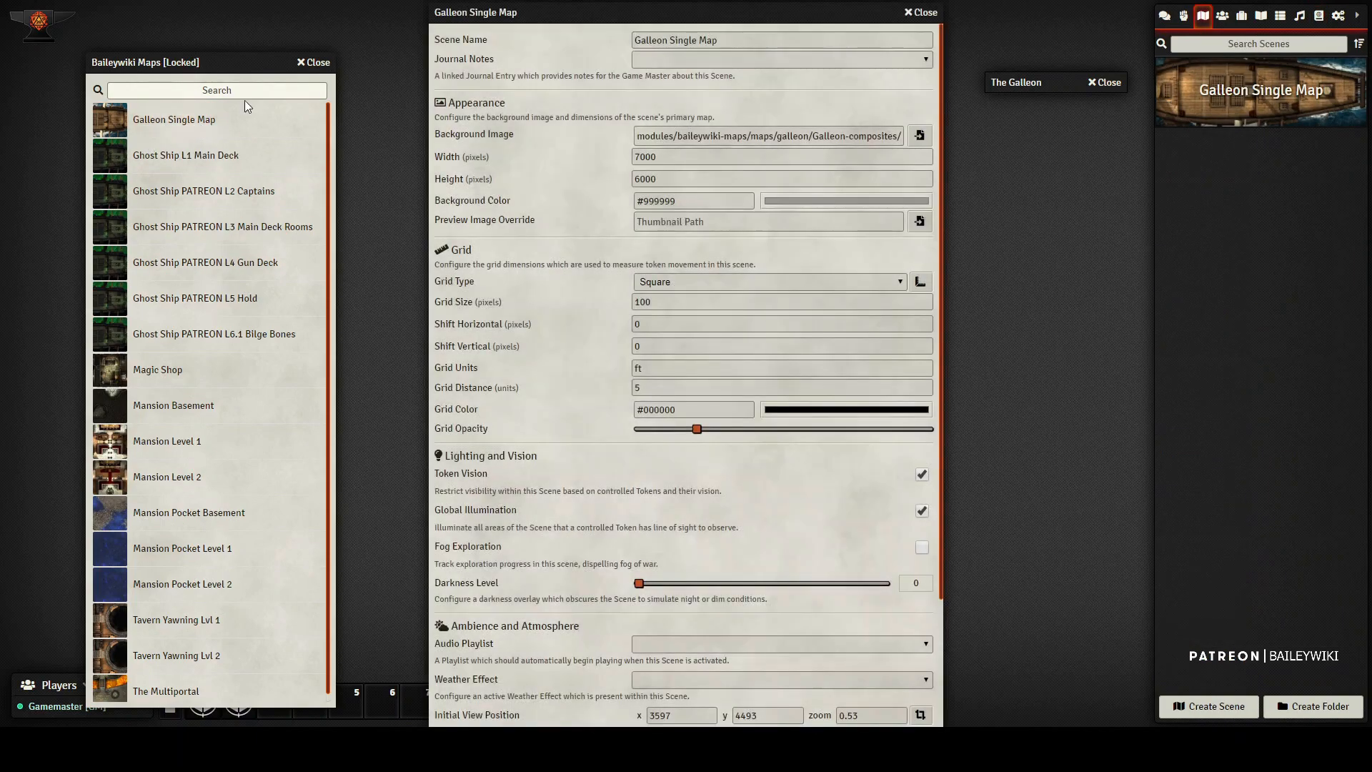
pyautogui.click(312, 63)
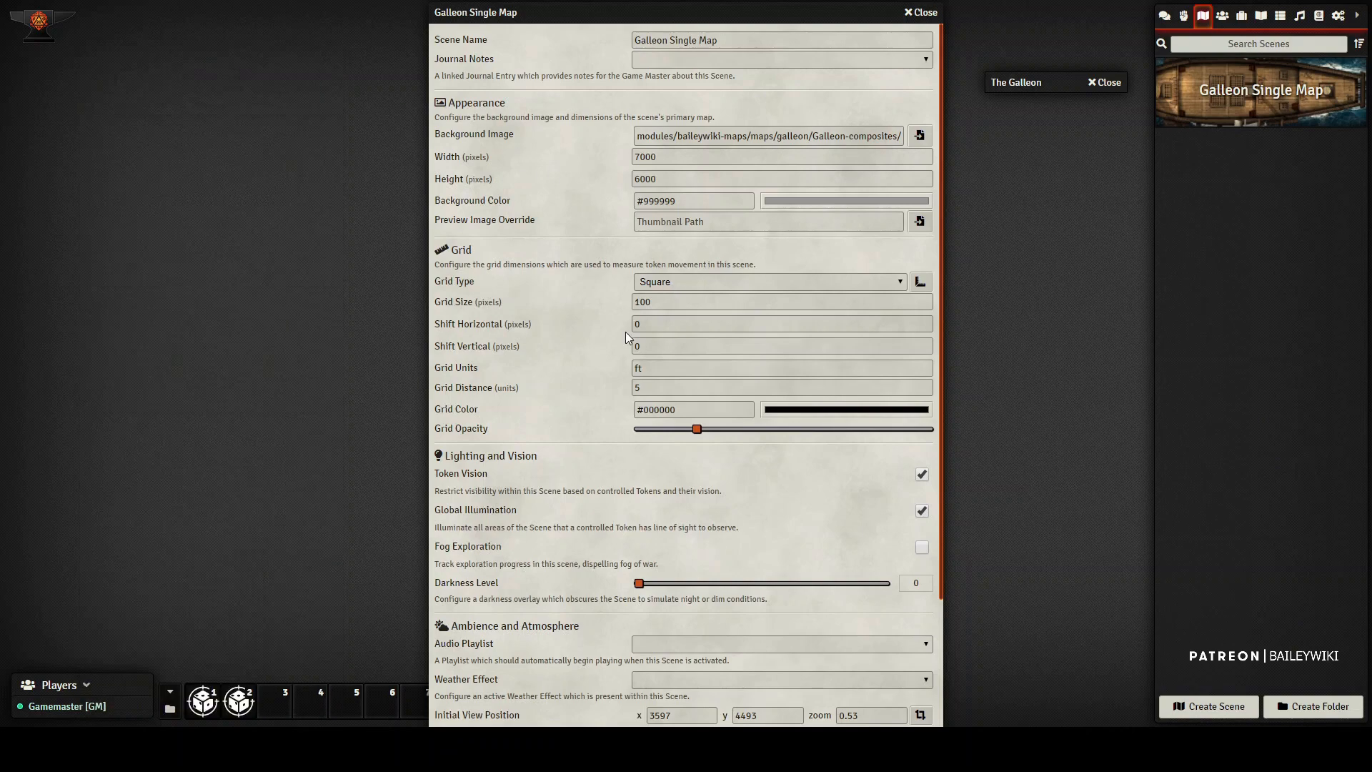
pyautogui.scroll(-3)
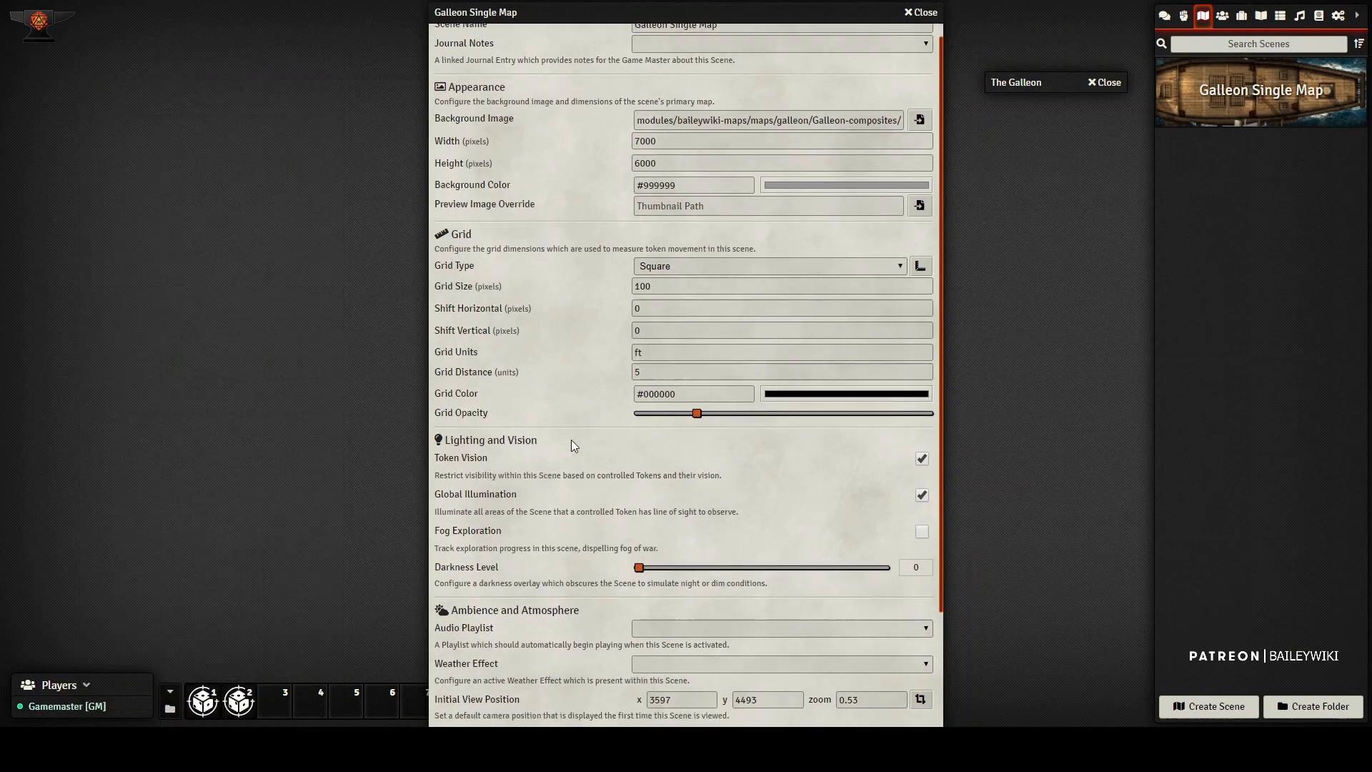
pyautogui.scroll(-3)
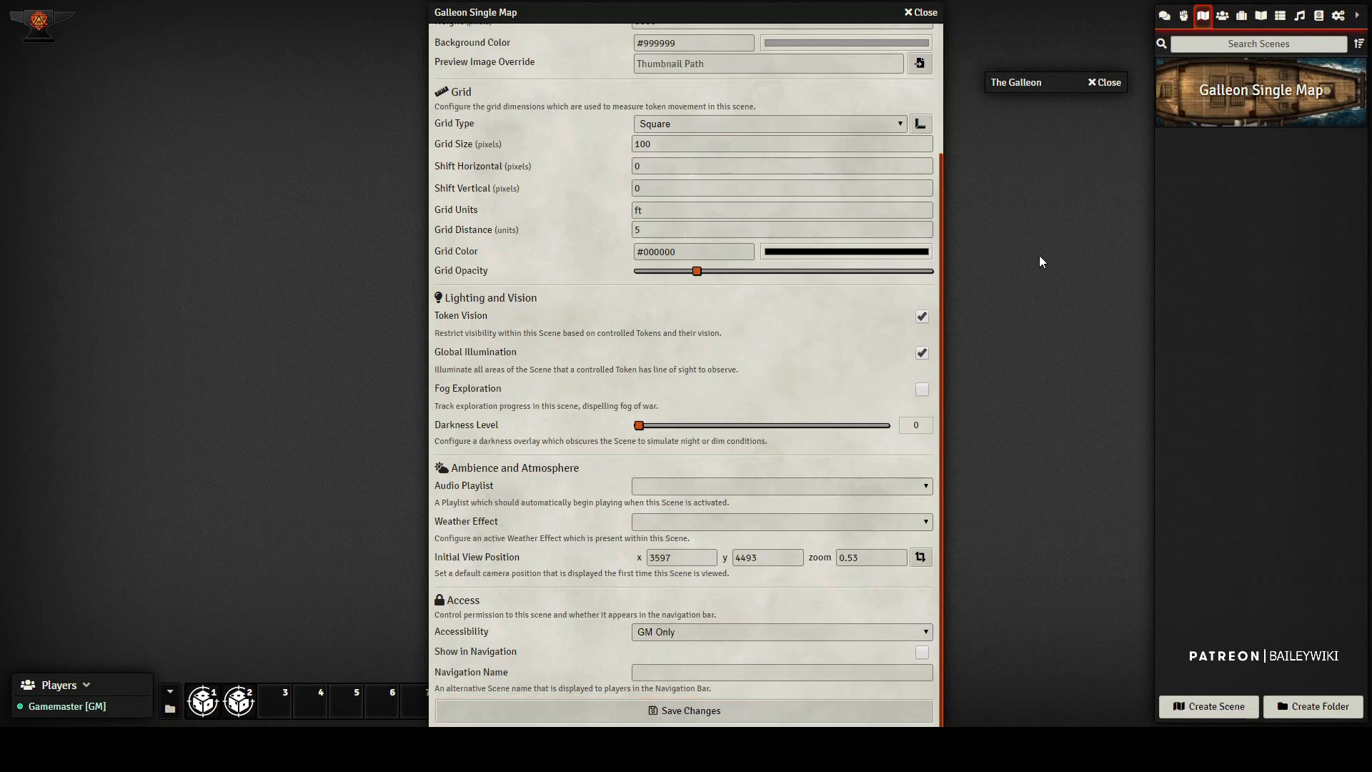
pyautogui.click(917, 12)
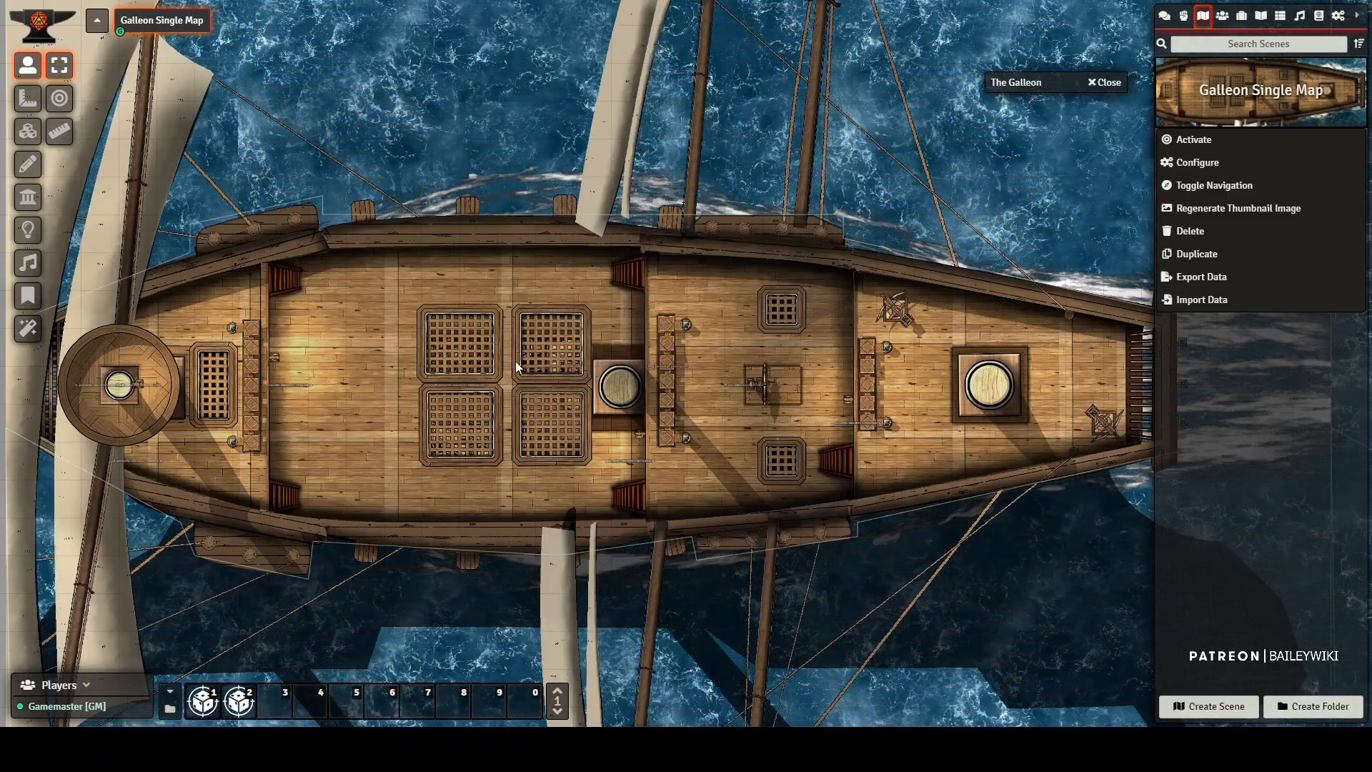
pyautogui.scroll(-3)
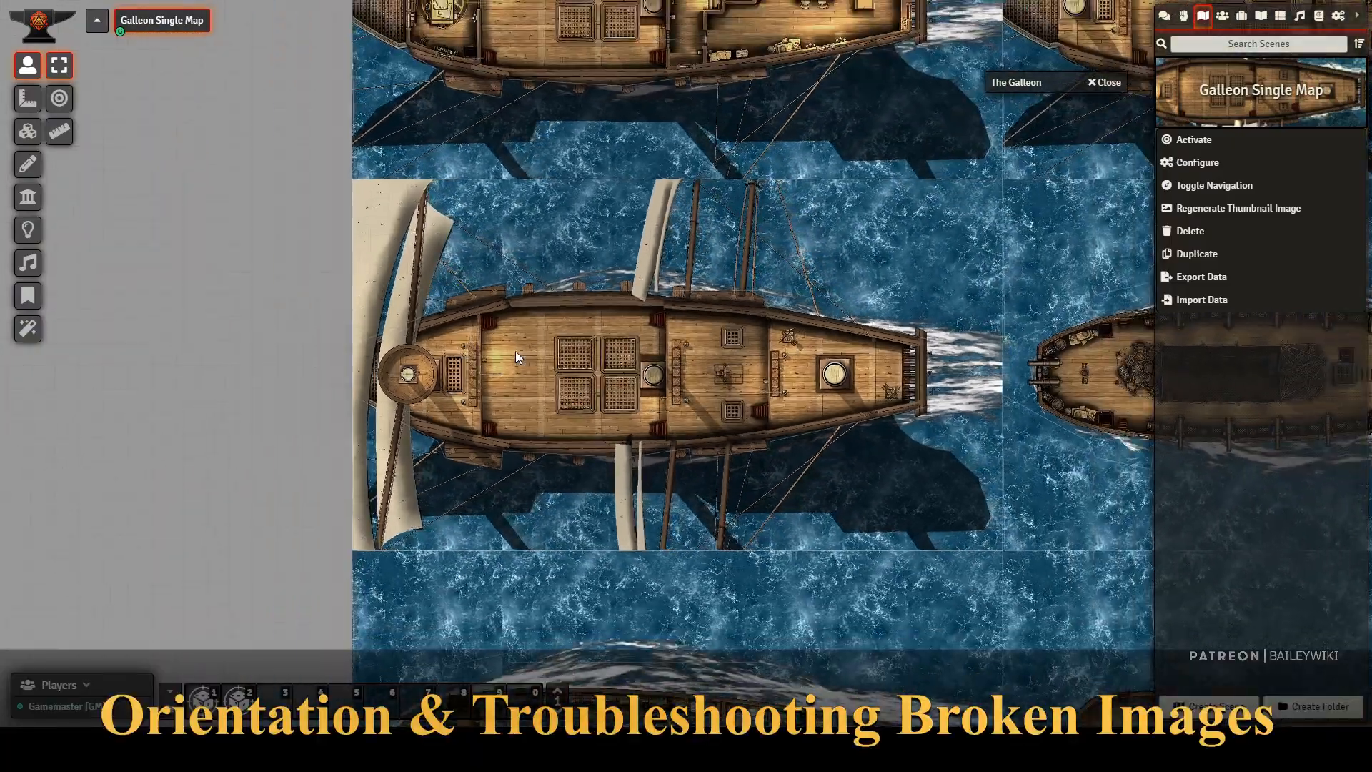
pyautogui.scroll(-3)
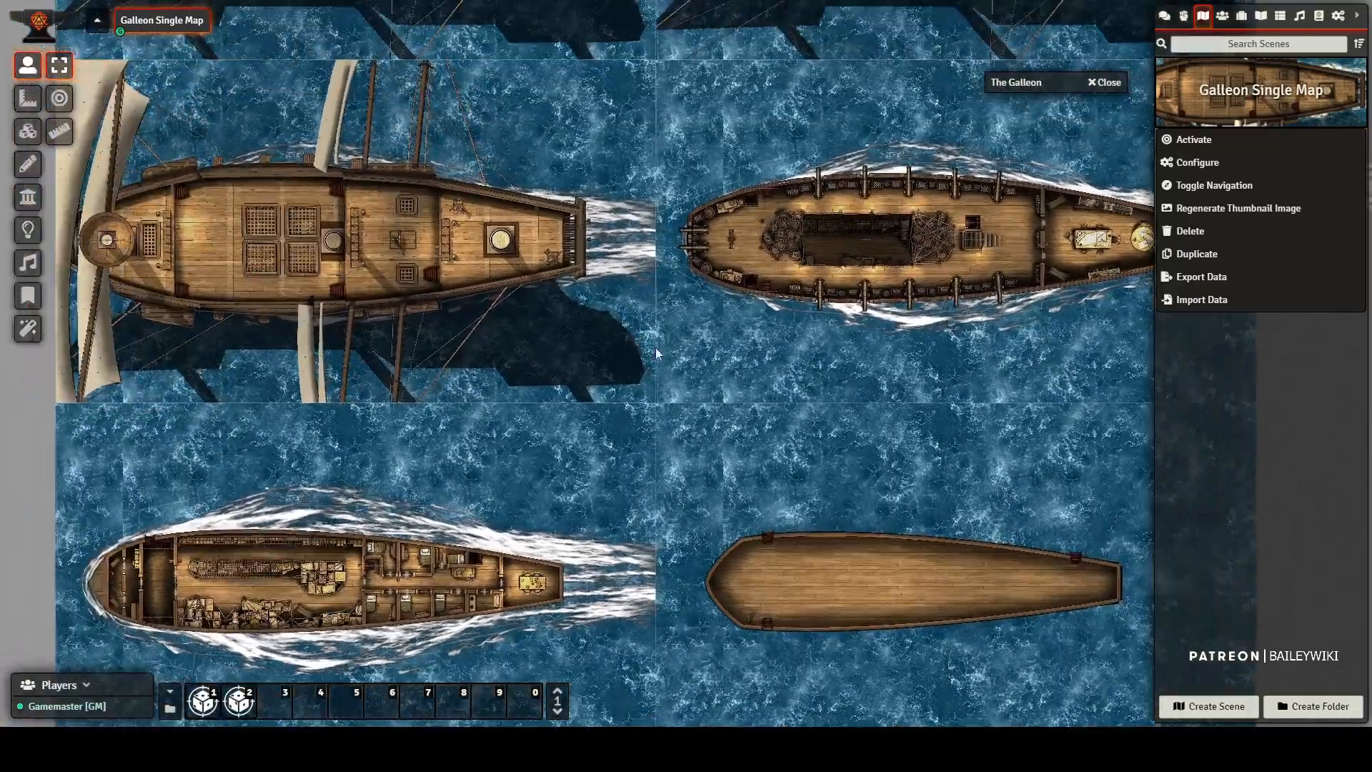
pyautogui.scroll(3)
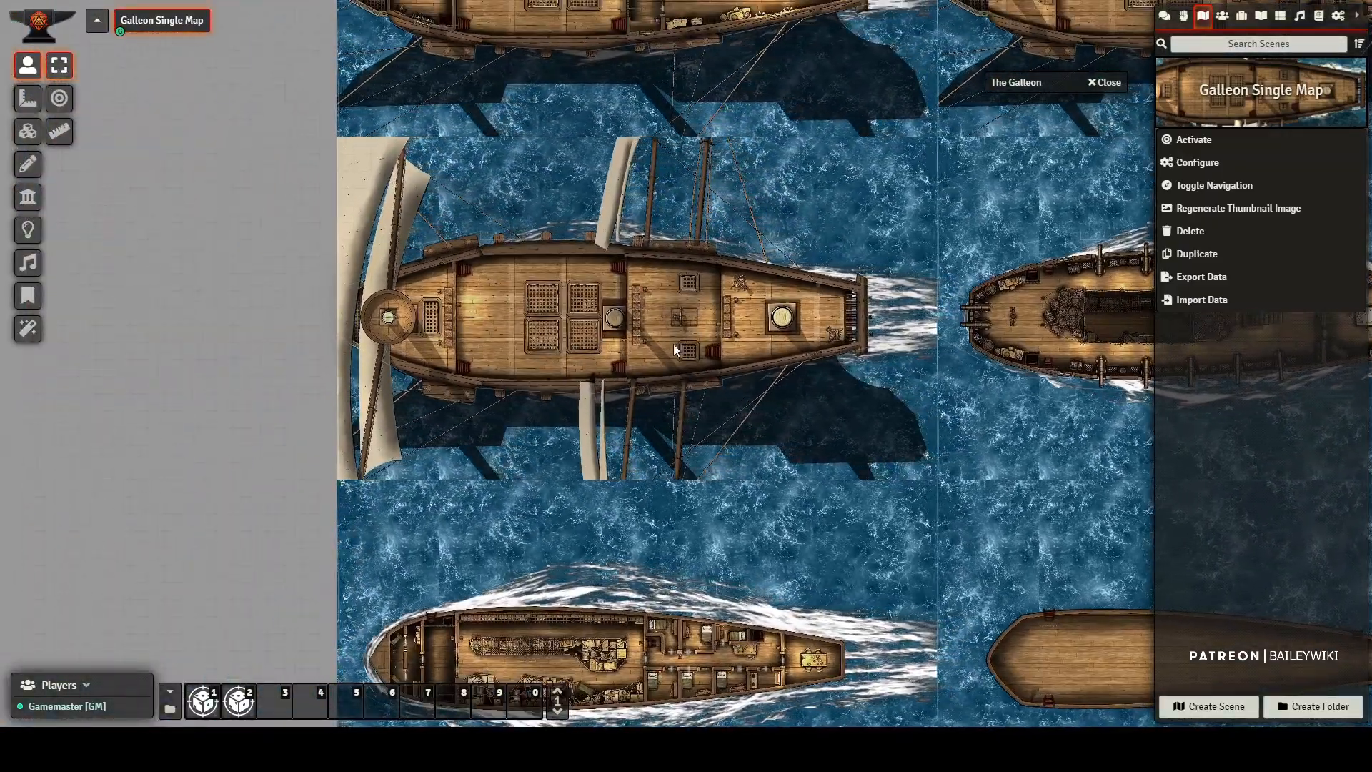
# - Switch to Tile controls to open the galleon tile's configuration (1800/3500, 3500×2000)
pyautogui.click(27, 164)
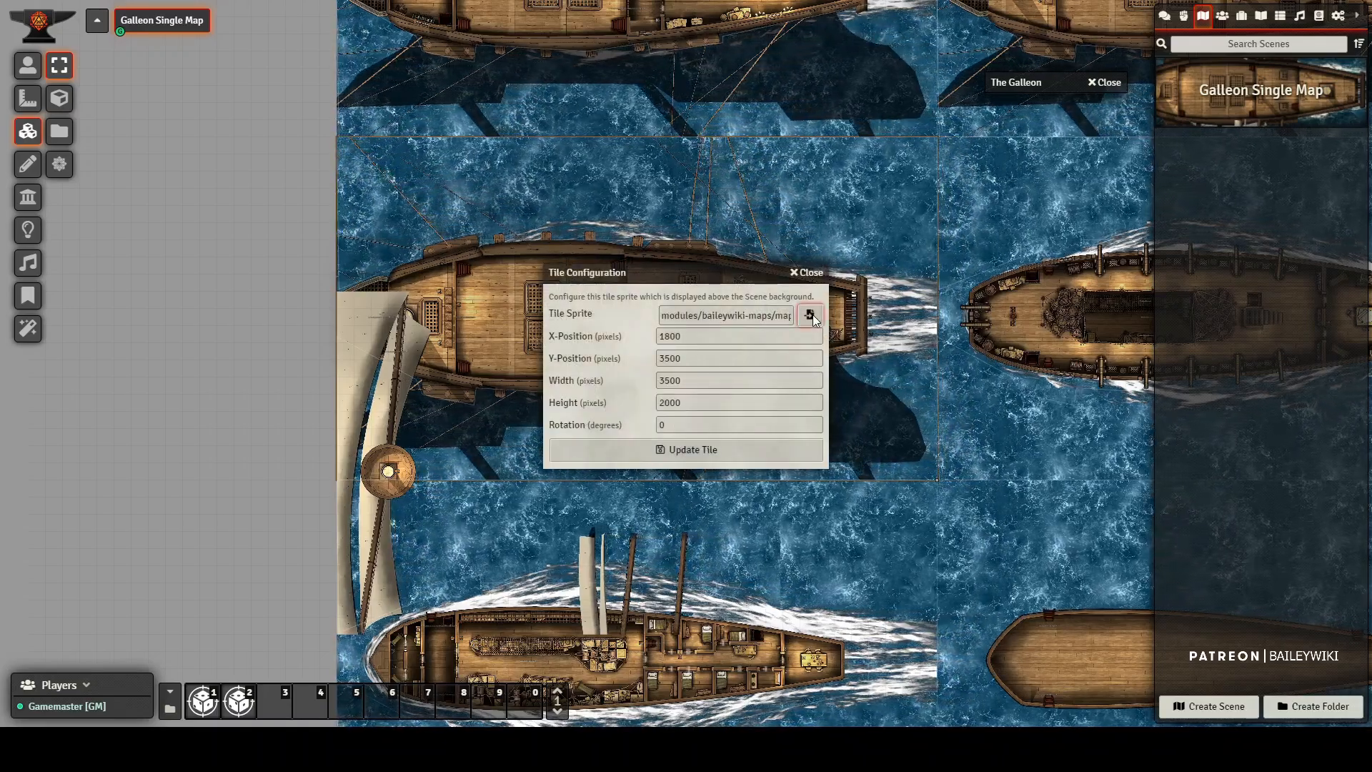
pyautogui.click(807, 316)
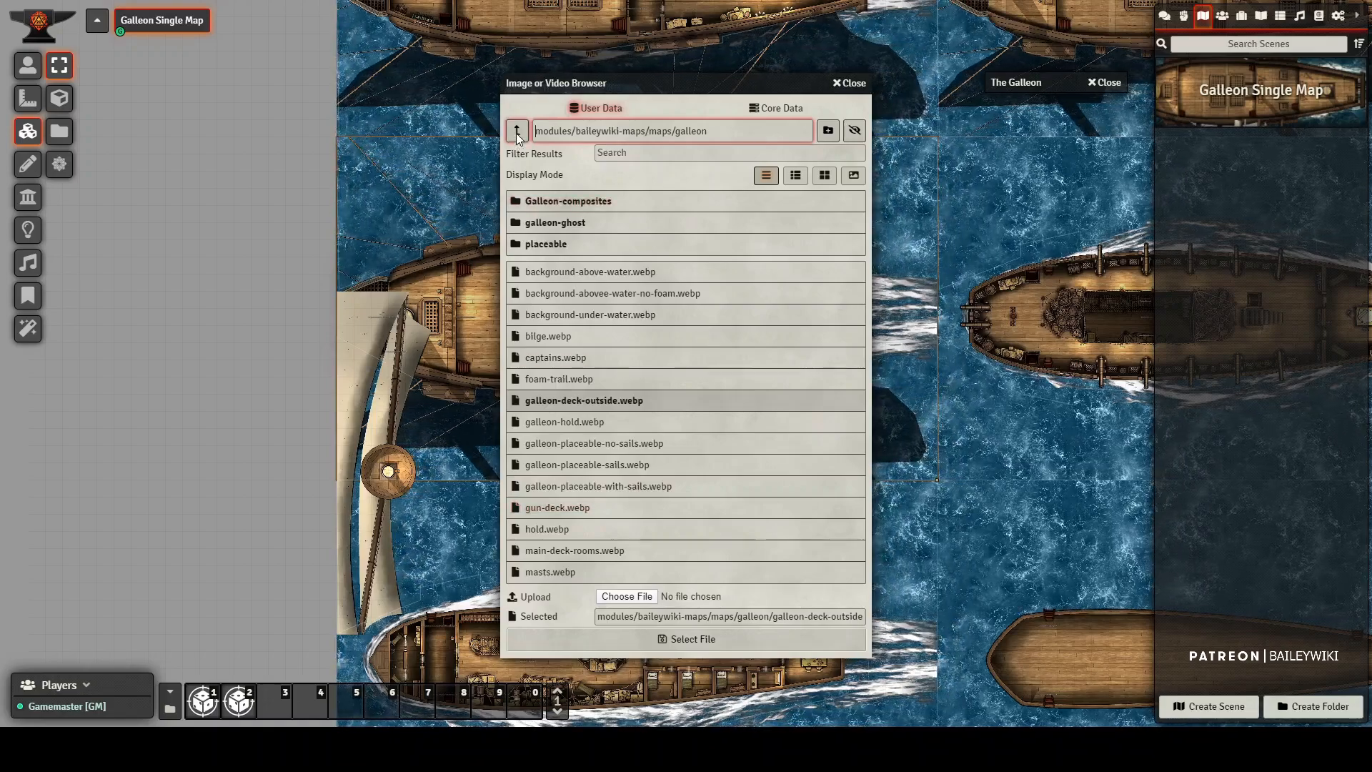
pyautogui.click(515, 130)
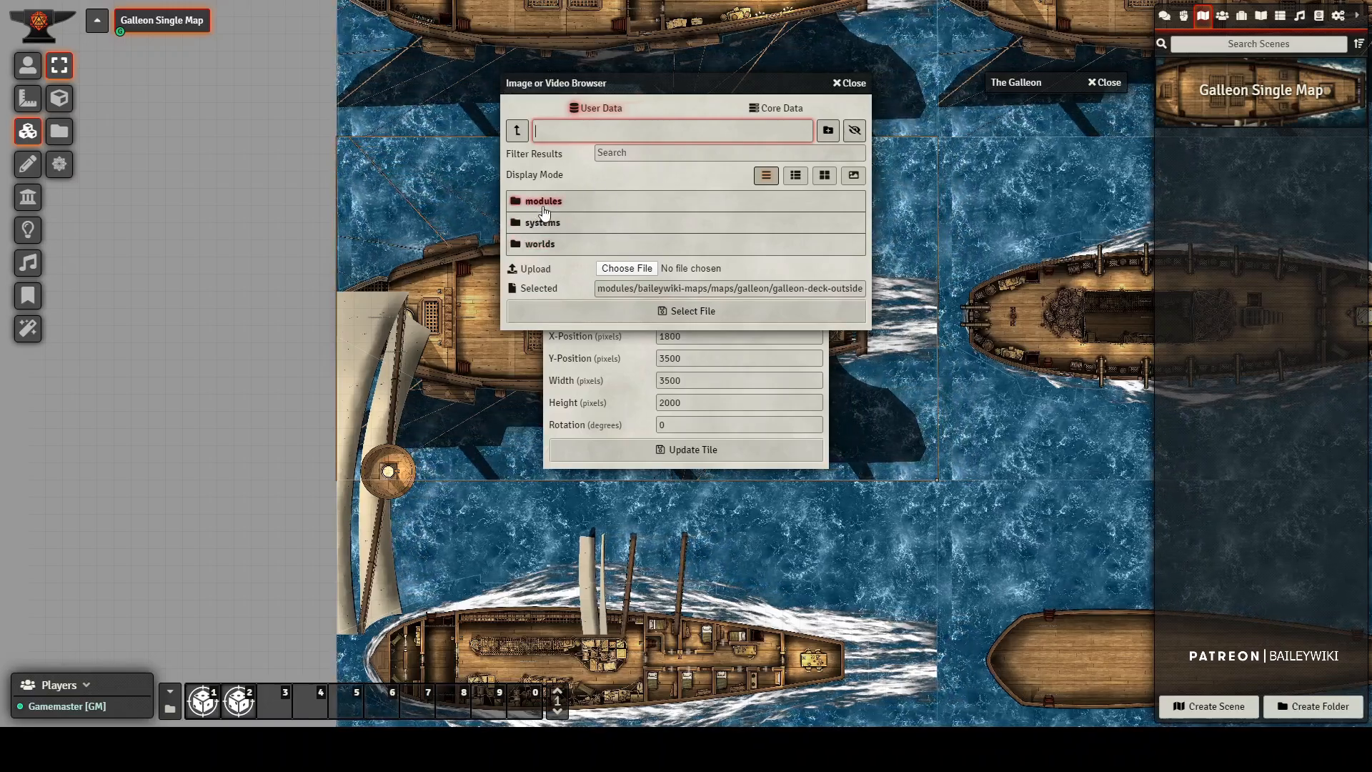
pyautogui.click(542, 200)
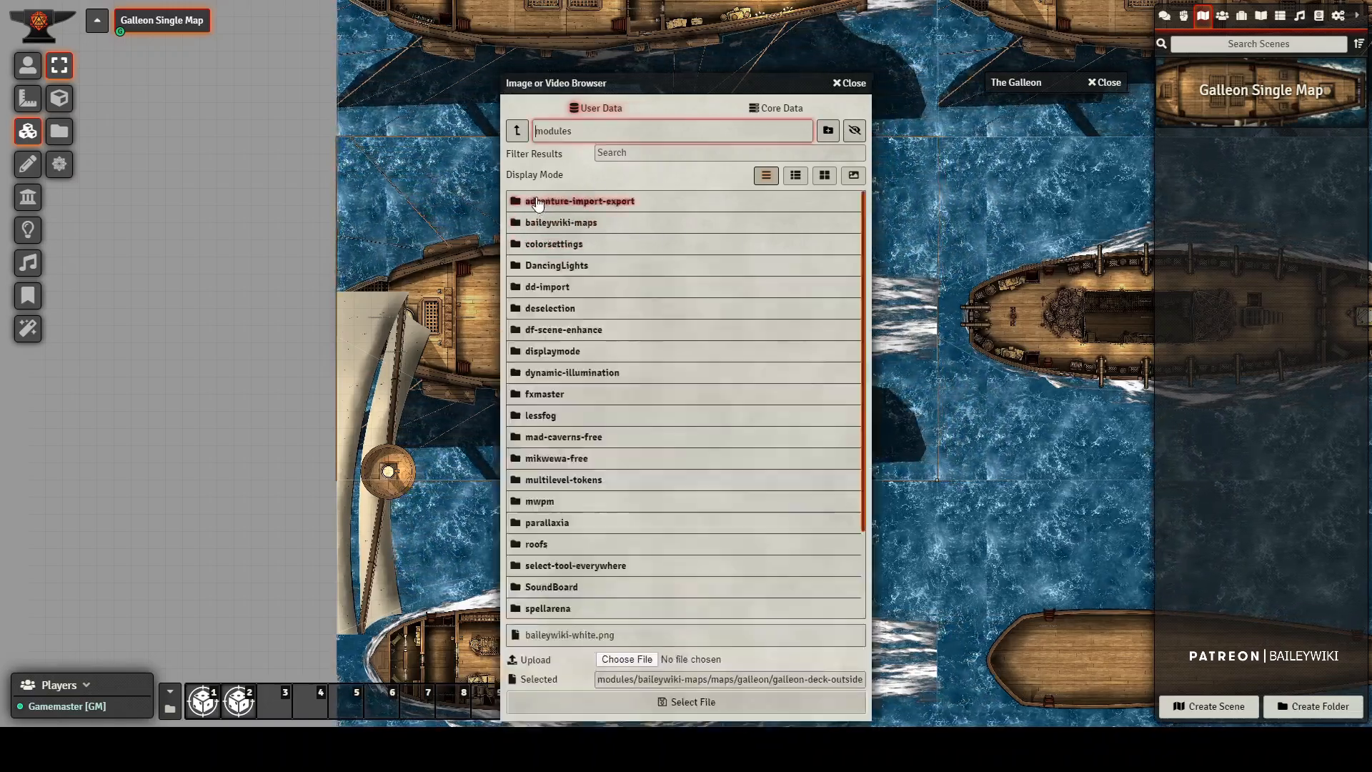
pyautogui.doubleClick(562, 222)
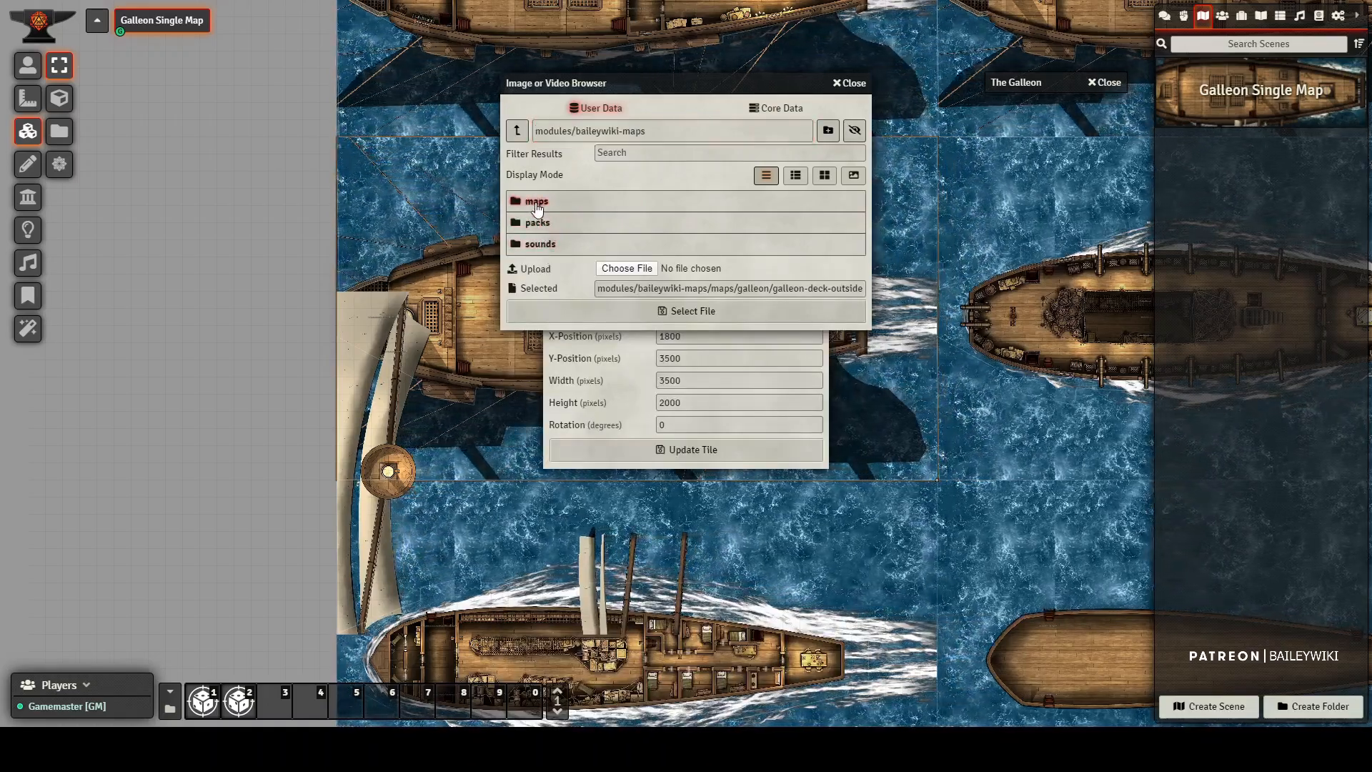
pyautogui.click(536, 200)
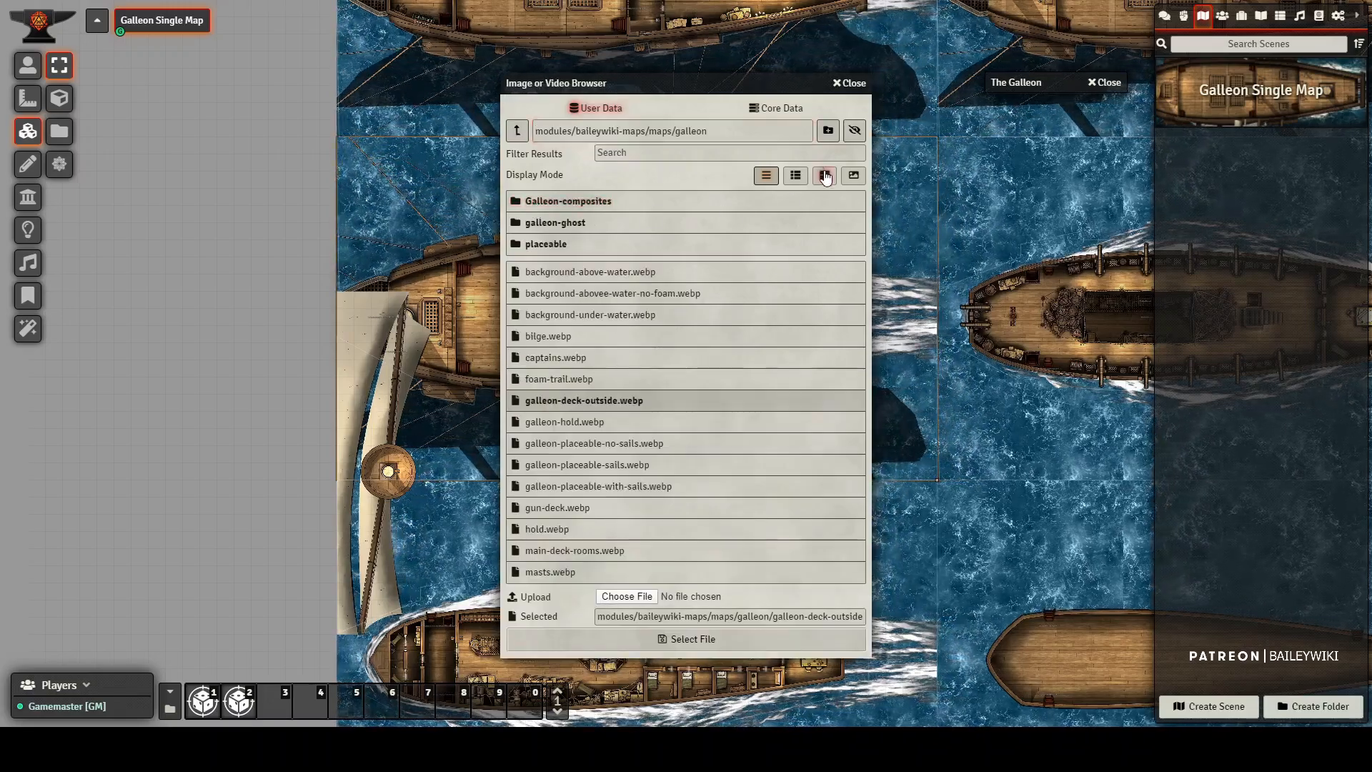
pyautogui.click(824, 176)
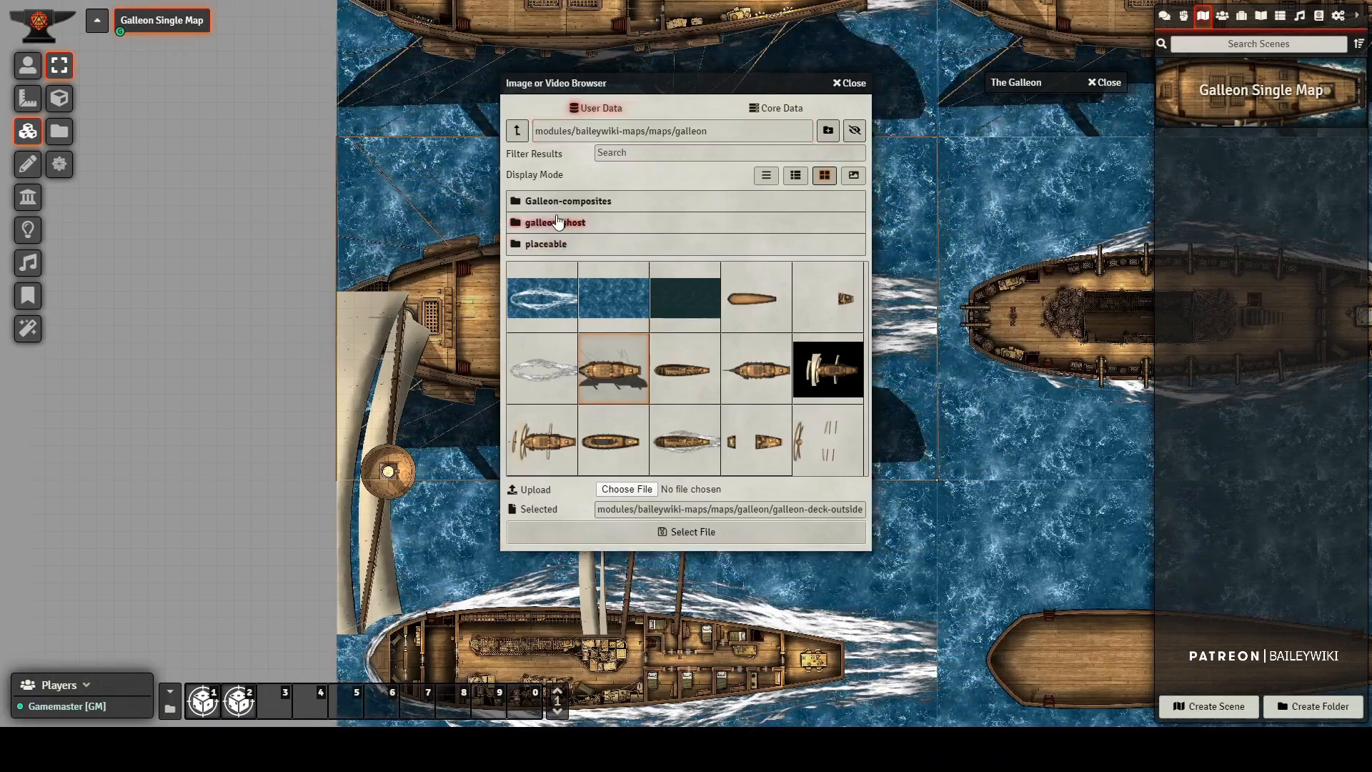
pyautogui.click(552, 222)
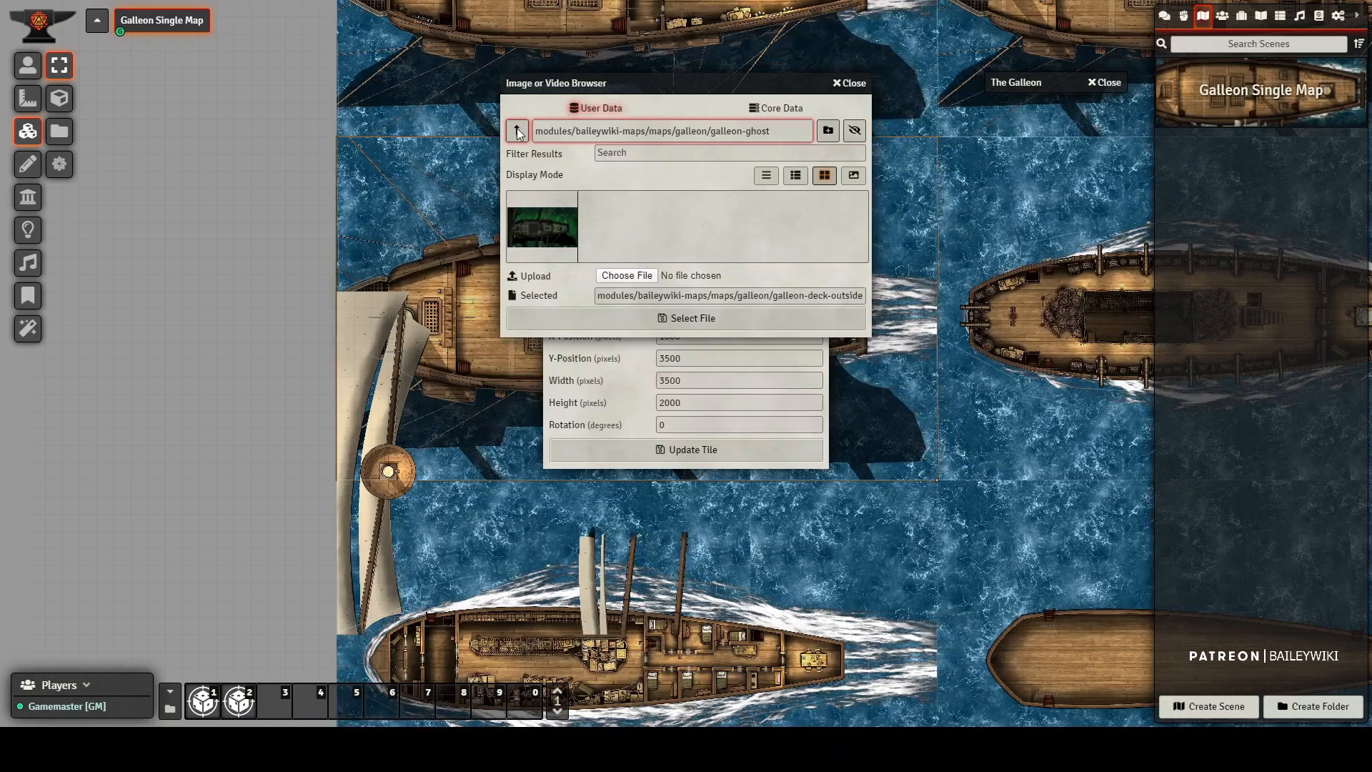
pyautogui.click(516, 130)
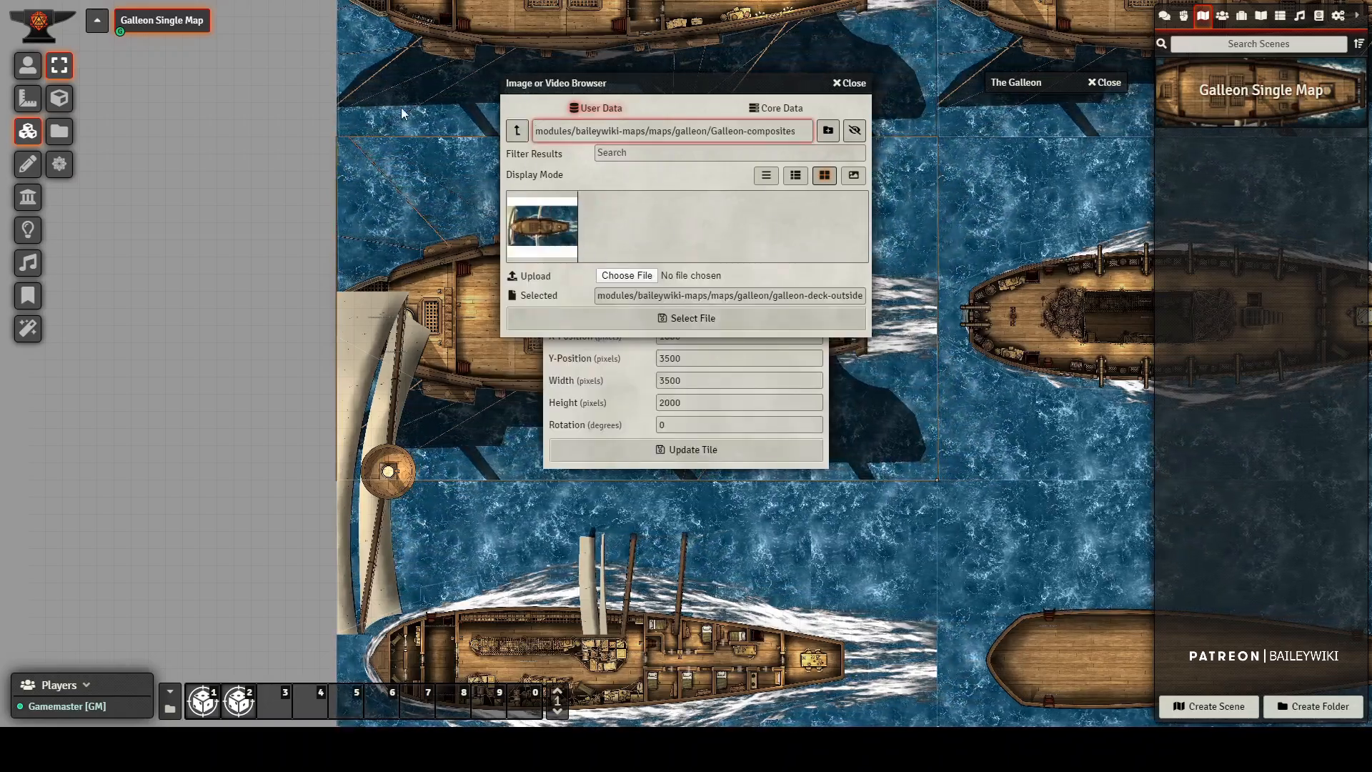
pyautogui.click(515, 129)
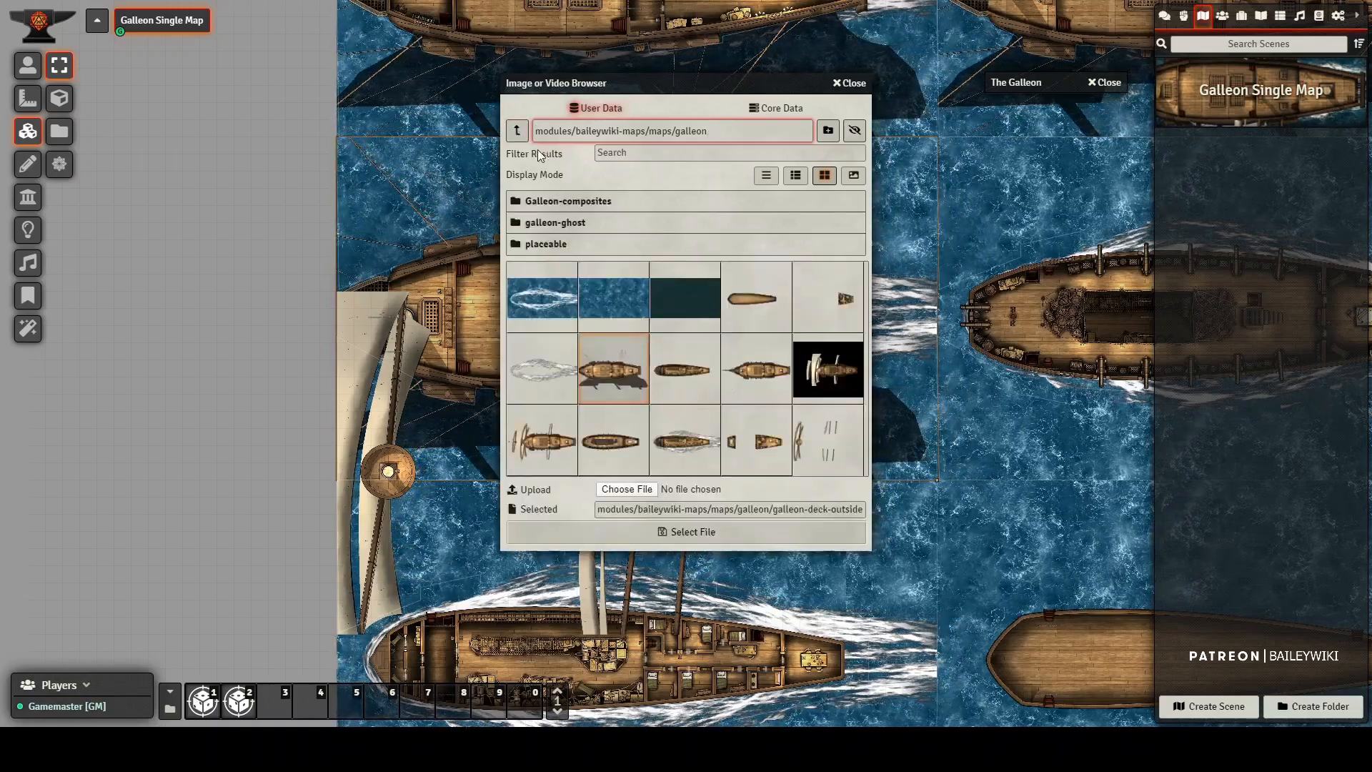
pyautogui.click(515, 129)
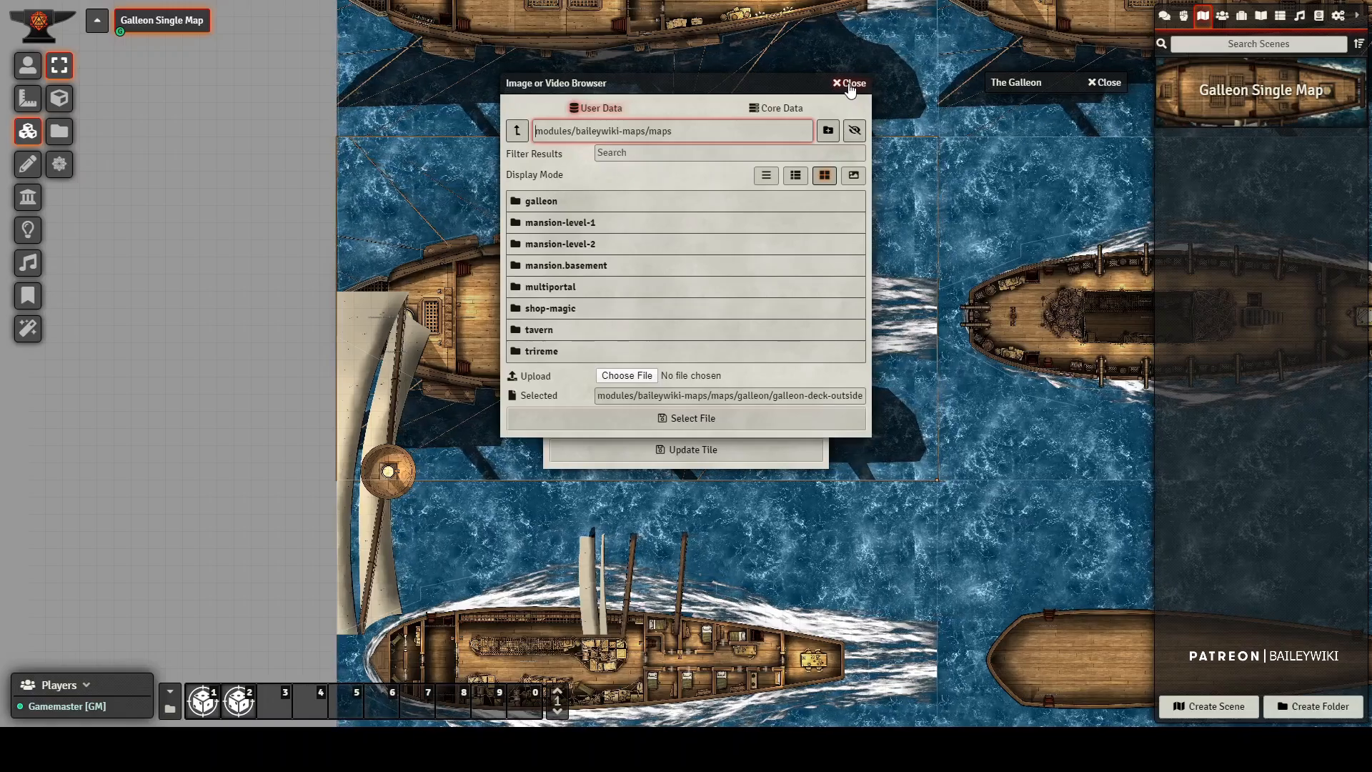
pyautogui.click(846, 83)
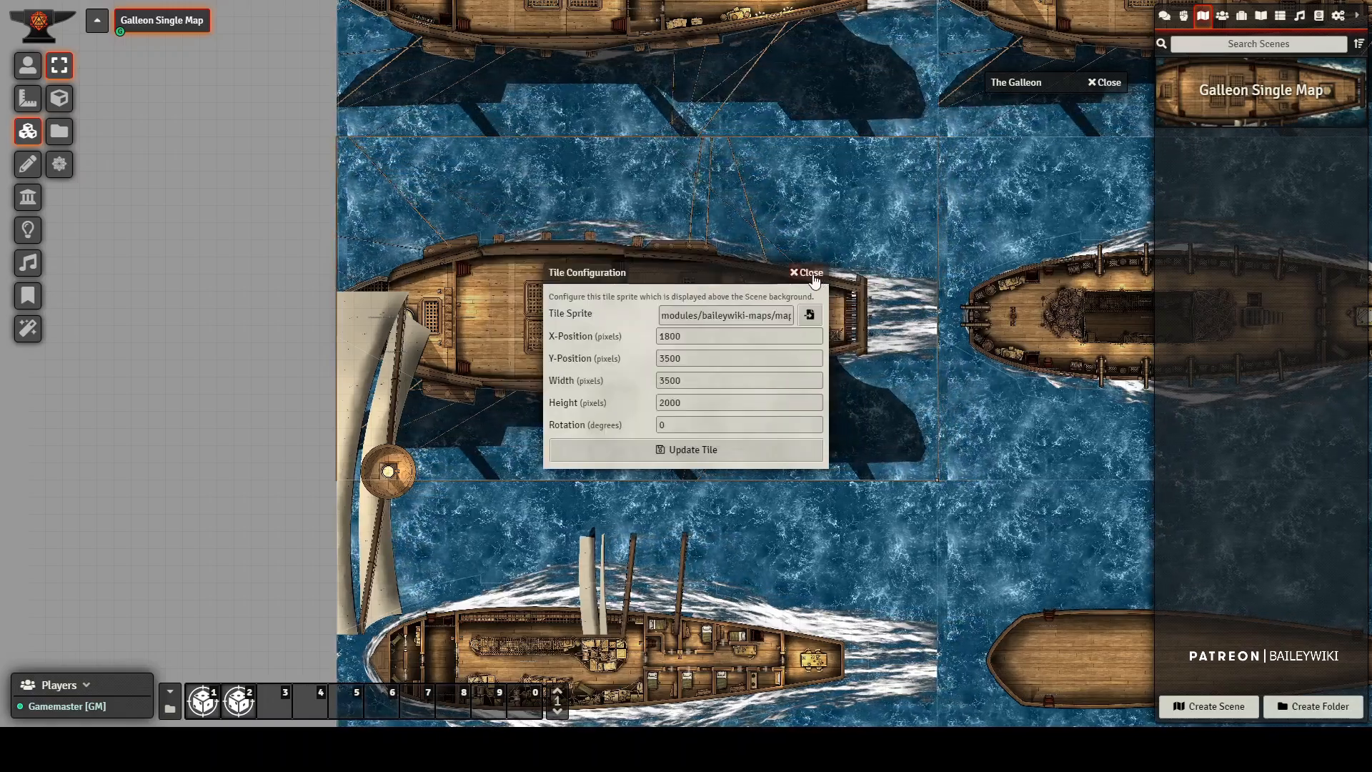
# - Close the tile settings, inspect the Parallaxia Off macro script, and run Parallaxia On
pyautogui.click(803, 272)
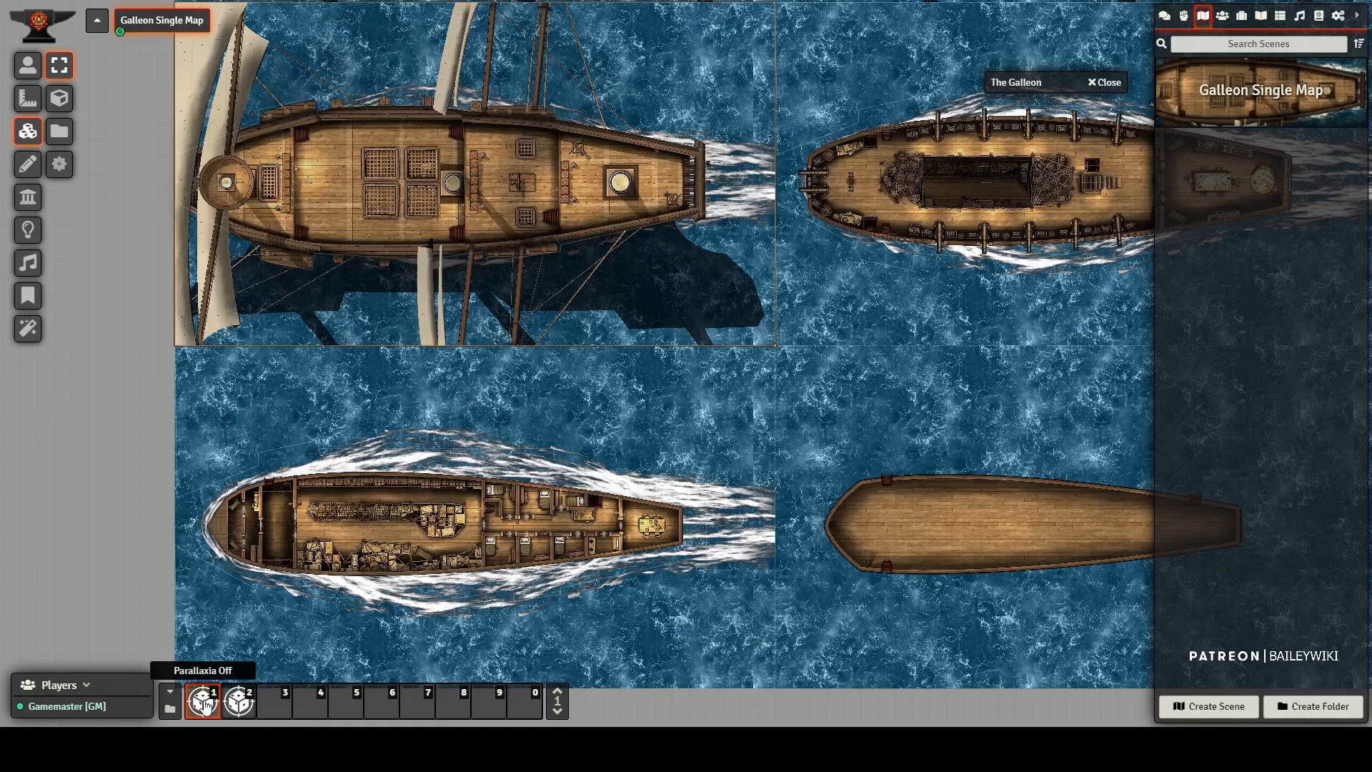
pyautogui.rightClick(202, 700)
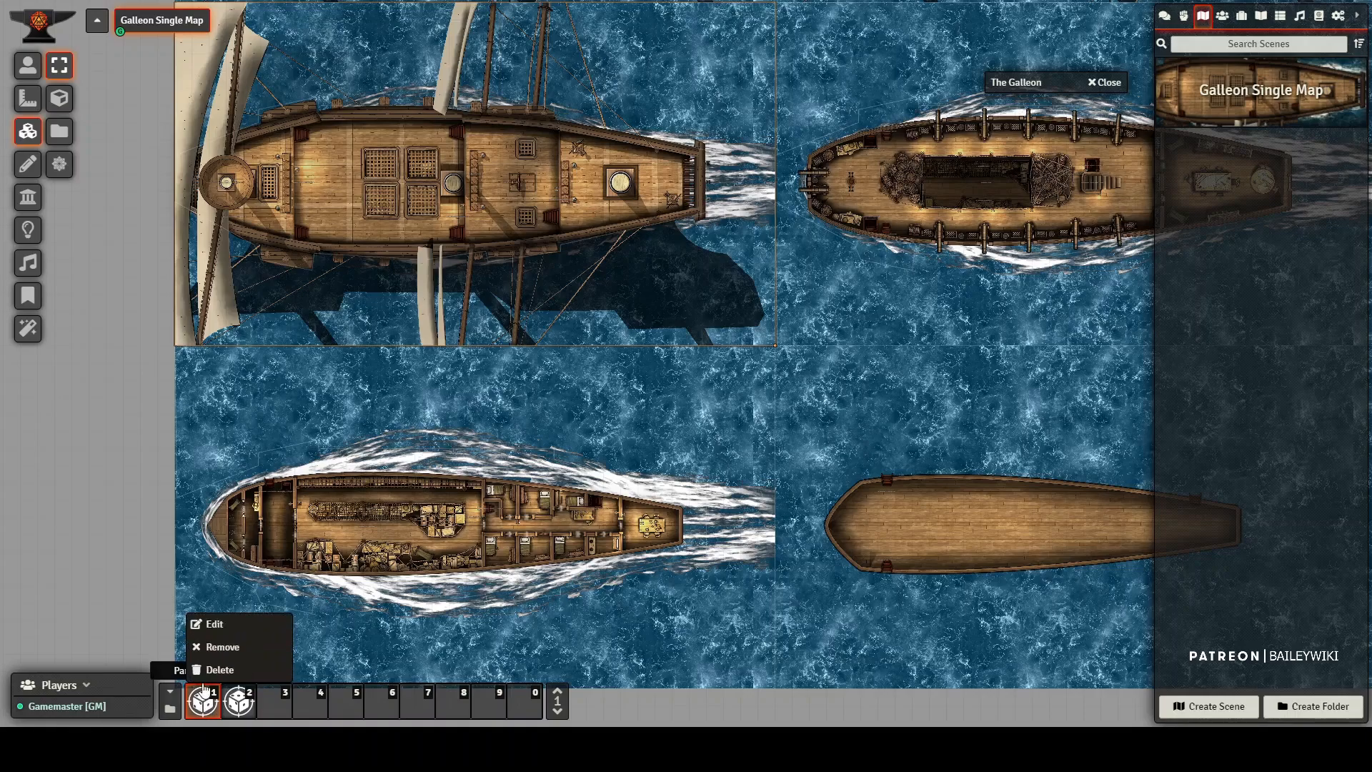
pyautogui.click(213, 624)
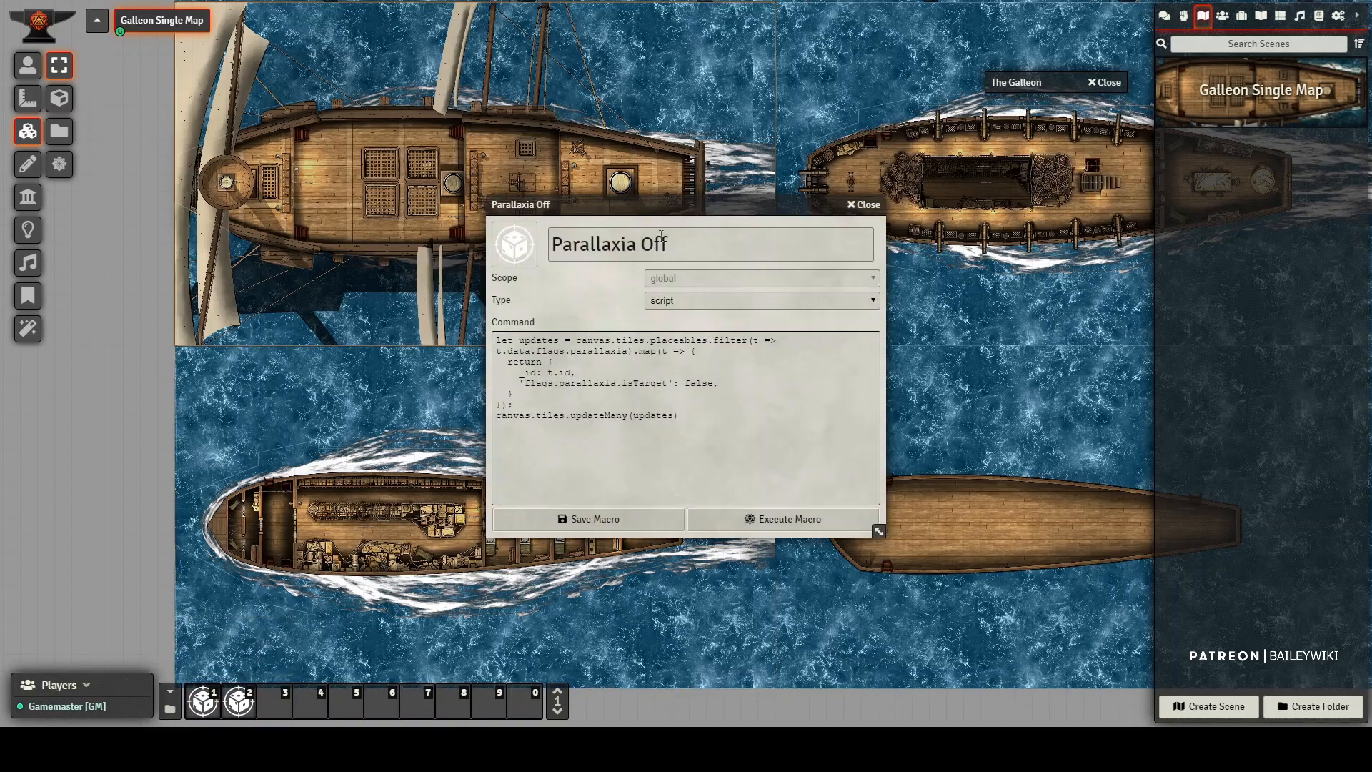
pyautogui.moveTo(678, 282)
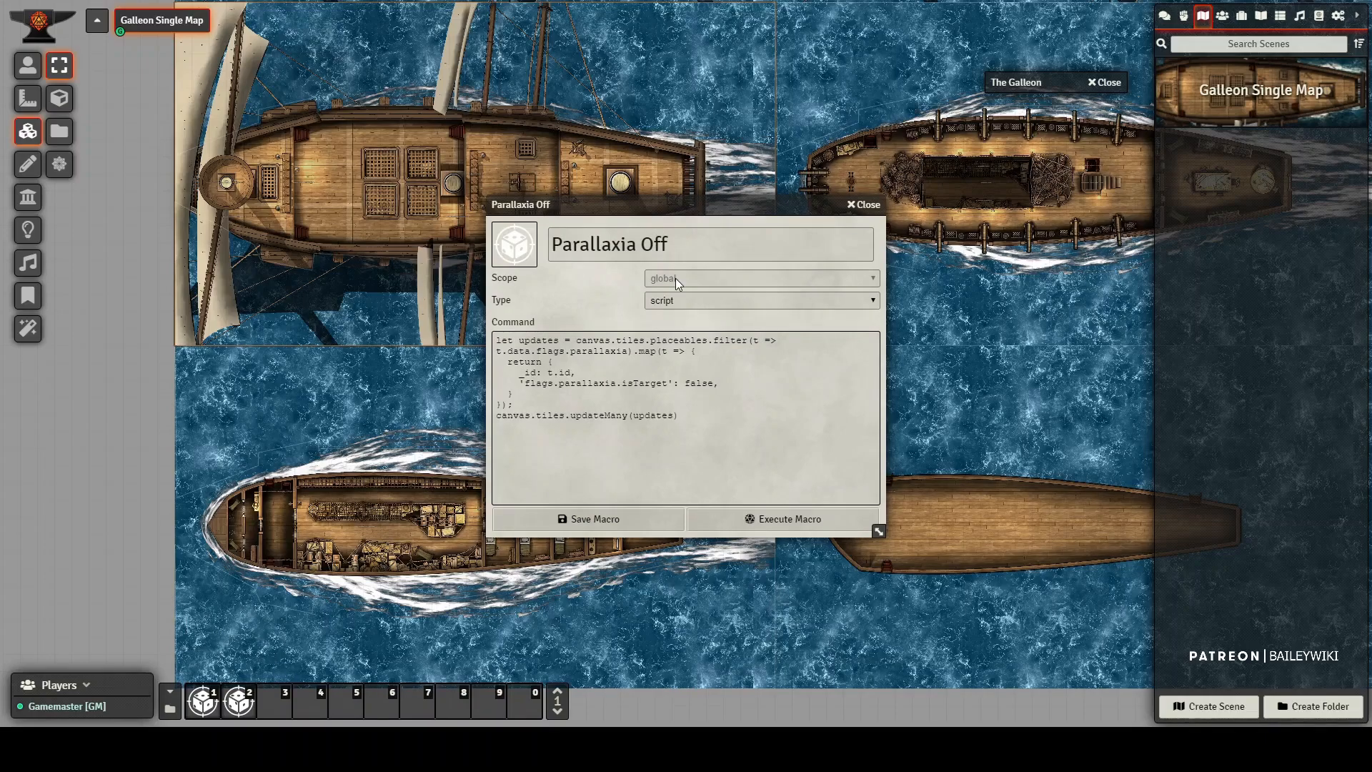
pyautogui.moveTo(702, 304)
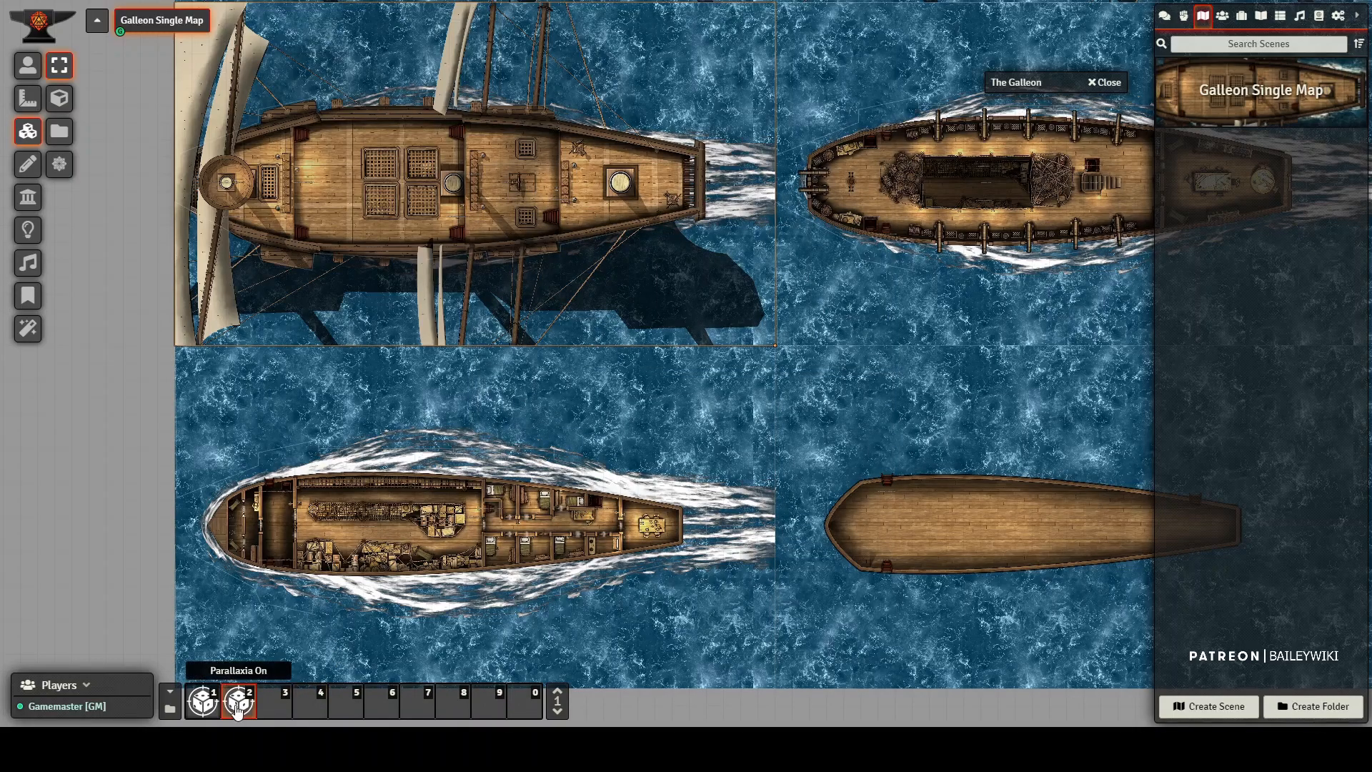
pyautogui.click(201, 701)
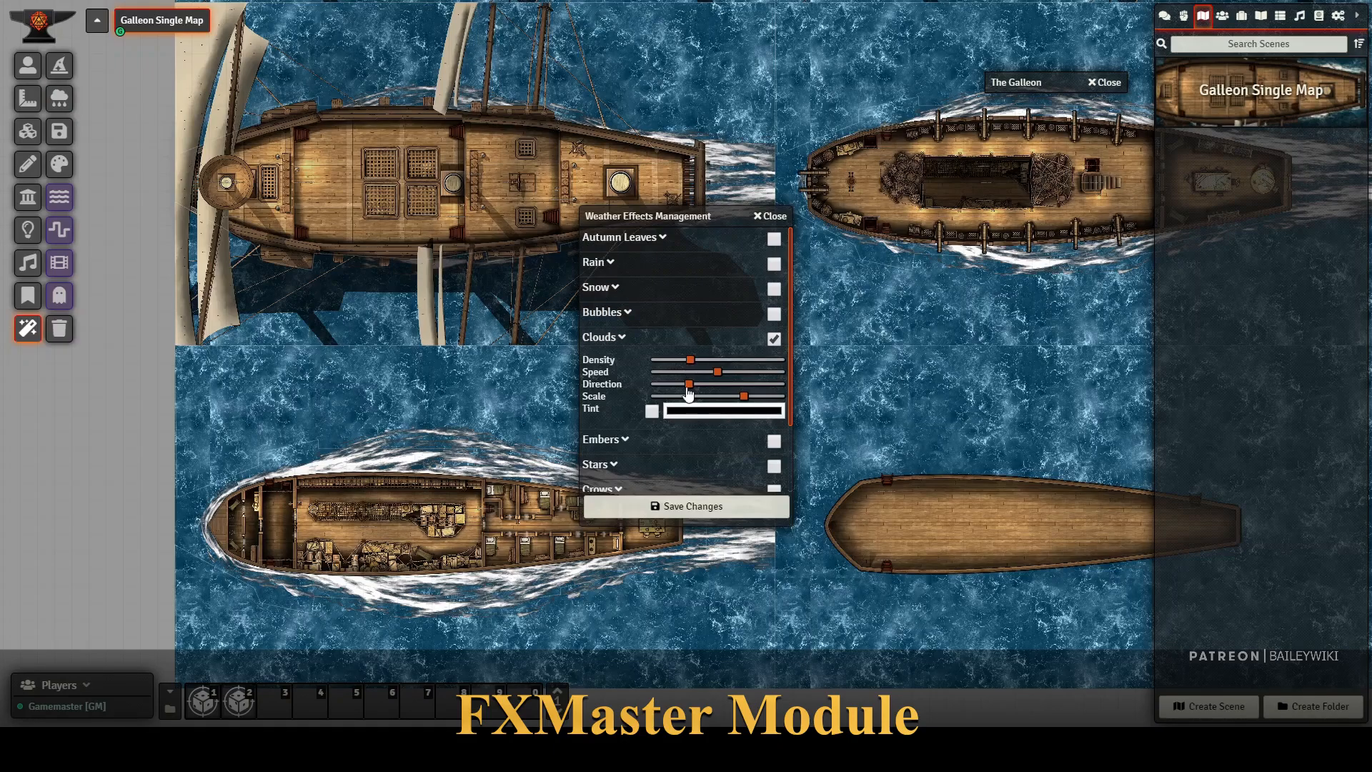
# - Save the tuned FXMaster Clouds effect so clouds cover the galleon scene
pyautogui.click(767, 215)
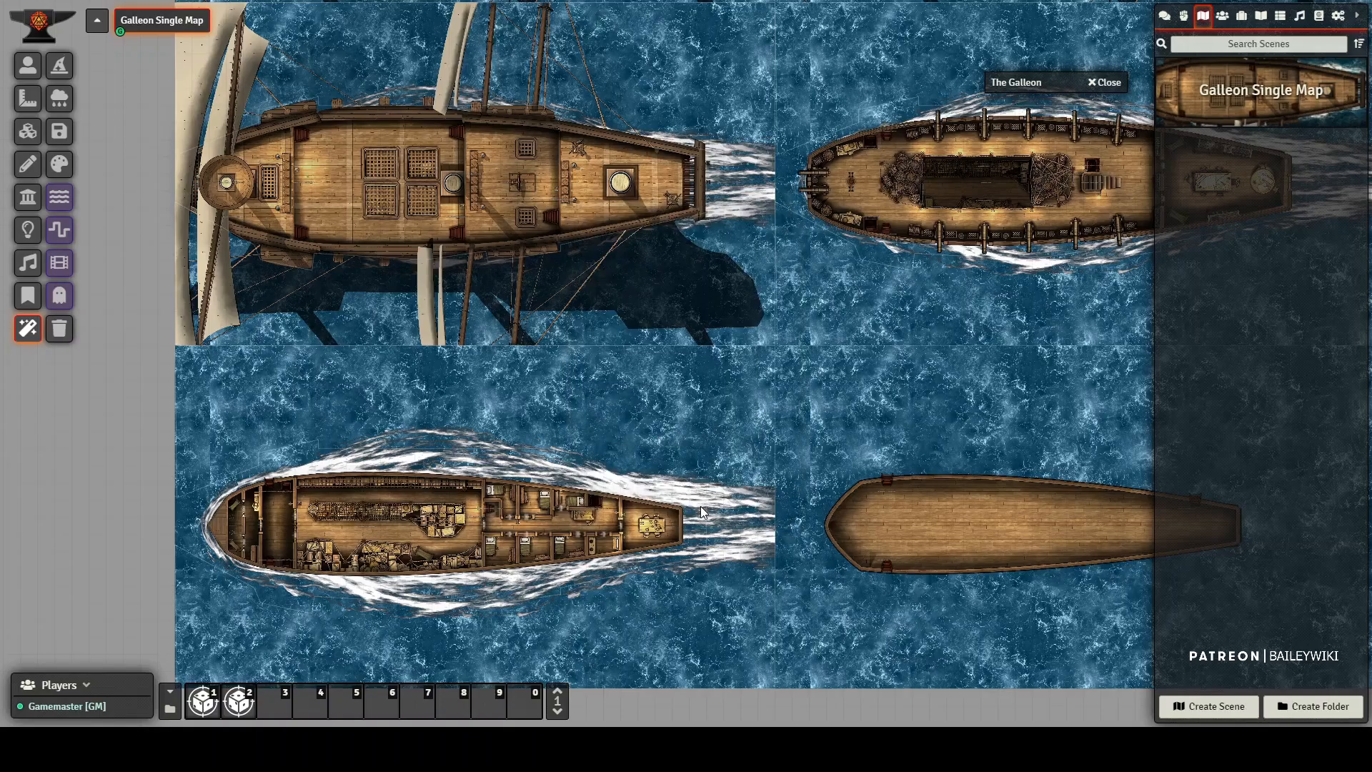
pyautogui.moveTo(292, 328)
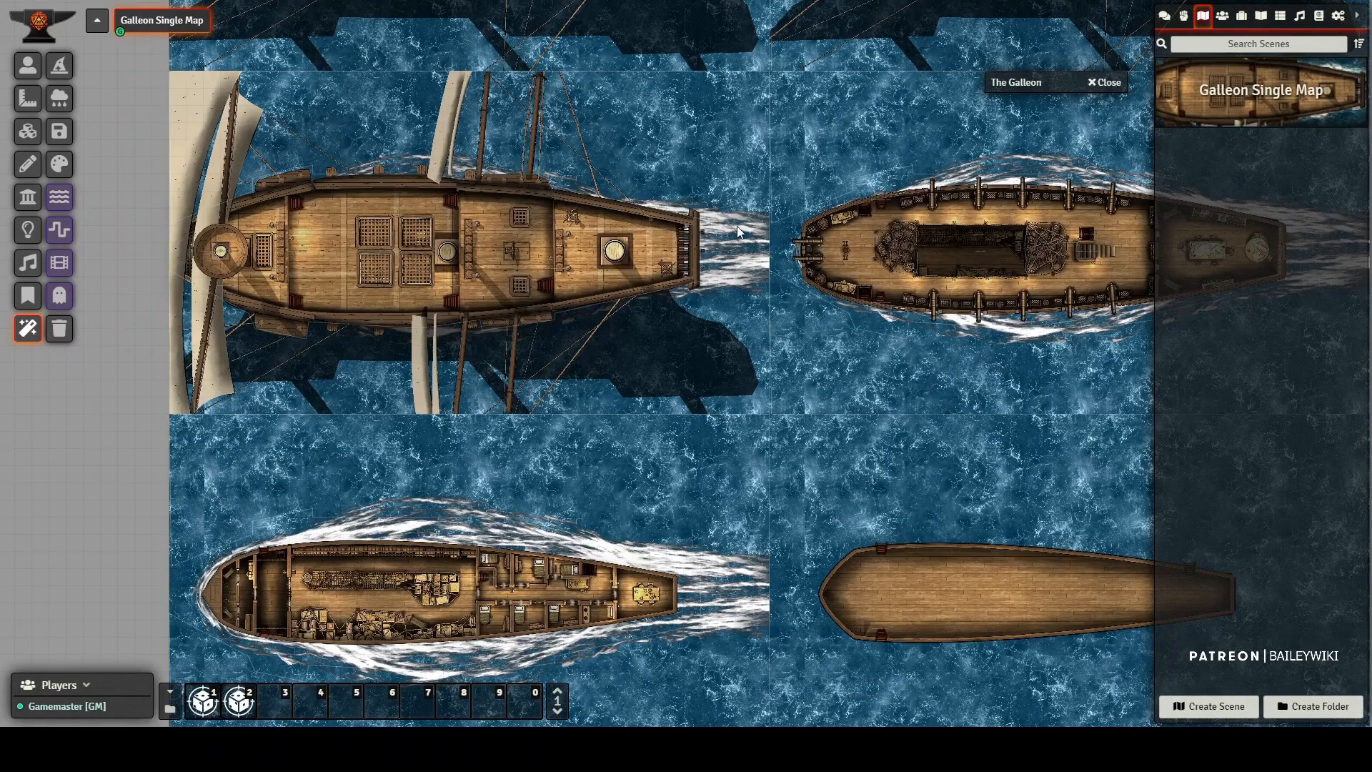
pyautogui.moveTo(358, 404)
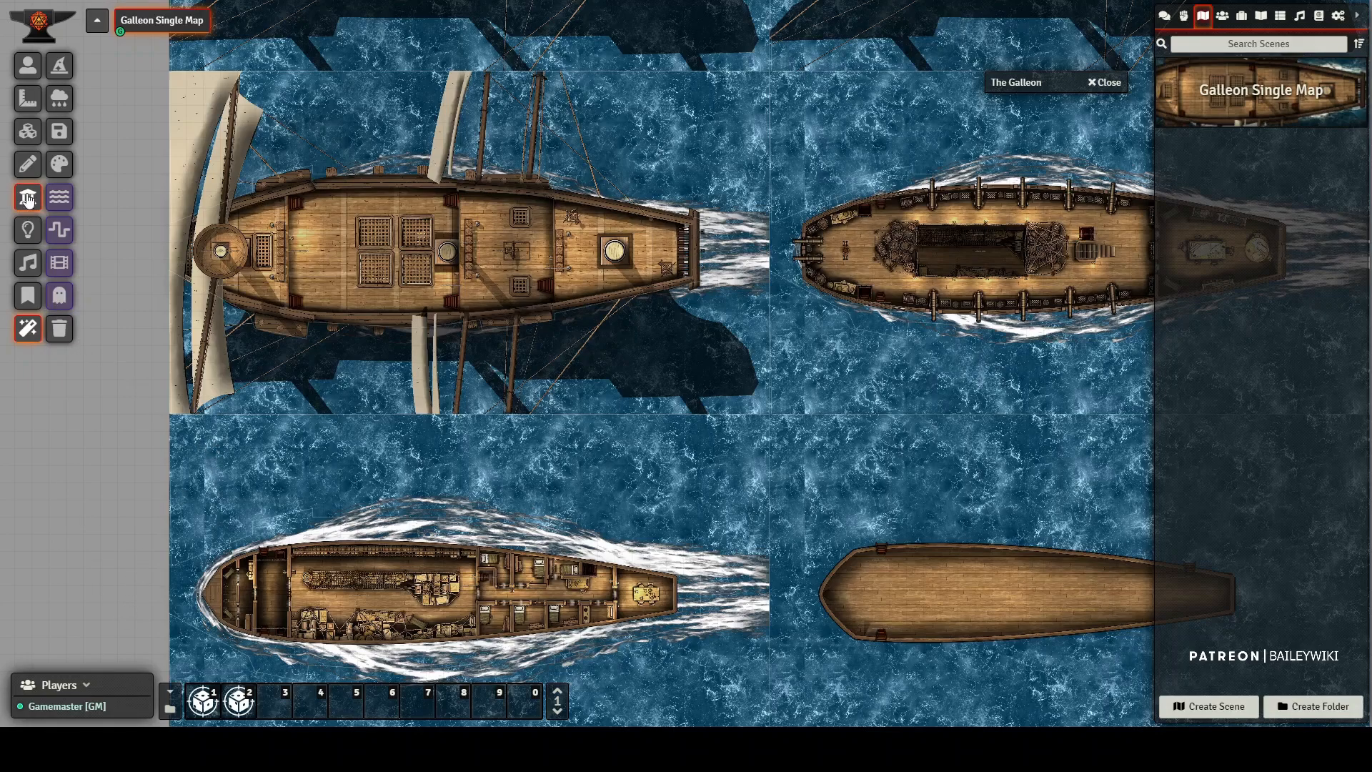
# - Inspect a drawing's Multilevel token-cloning settings, close them, and show the actors directory
pyautogui.click(28, 164)
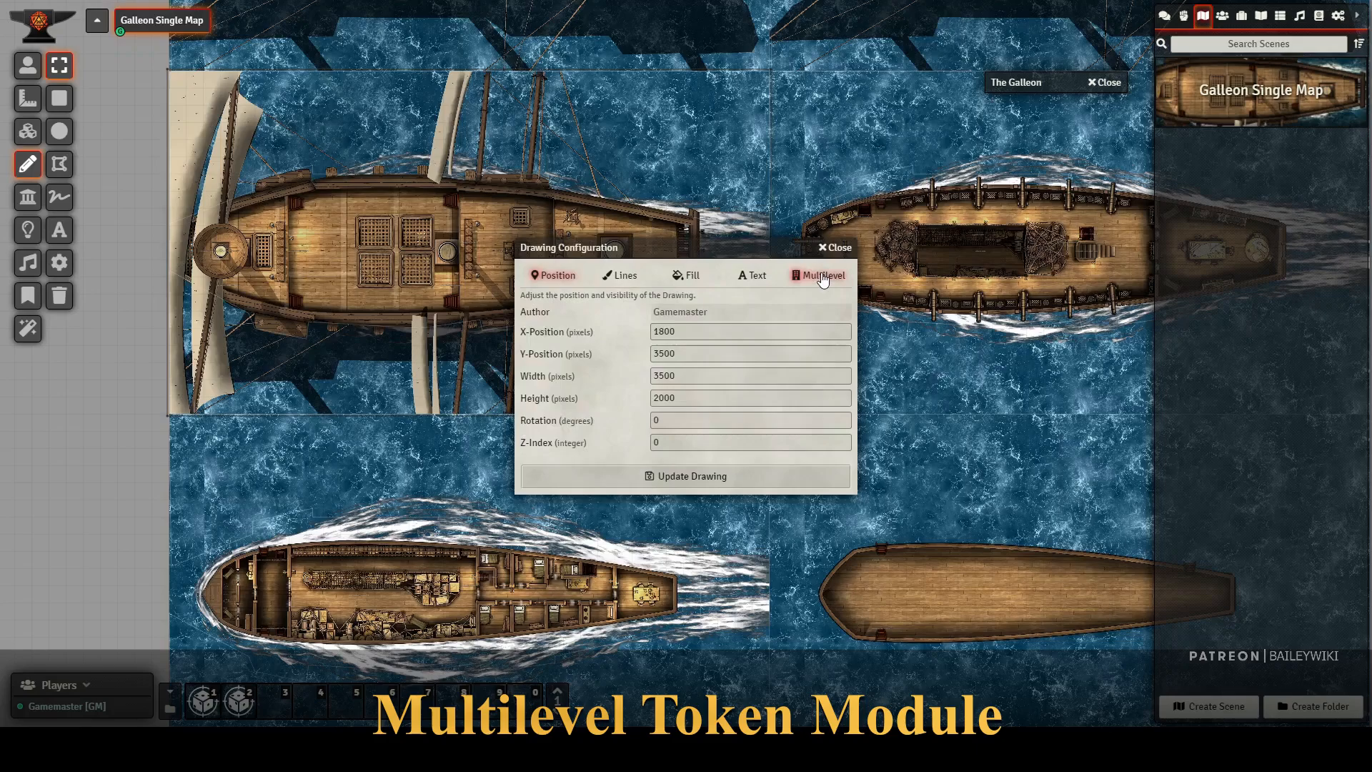
pyautogui.click(823, 275)
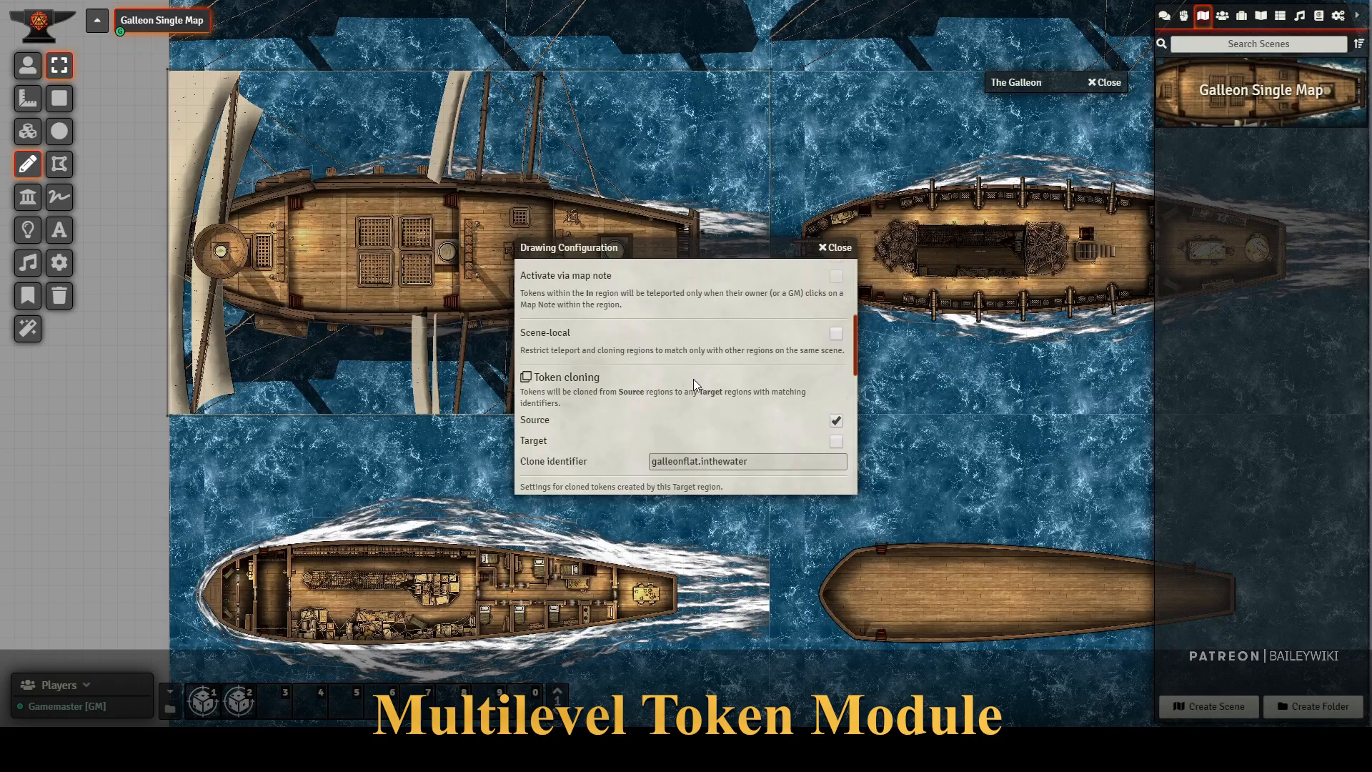
pyautogui.moveTo(722, 452)
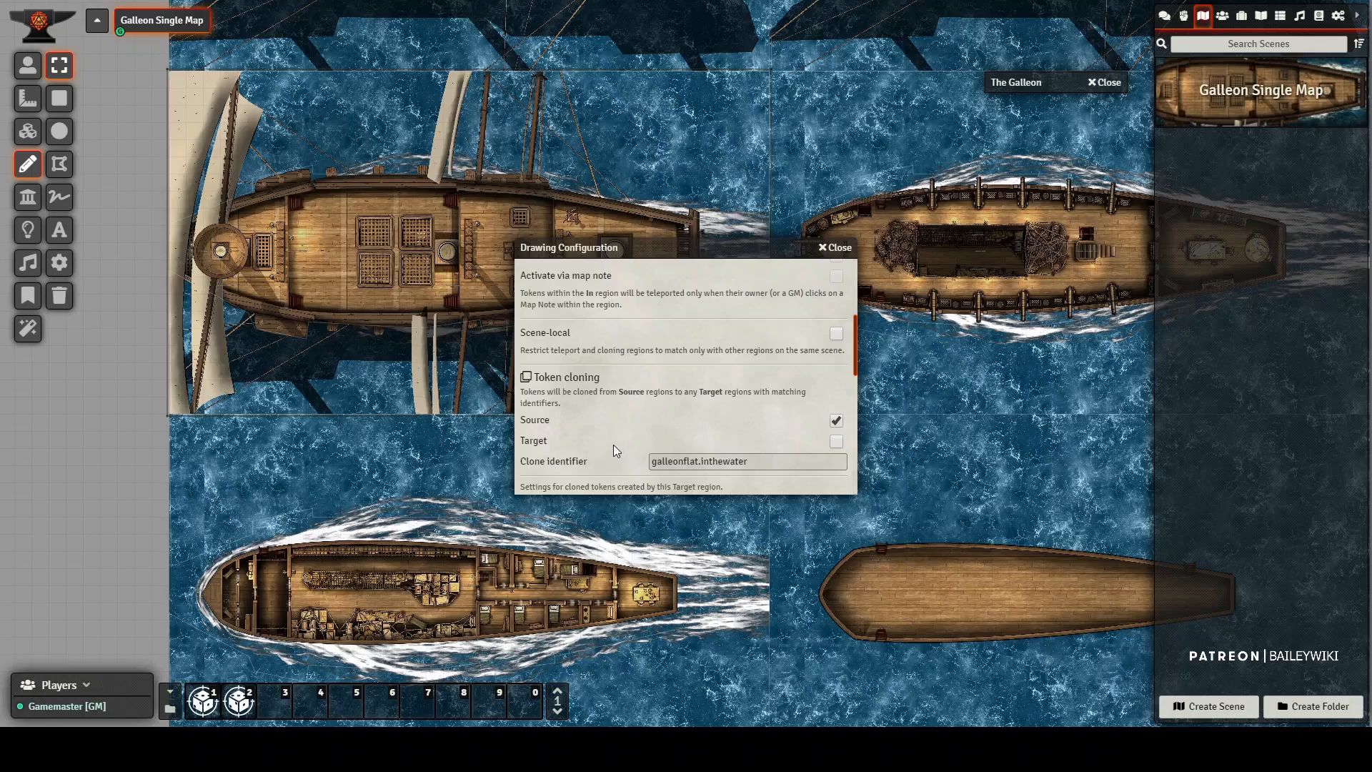
pyautogui.scroll(-3)
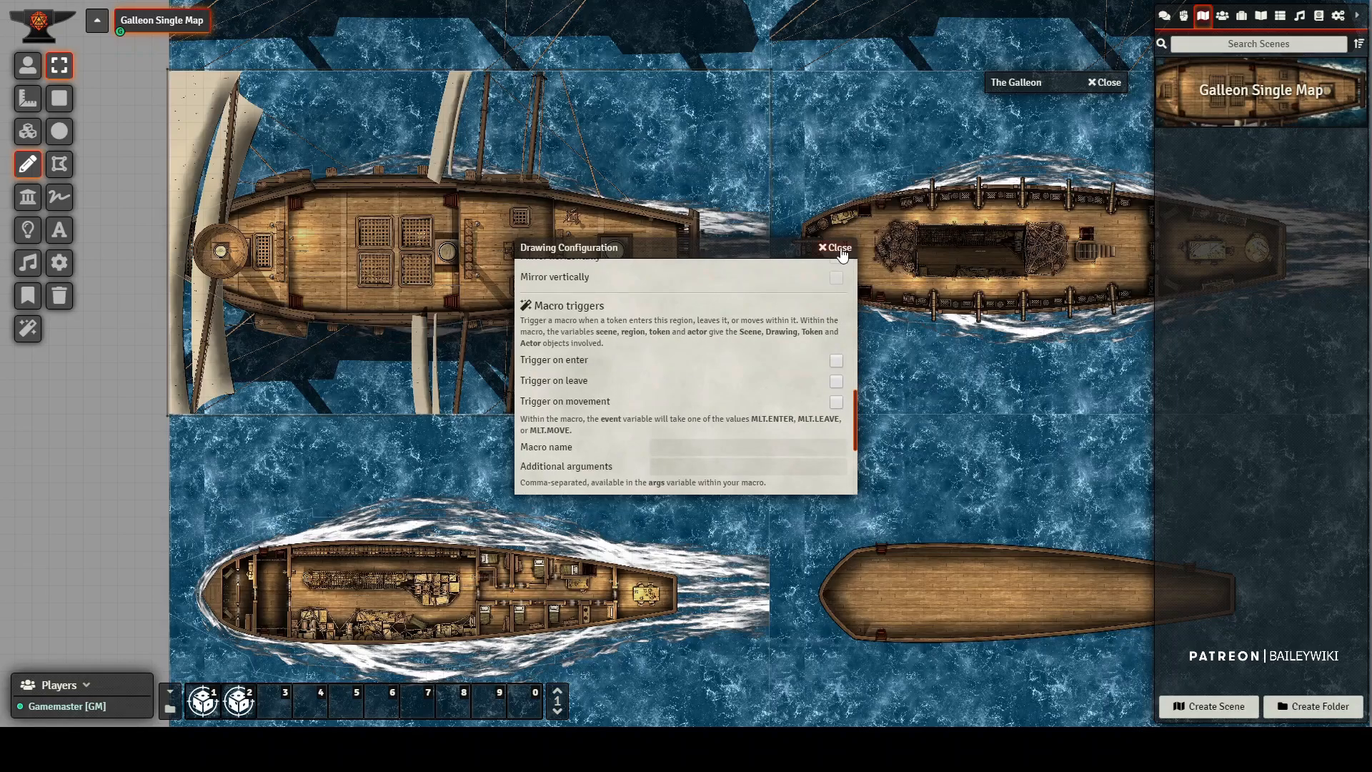
pyautogui.click(831, 254)
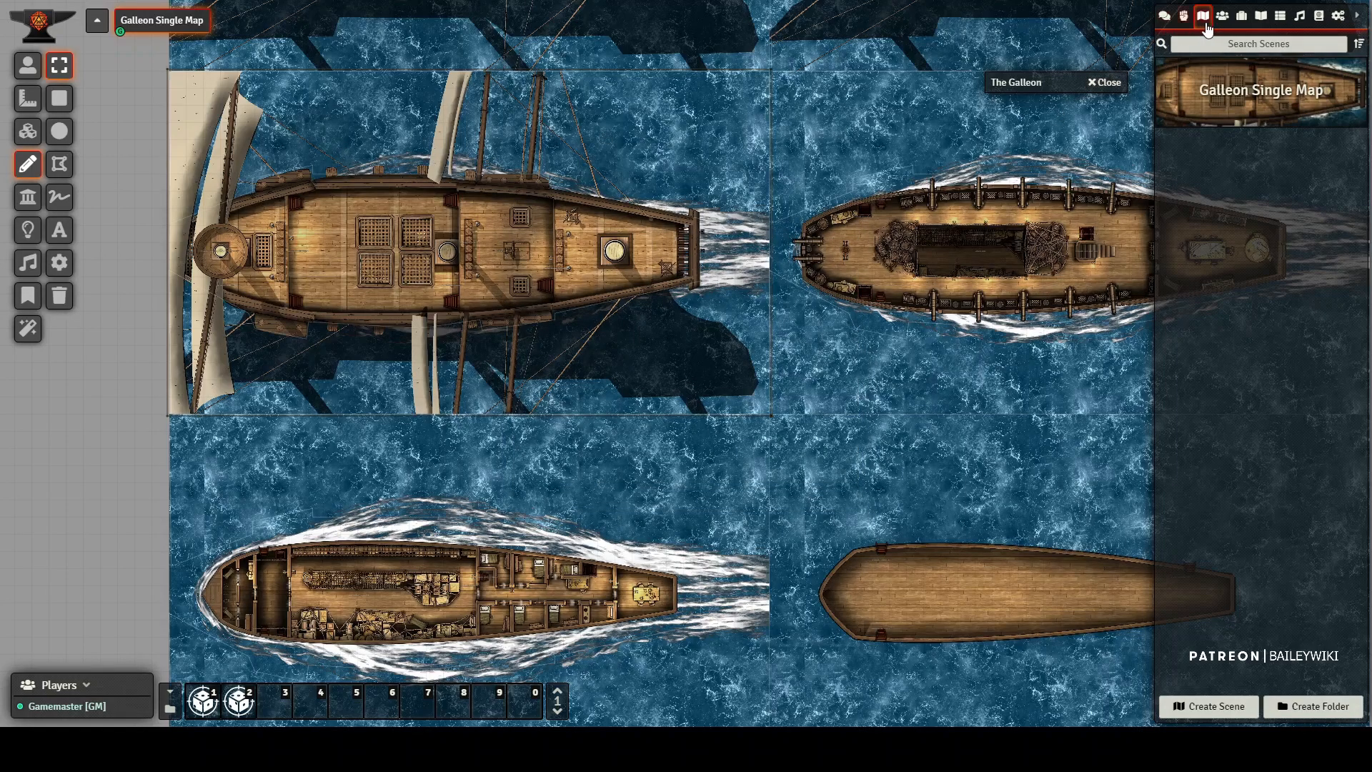
pyautogui.click(1221, 16)
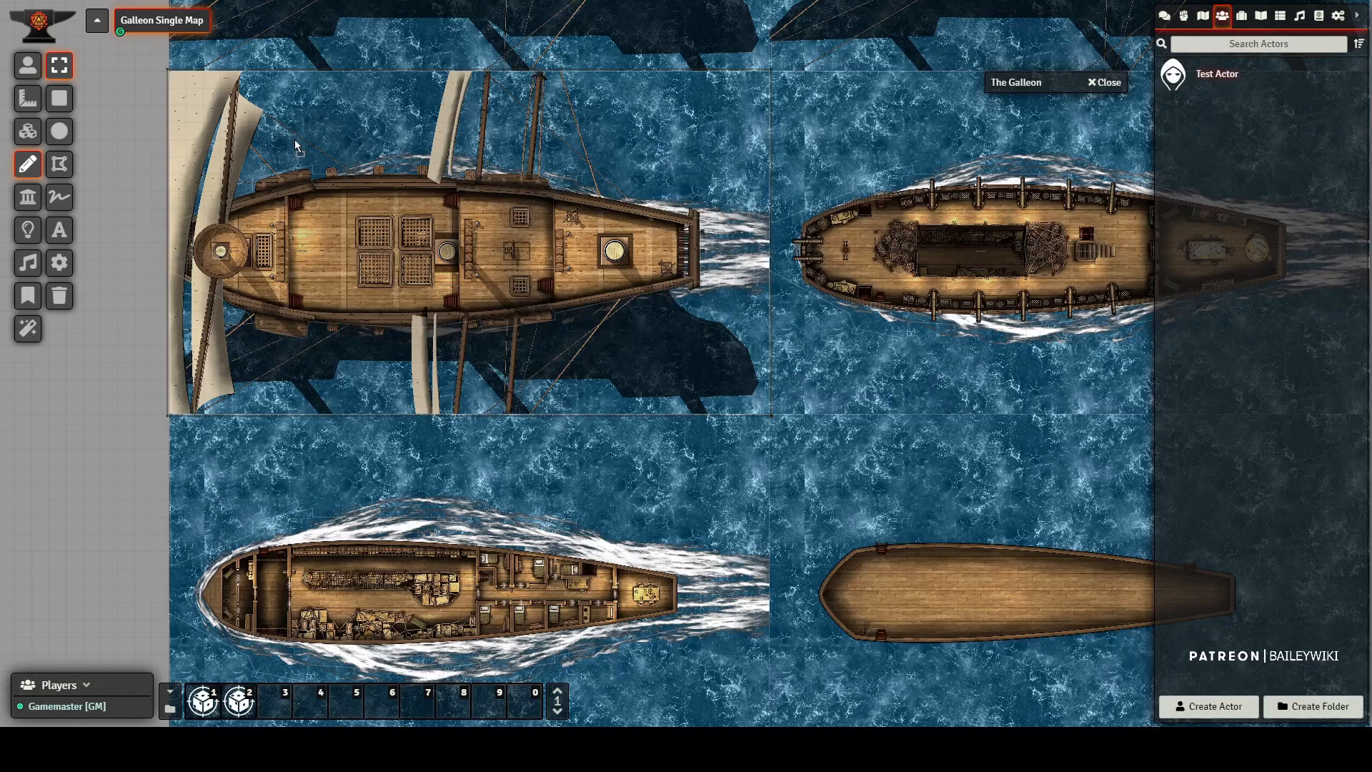
# - Place Test Actor tokens so copies appear on each galleon deck as well as the water
pyautogui.click(27, 65)
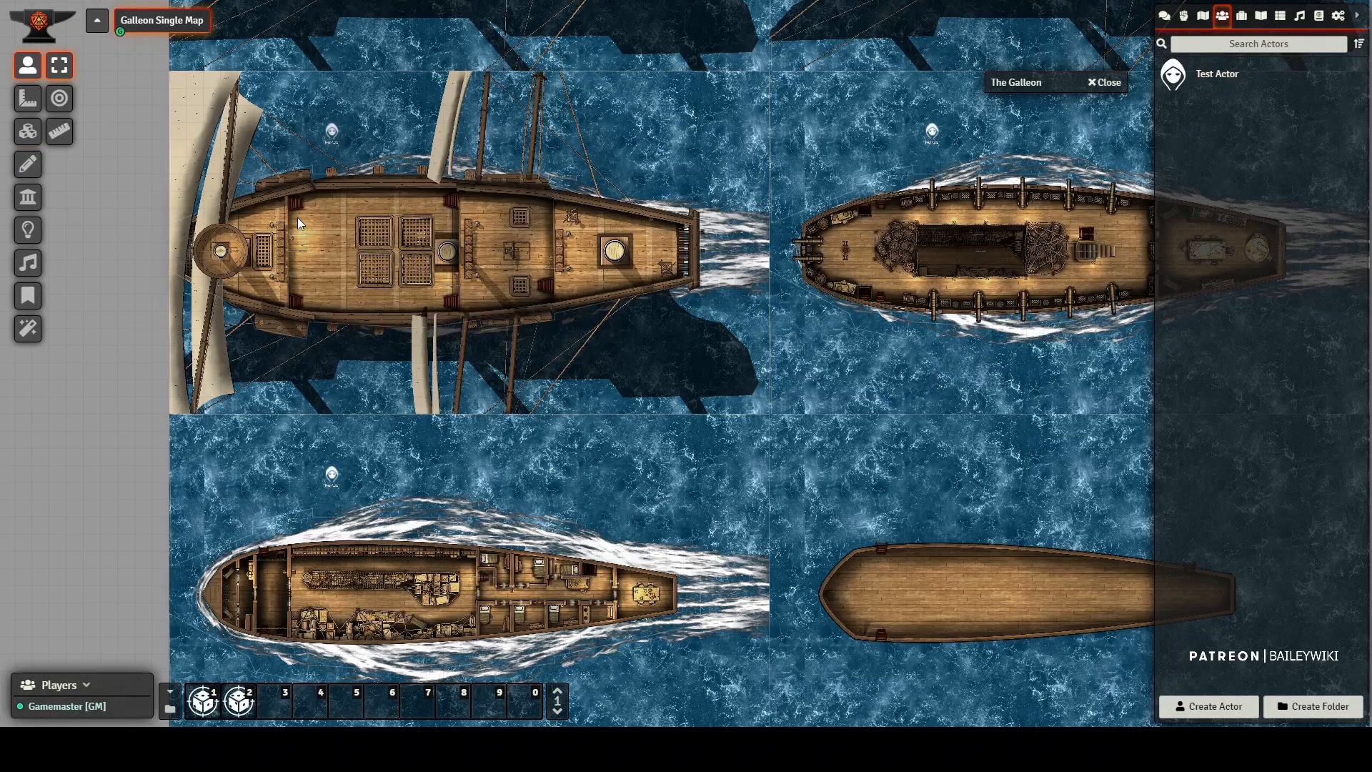
pyautogui.moveTo(791, 256)
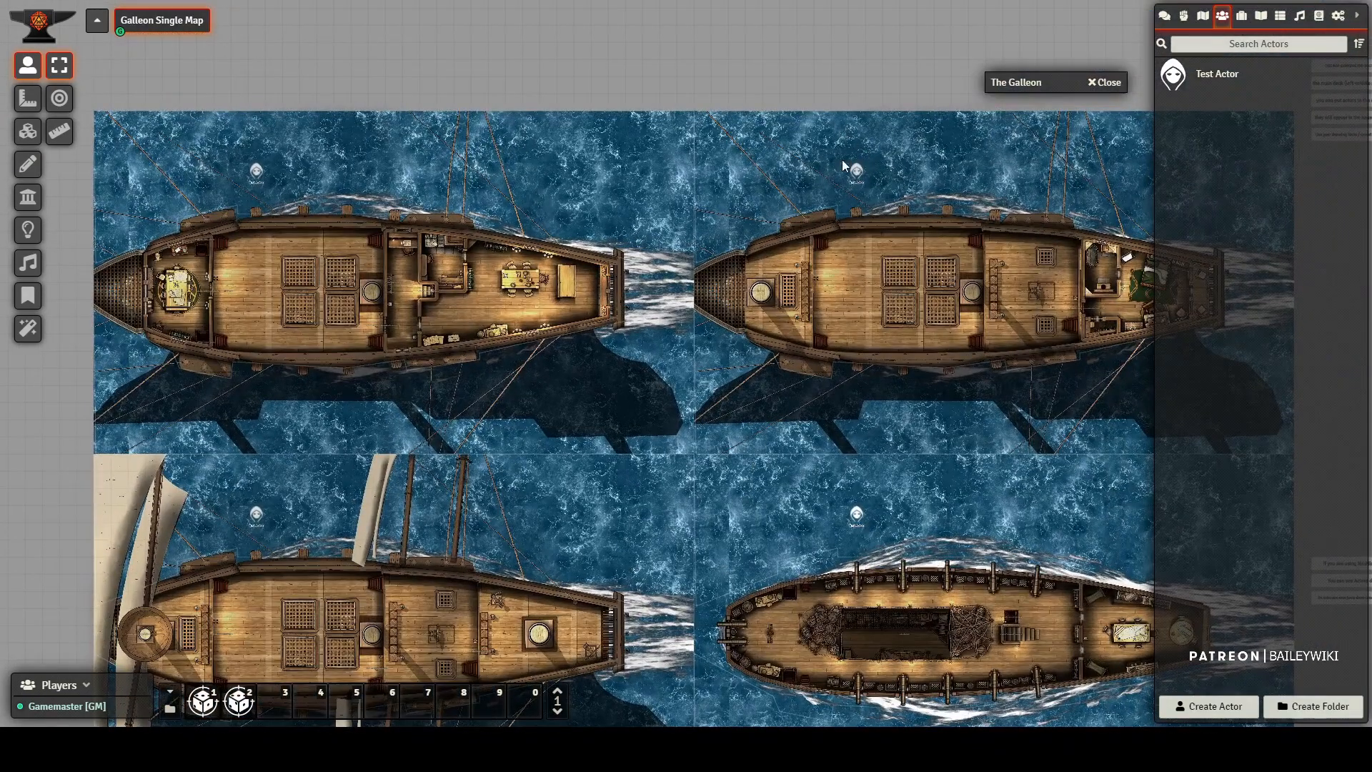
pyautogui.moveTo(316, 457)
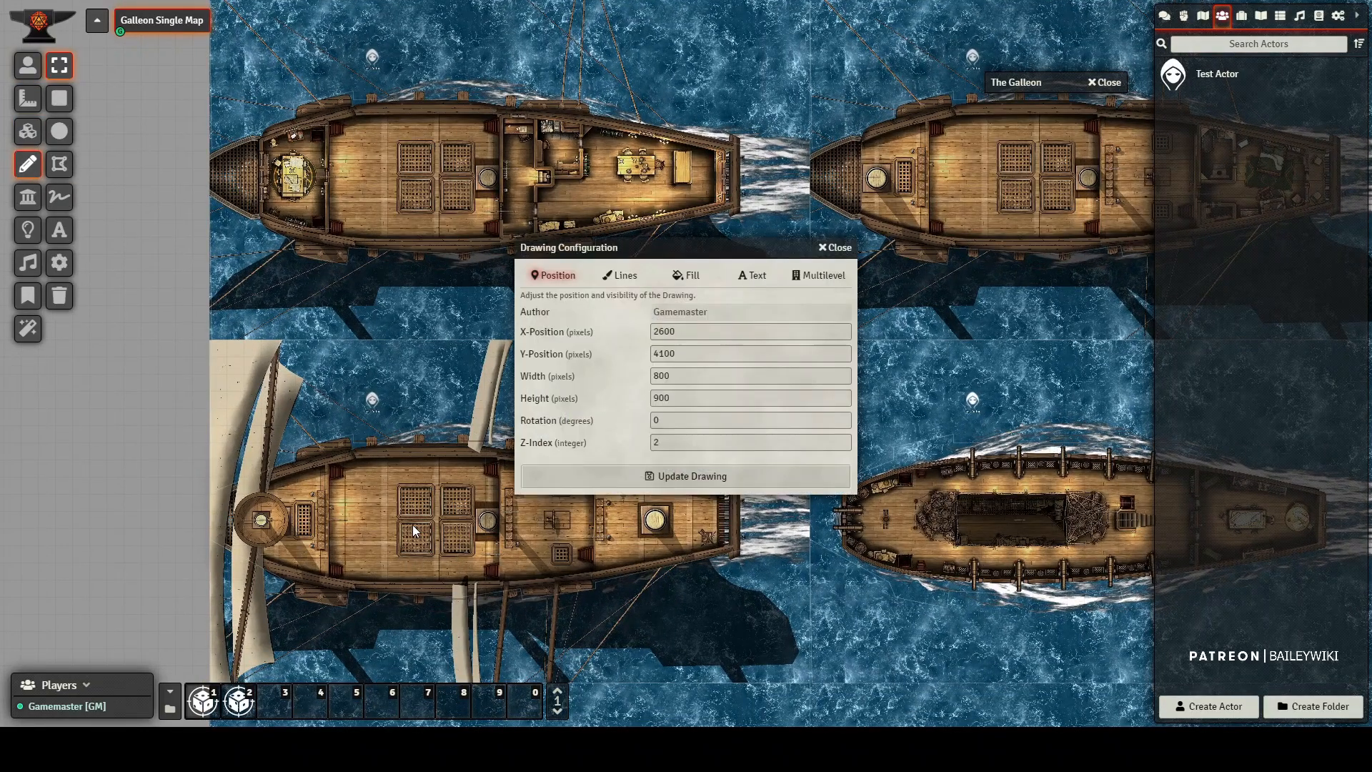
pyautogui.click(827, 246)
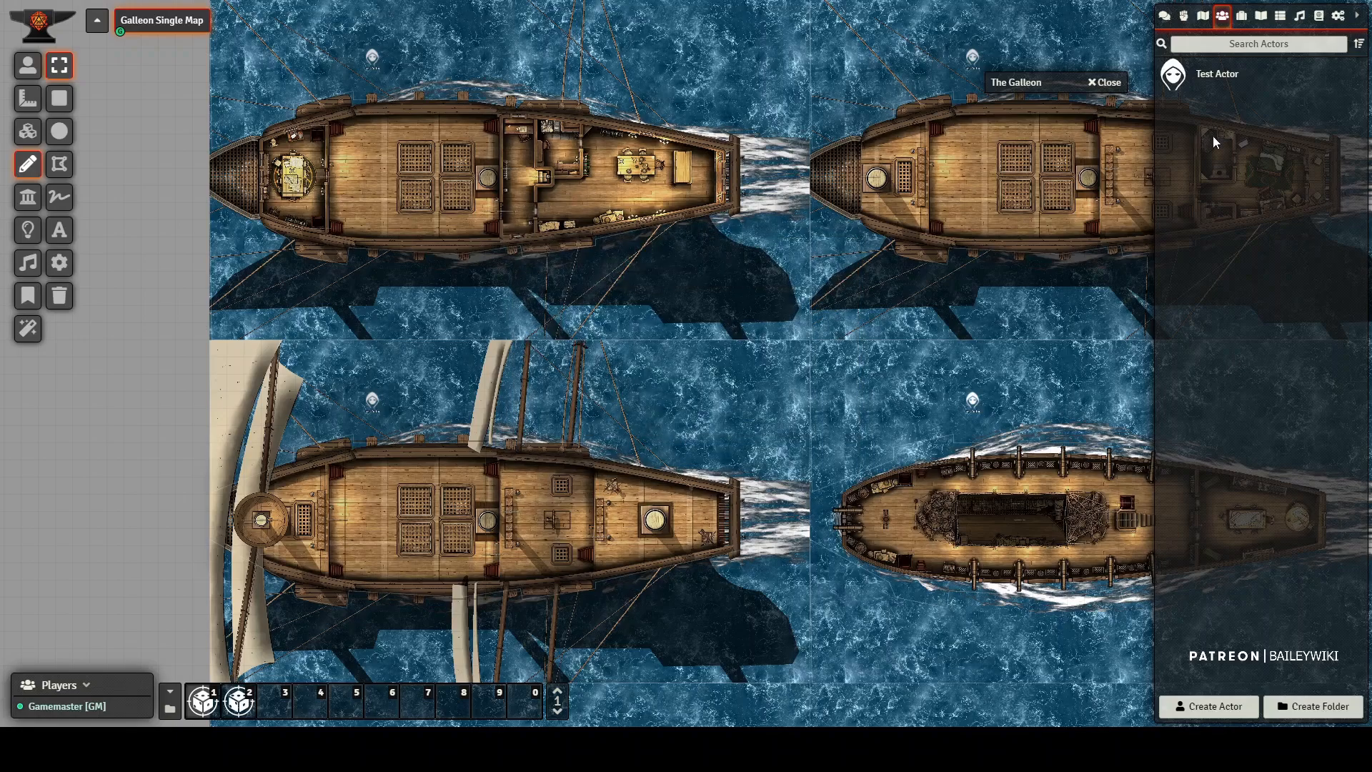
pyautogui.moveTo(428, 526)
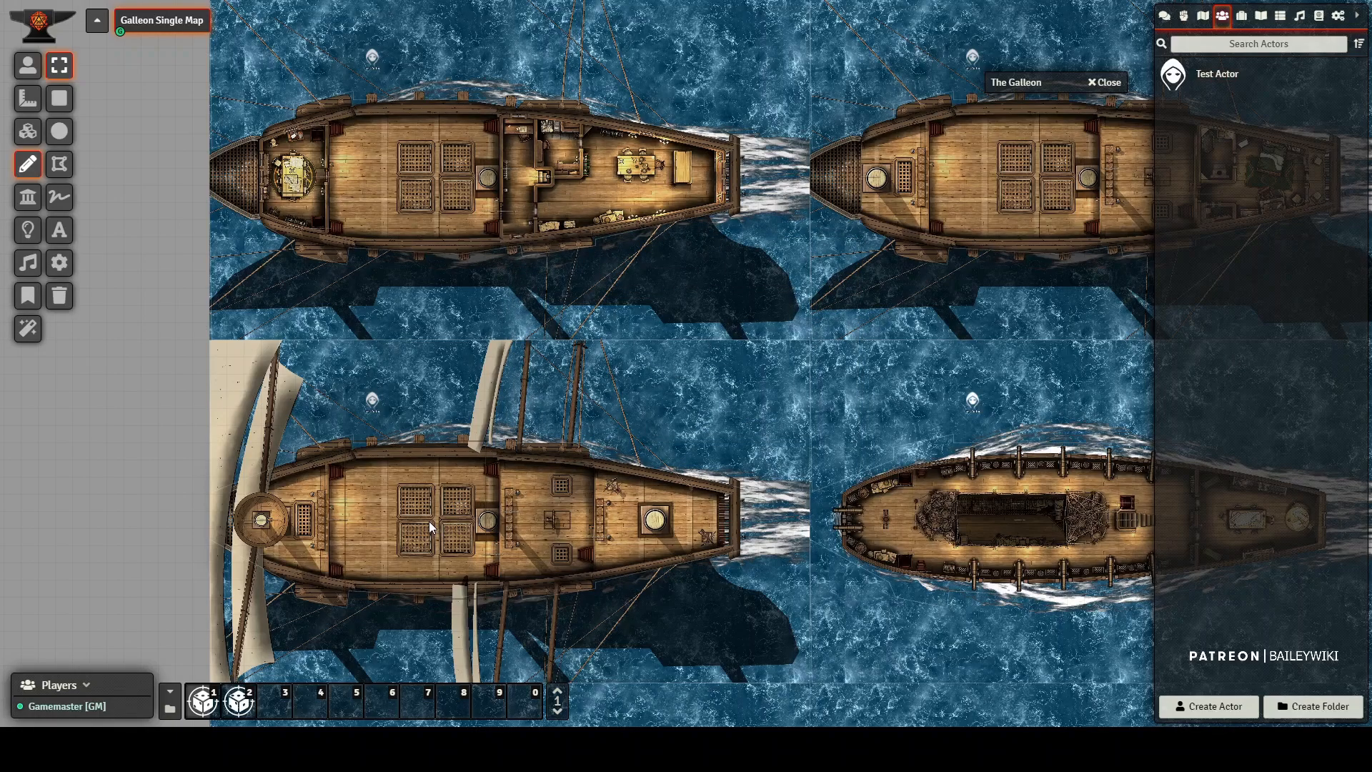
pyautogui.click(27, 65)
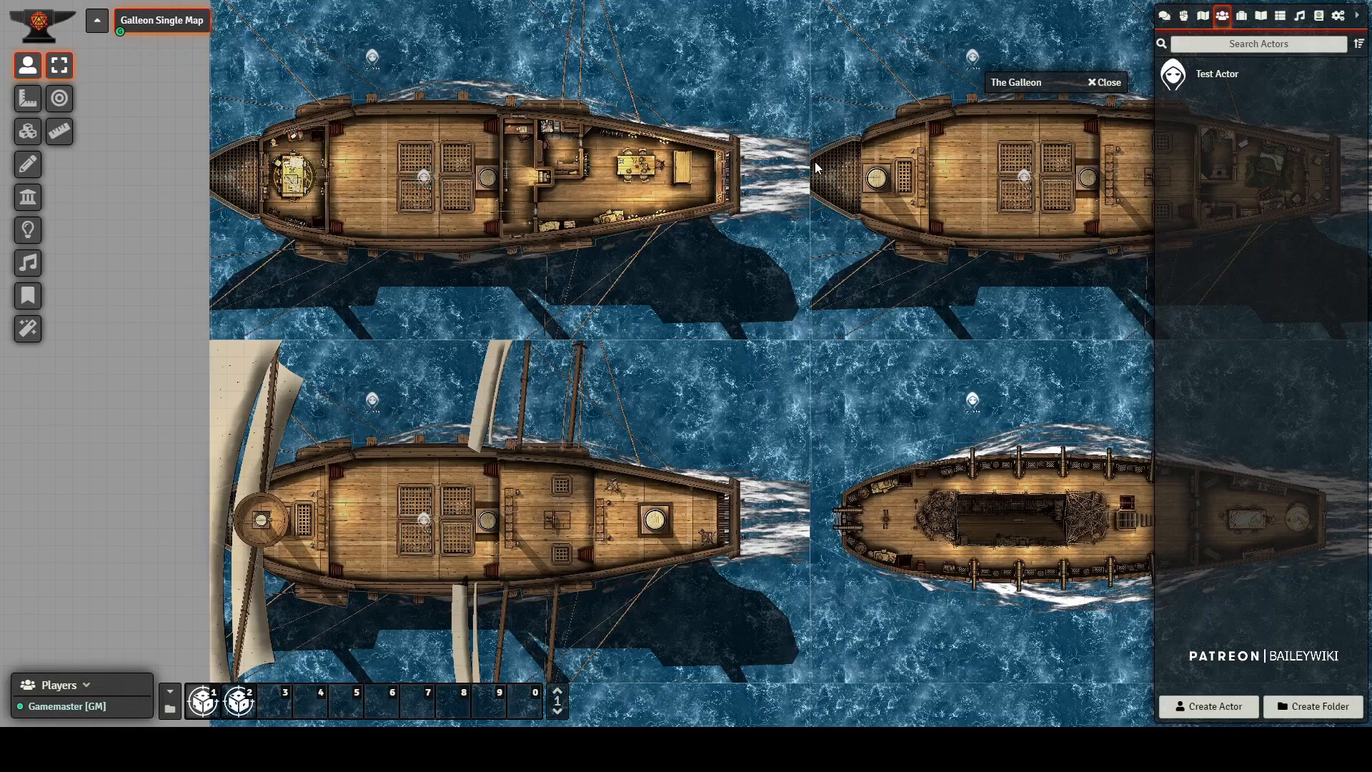
pyautogui.moveTo(974, 175)
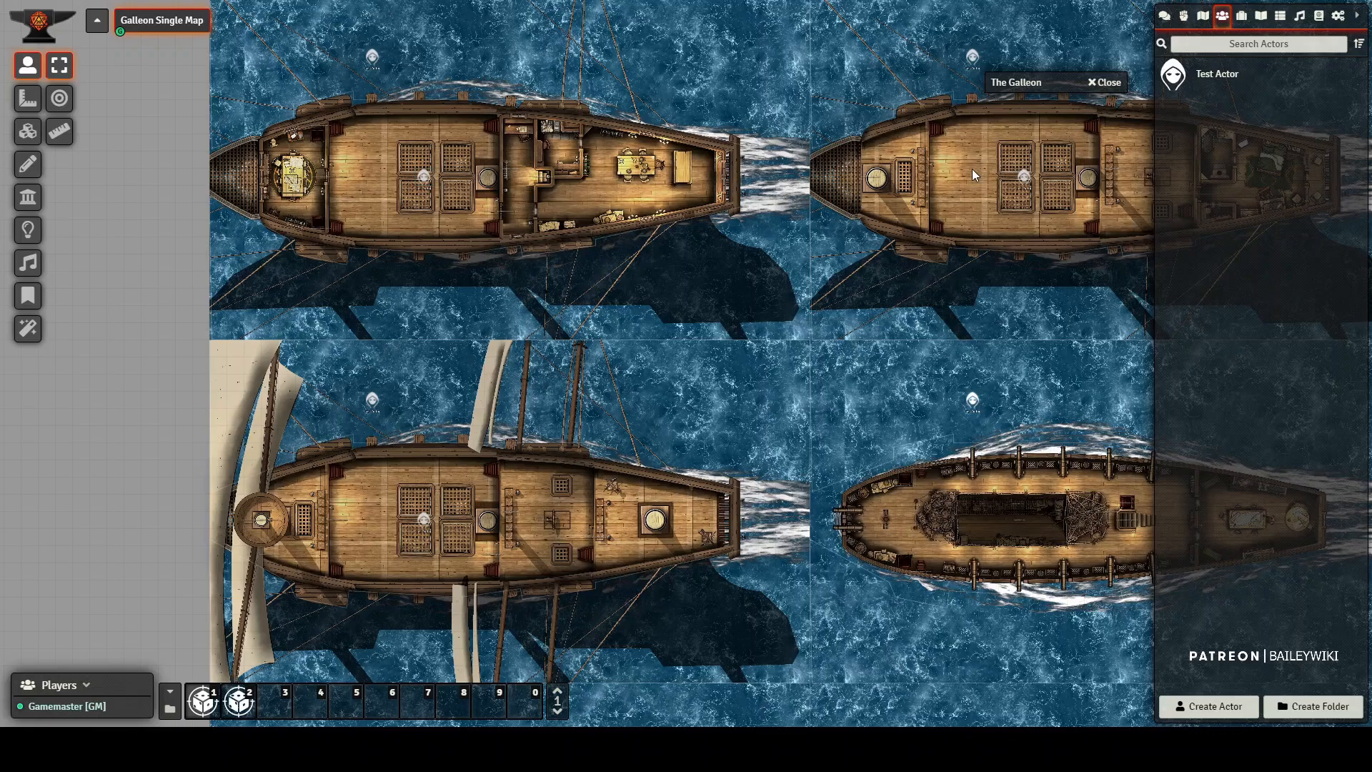
pyautogui.moveTo(409, 405)
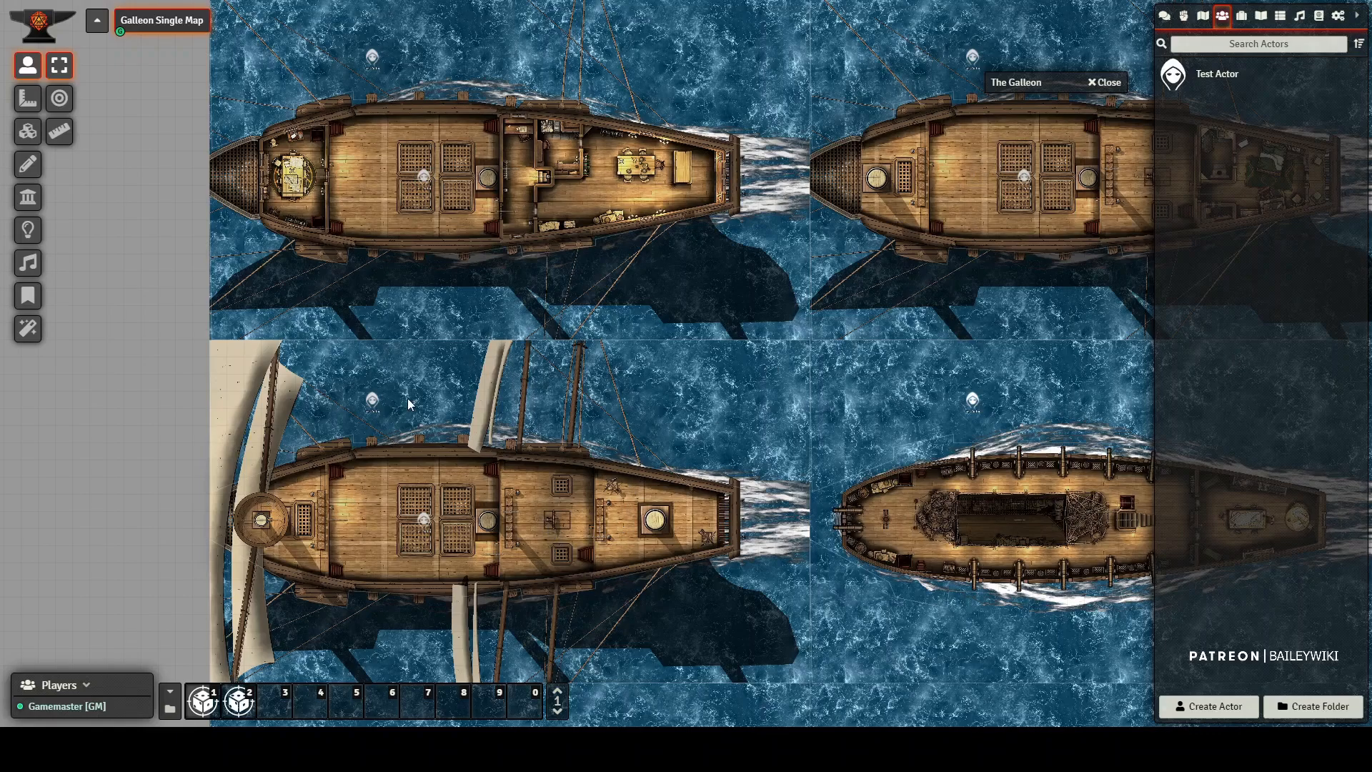
pyautogui.moveTo(114, 276)
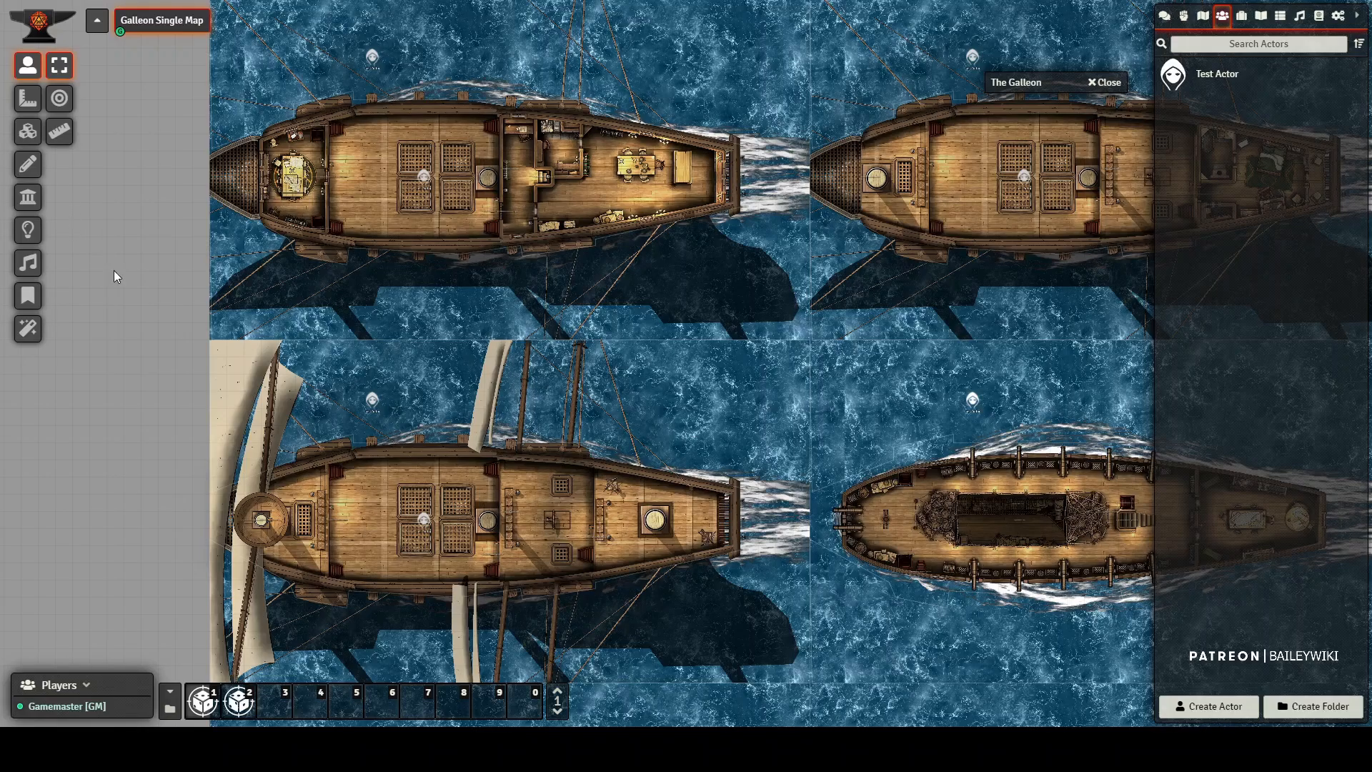
pyautogui.moveTo(338, 529)
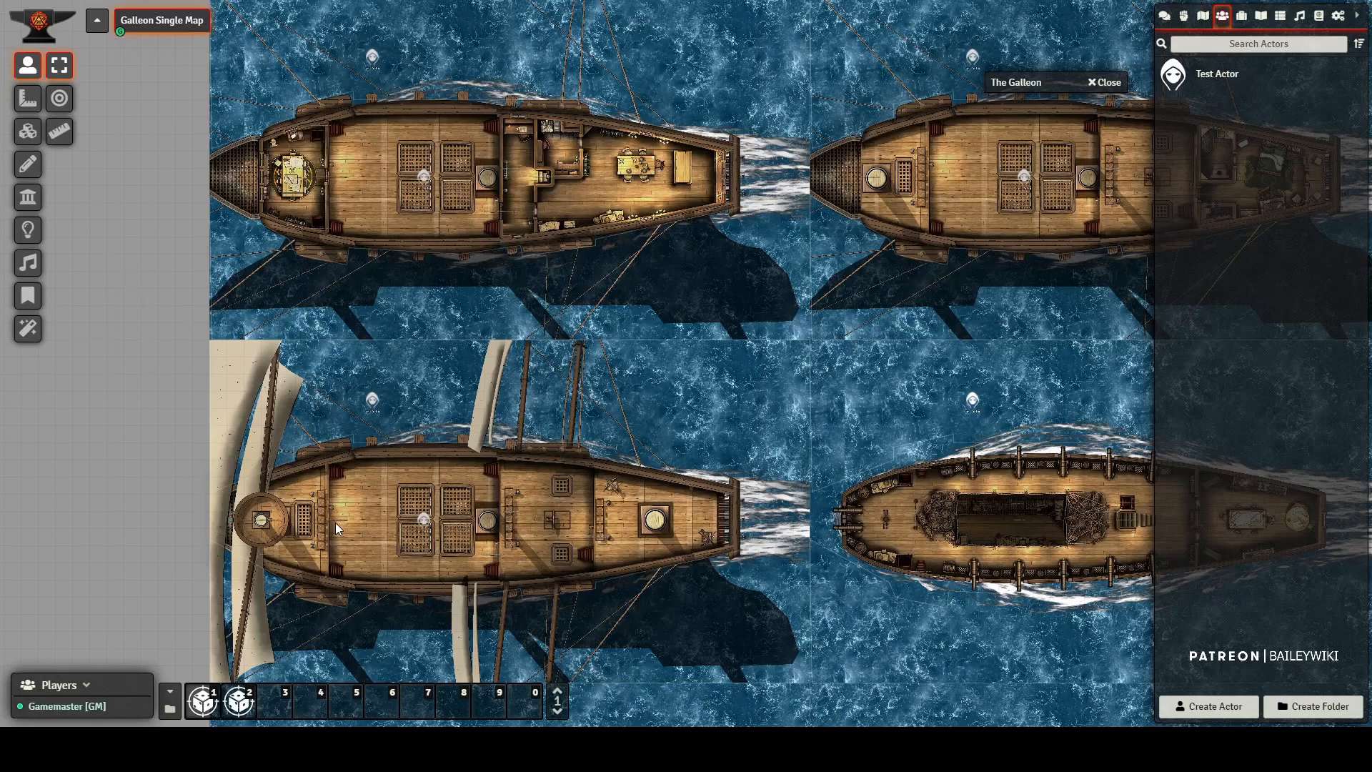
pyautogui.scroll(-3)
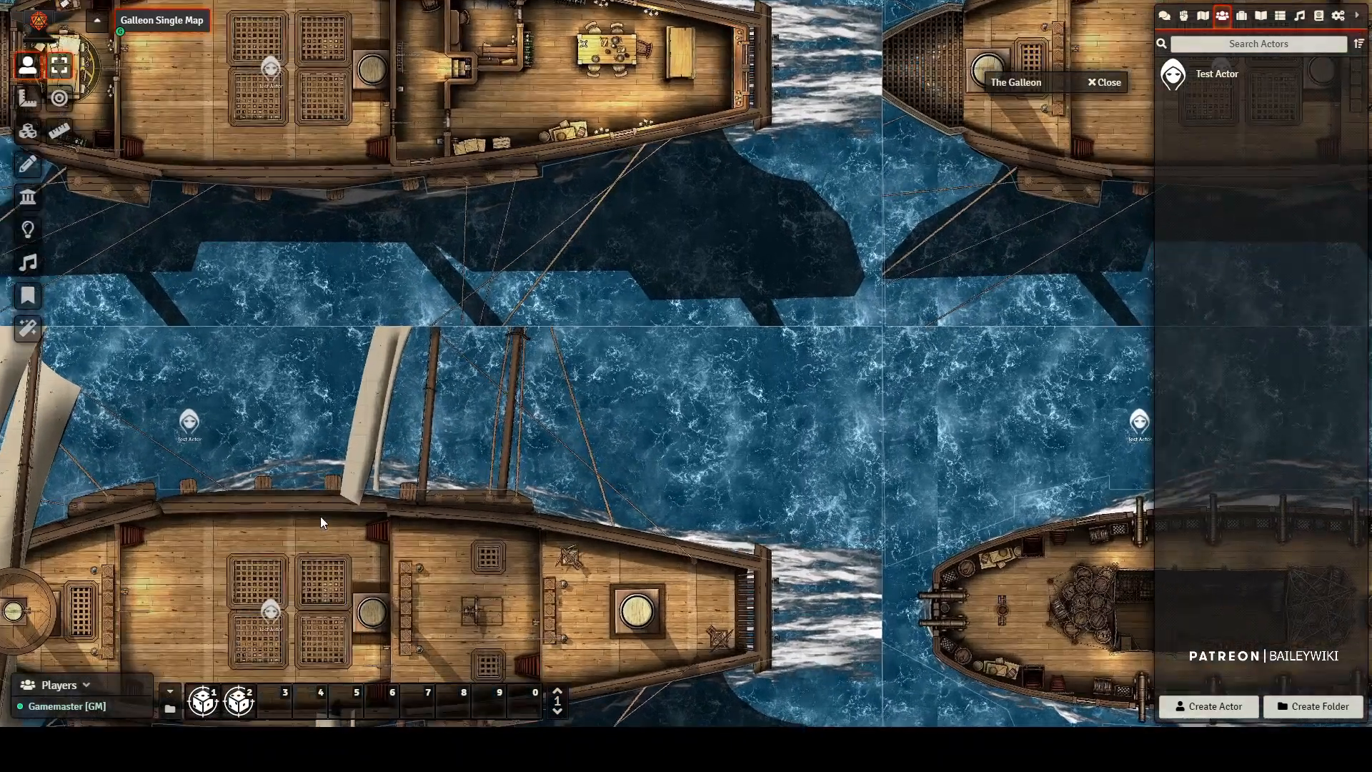
pyautogui.scroll(3)
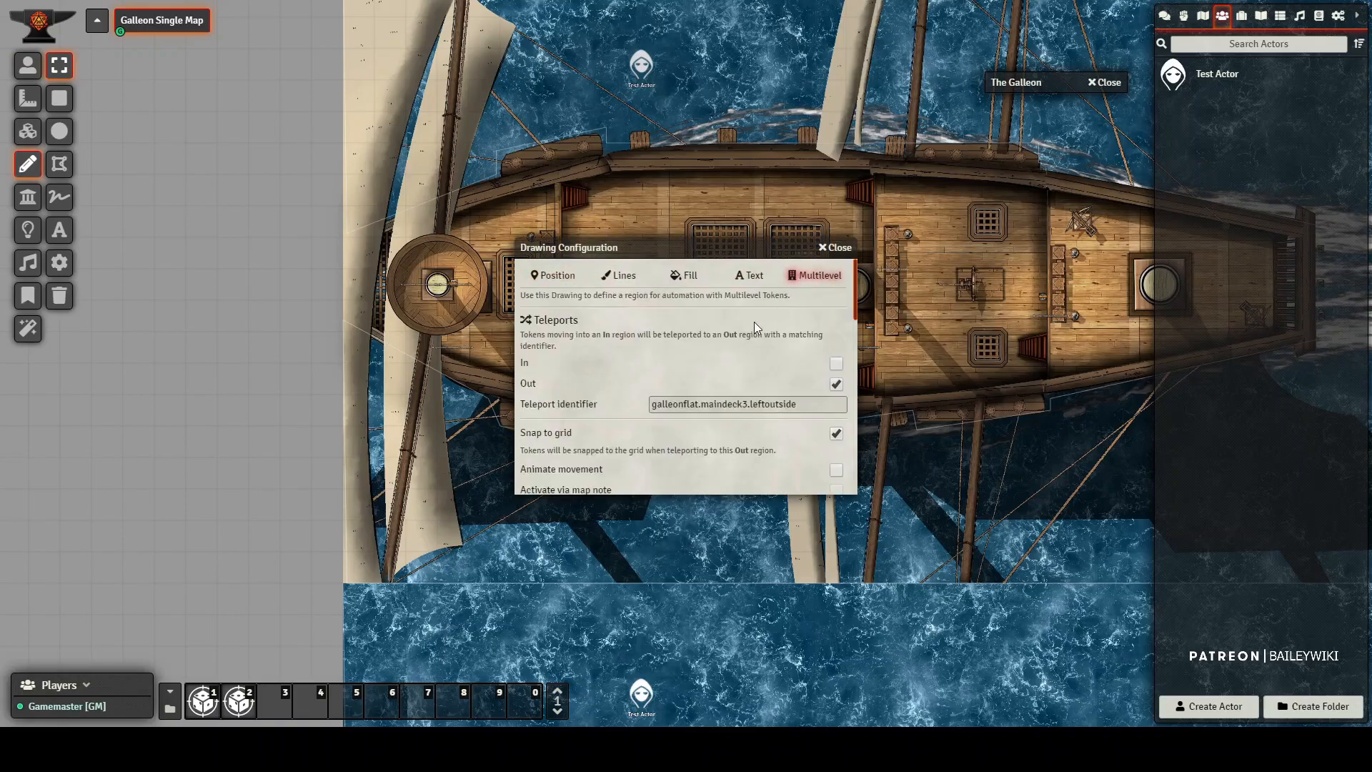
pyautogui.scroll(-3)
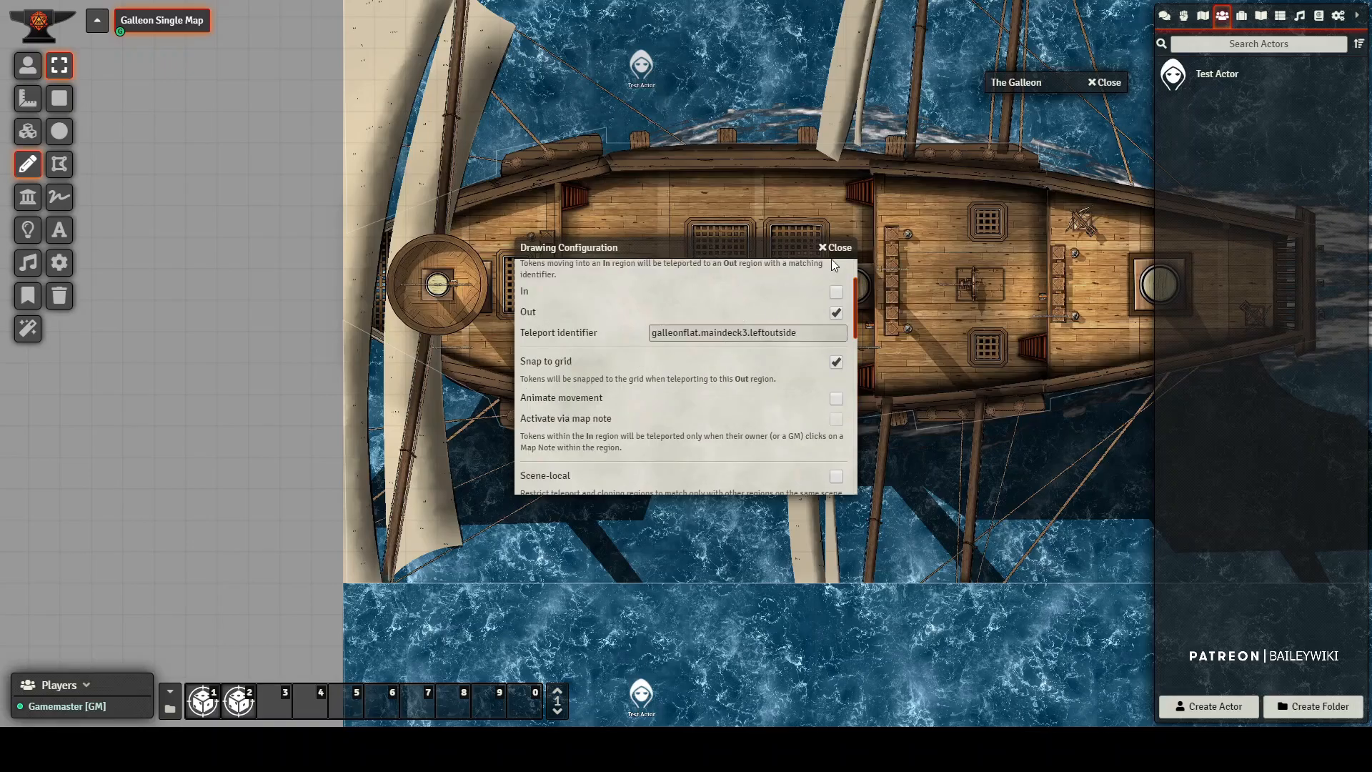
pyautogui.click(829, 248)
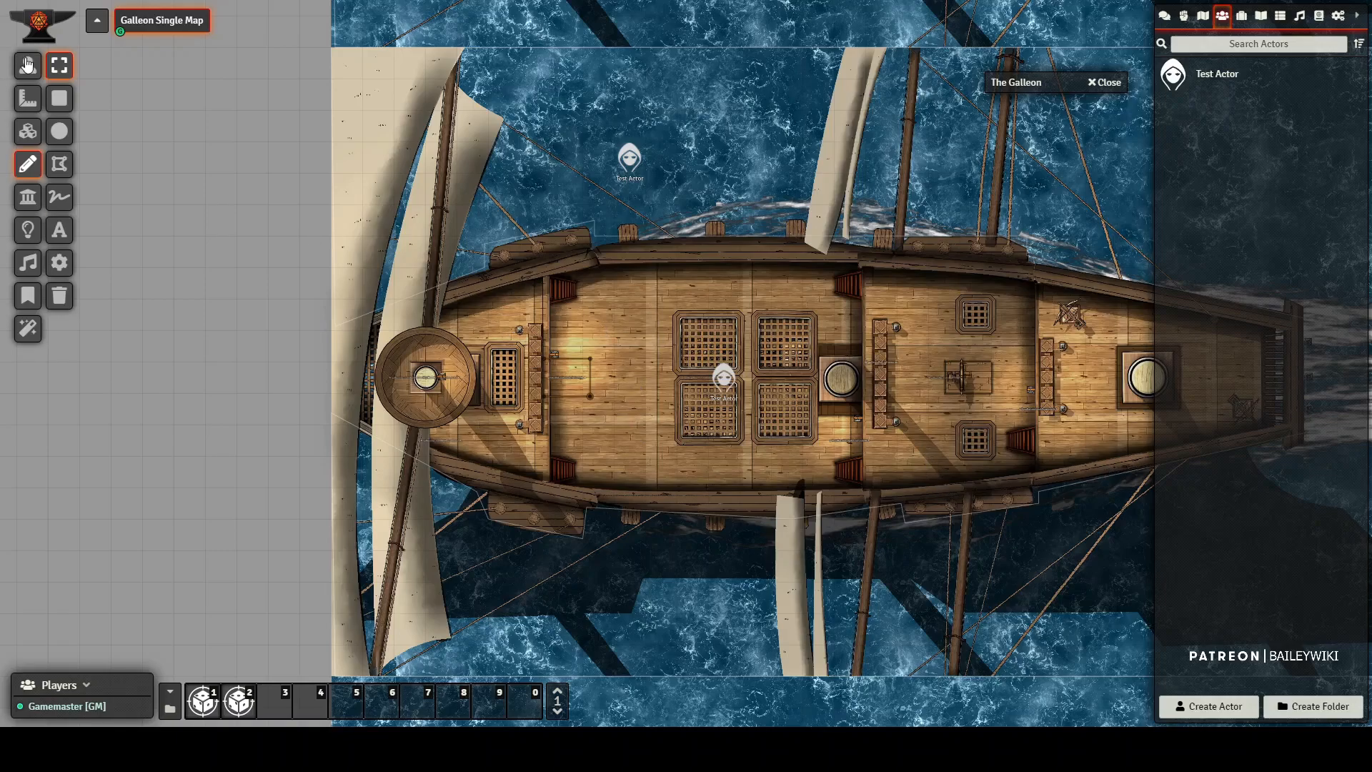
pyautogui.click(27, 65)
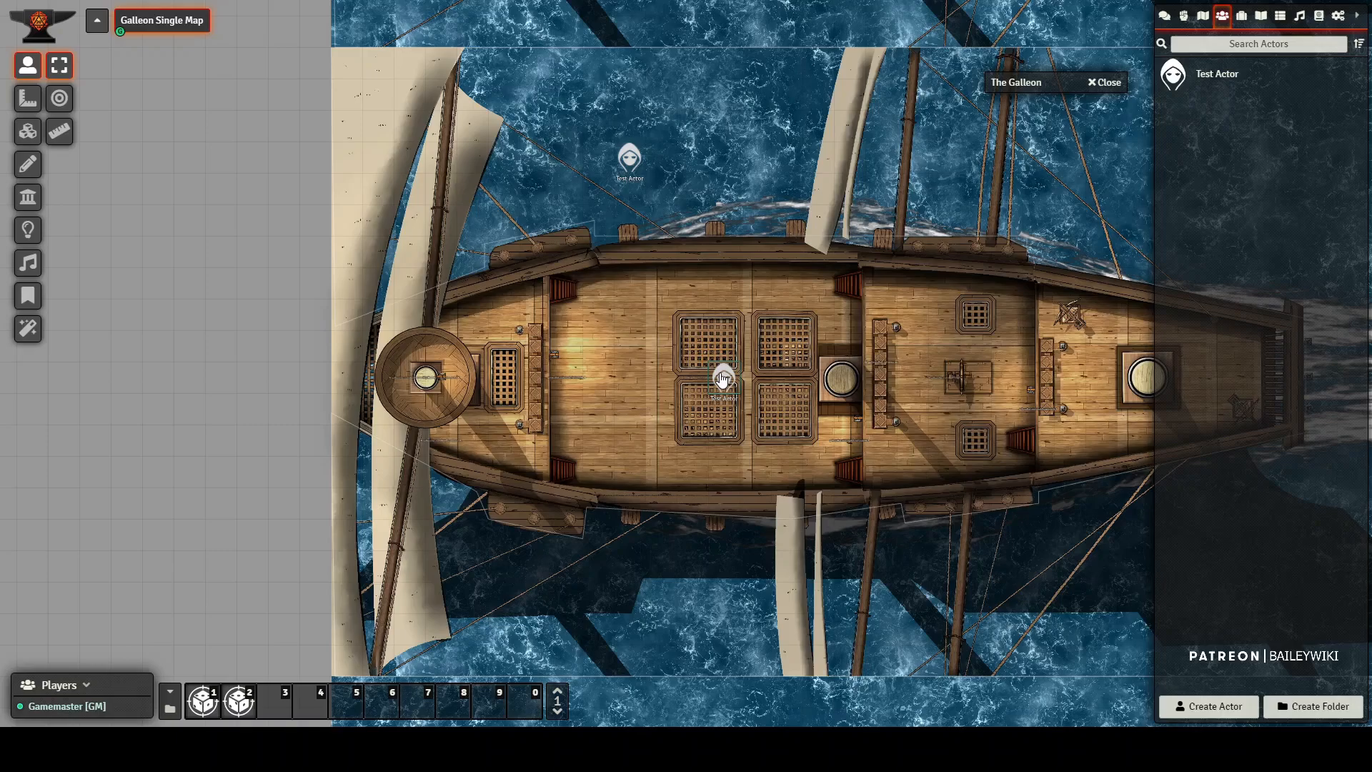
pyautogui.moveTo(675, 359)
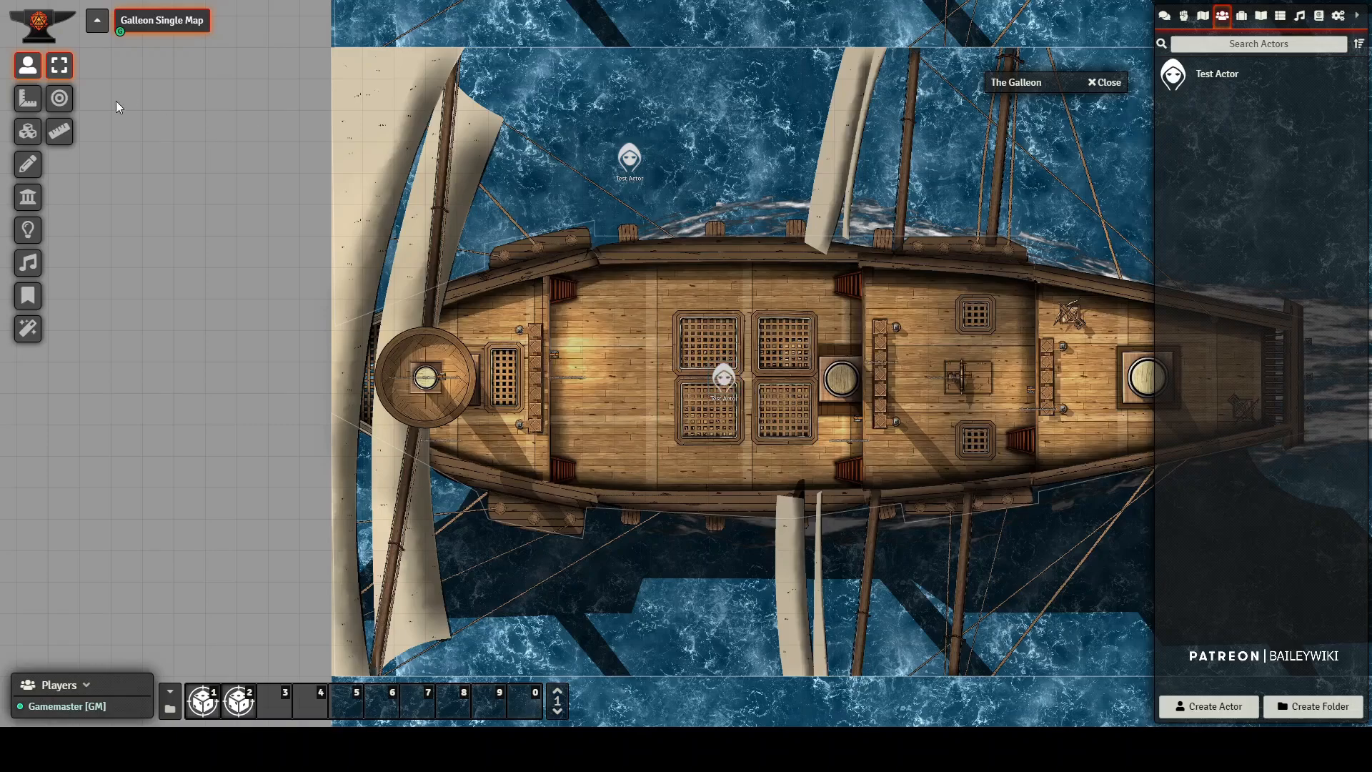
# - Display the deck's light sources, then its ambient sound areas
pyautogui.click(27, 229)
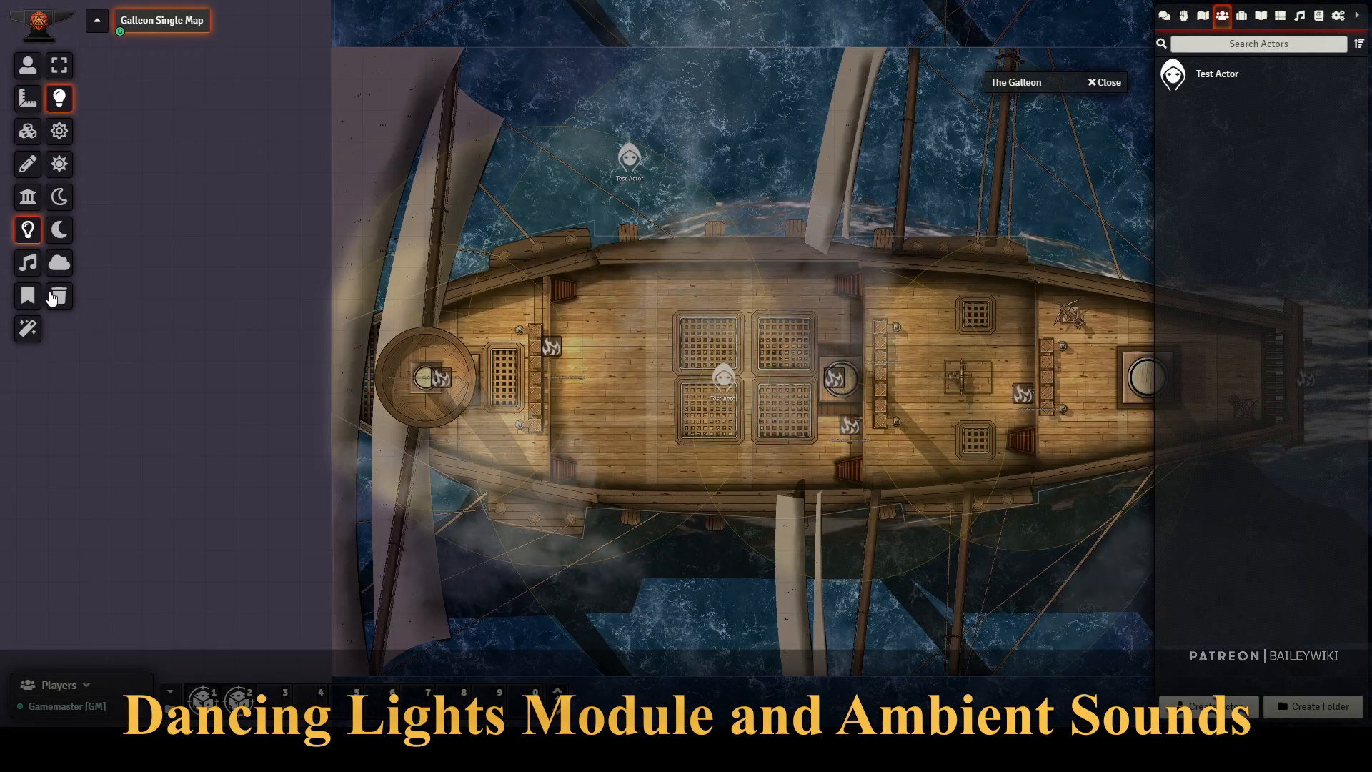
pyautogui.click(27, 262)
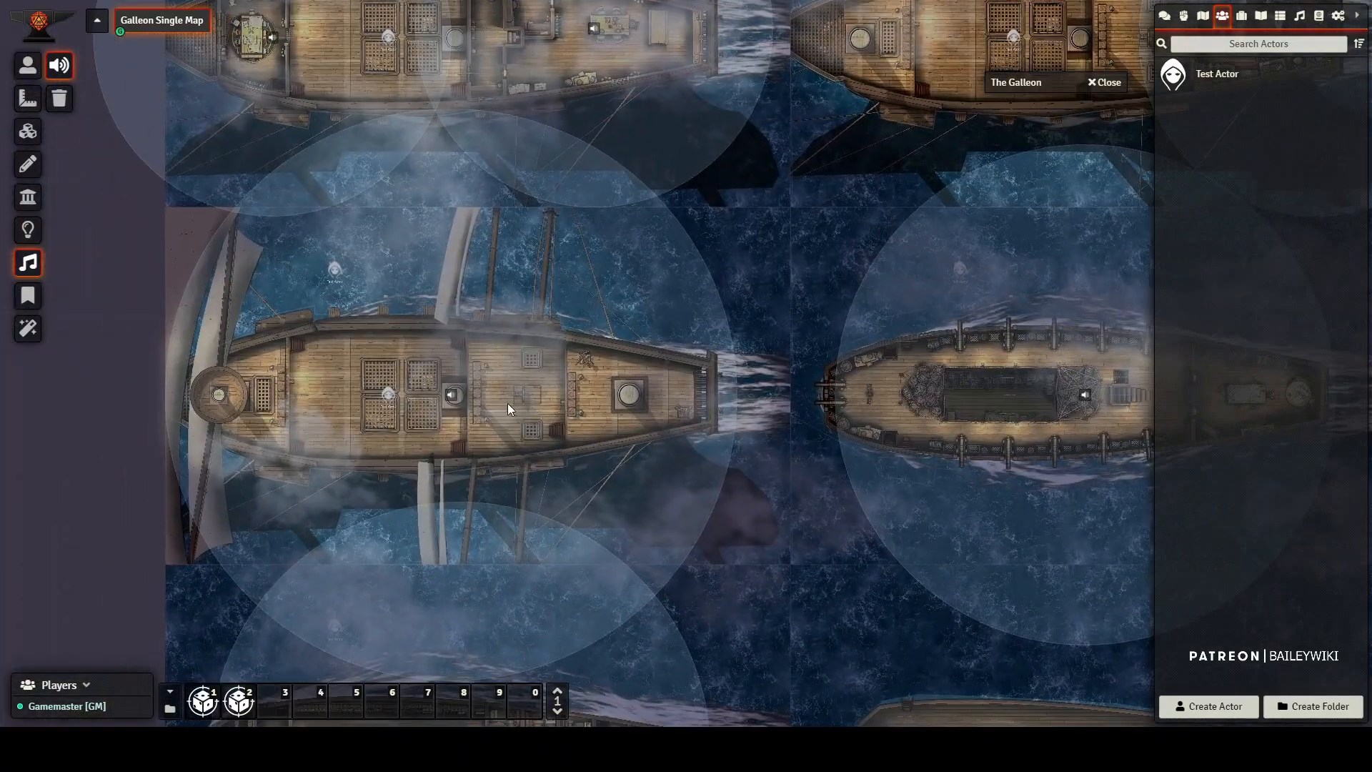
pyautogui.doubleClick(450, 396)
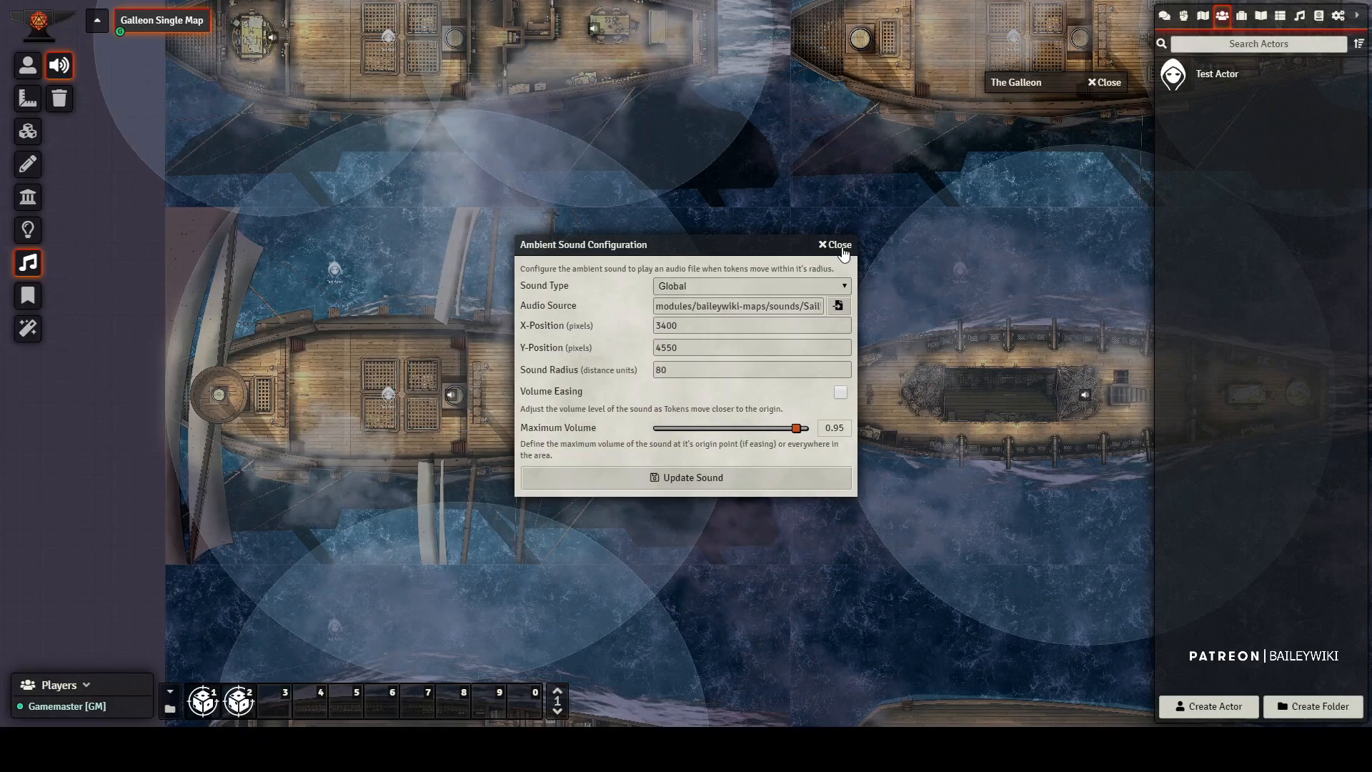
pyautogui.click(831, 245)
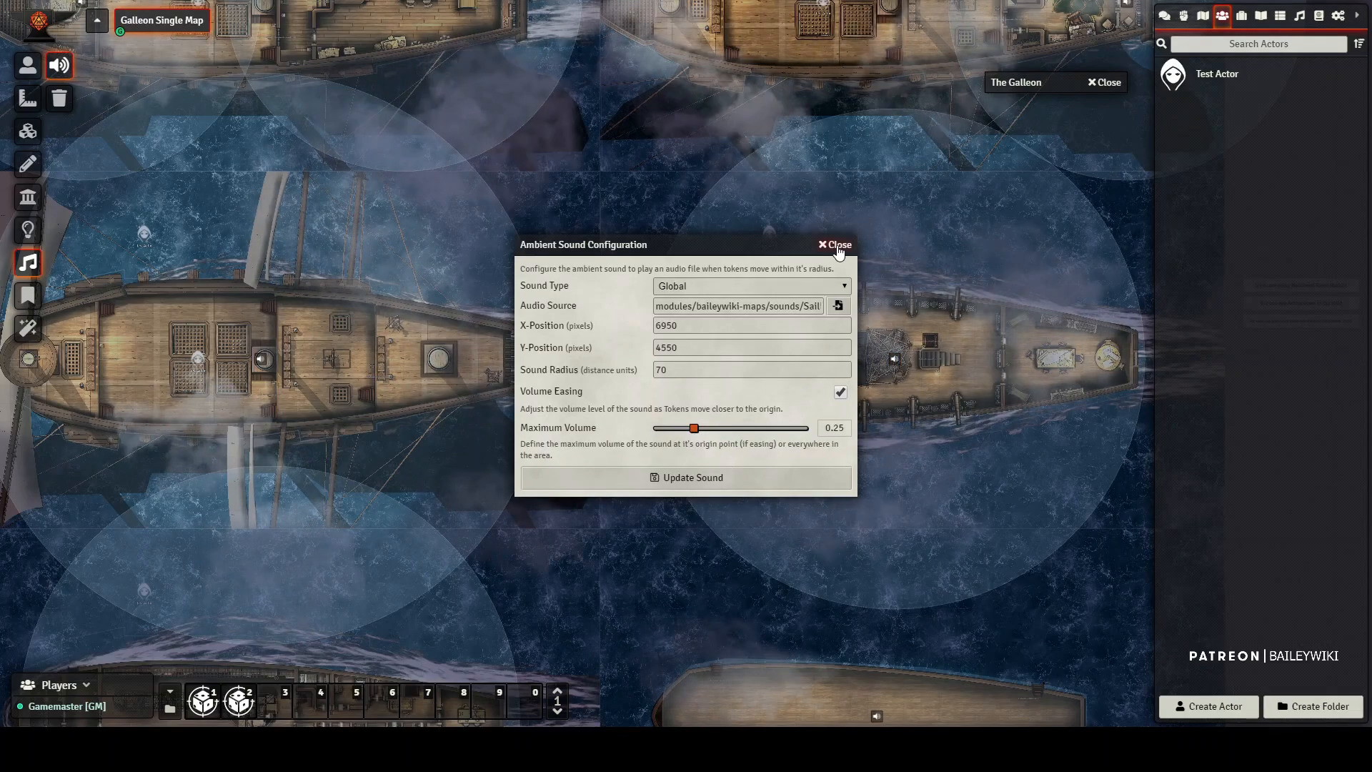
pyautogui.click(831, 245)
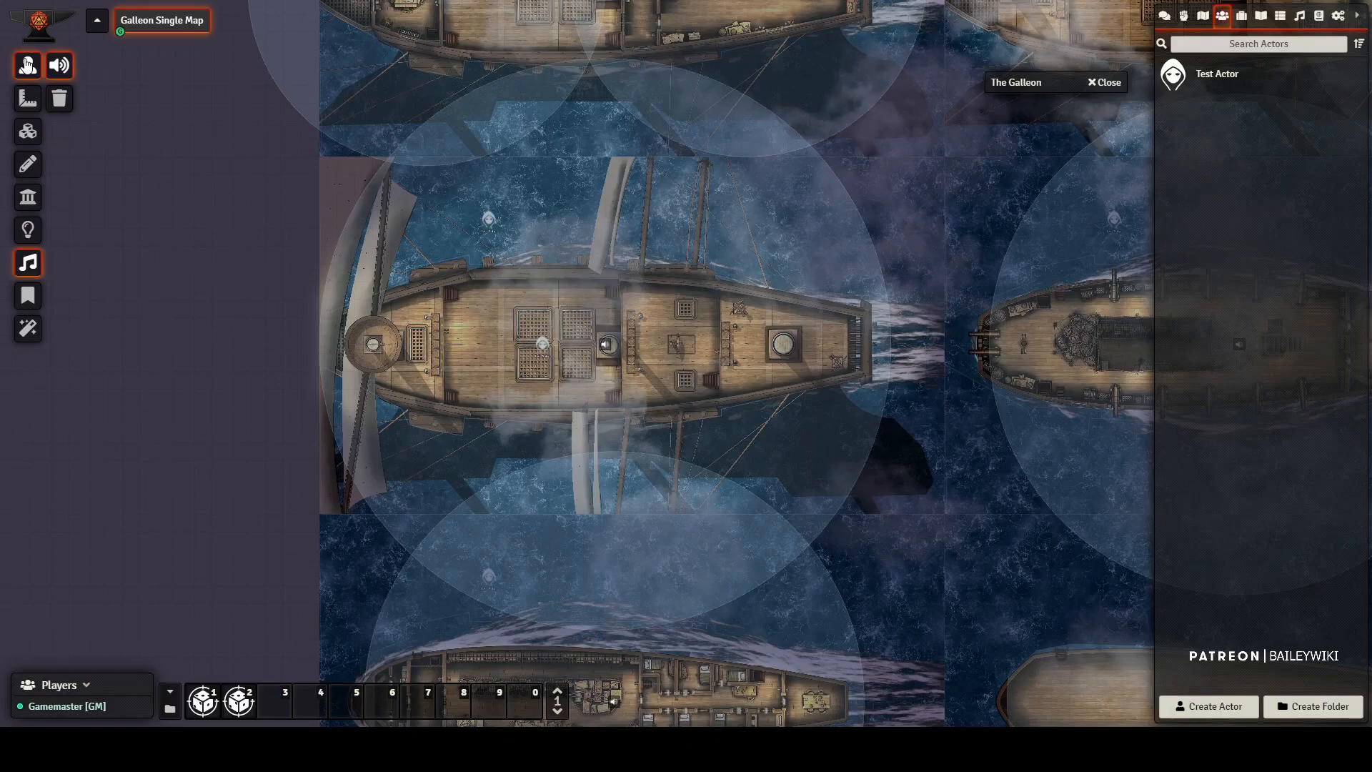
pyautogui.click(27, 65)
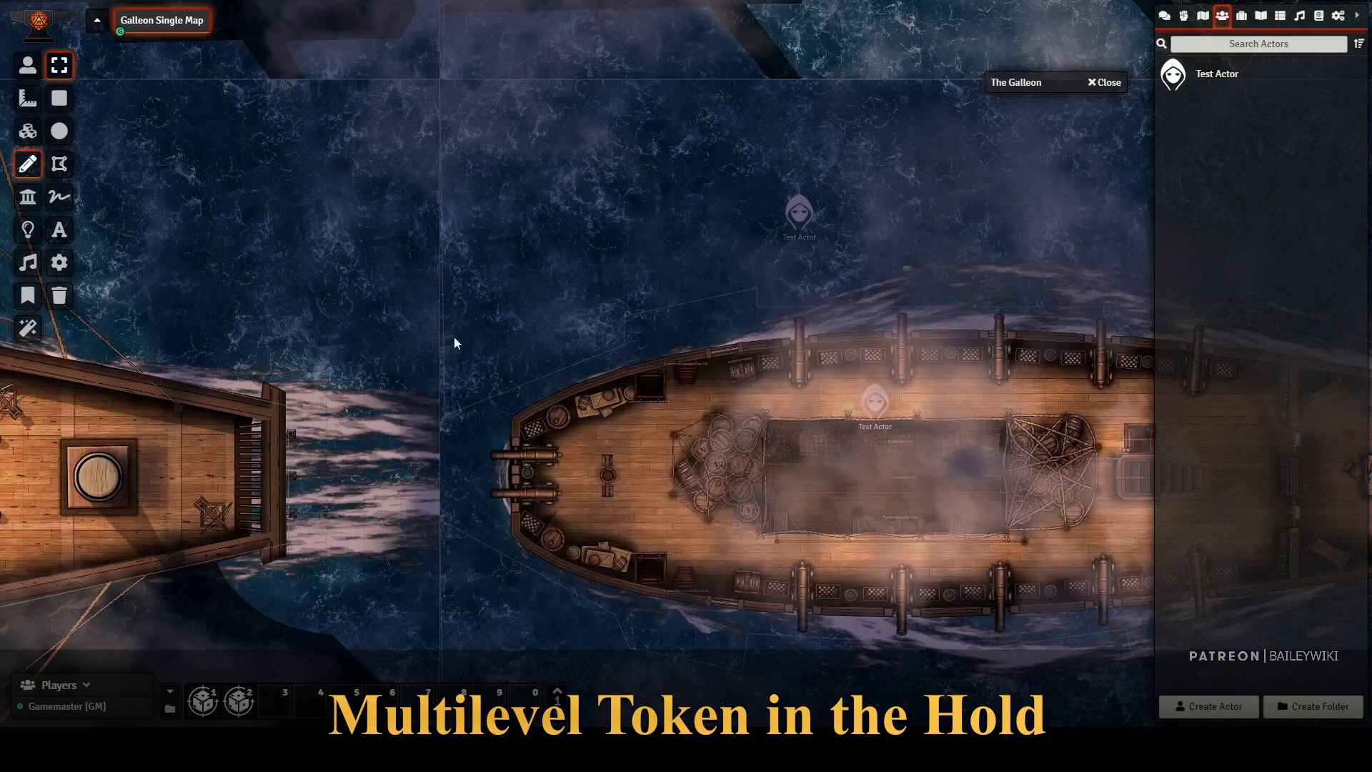
# - Switch to Token Controls and zoom around the hold to view the Test Actor tokens
pyautogui.click(27, 65)
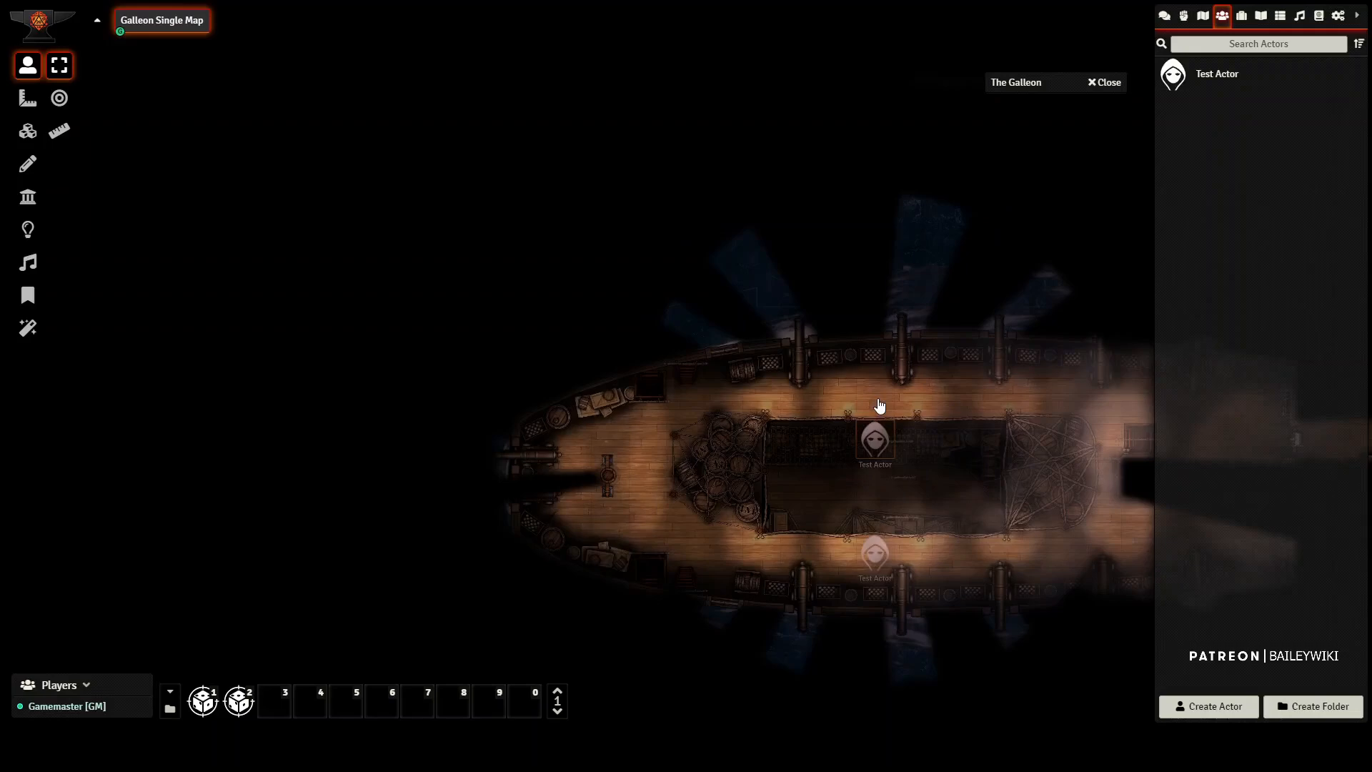
pyautogui.scroll(-3)
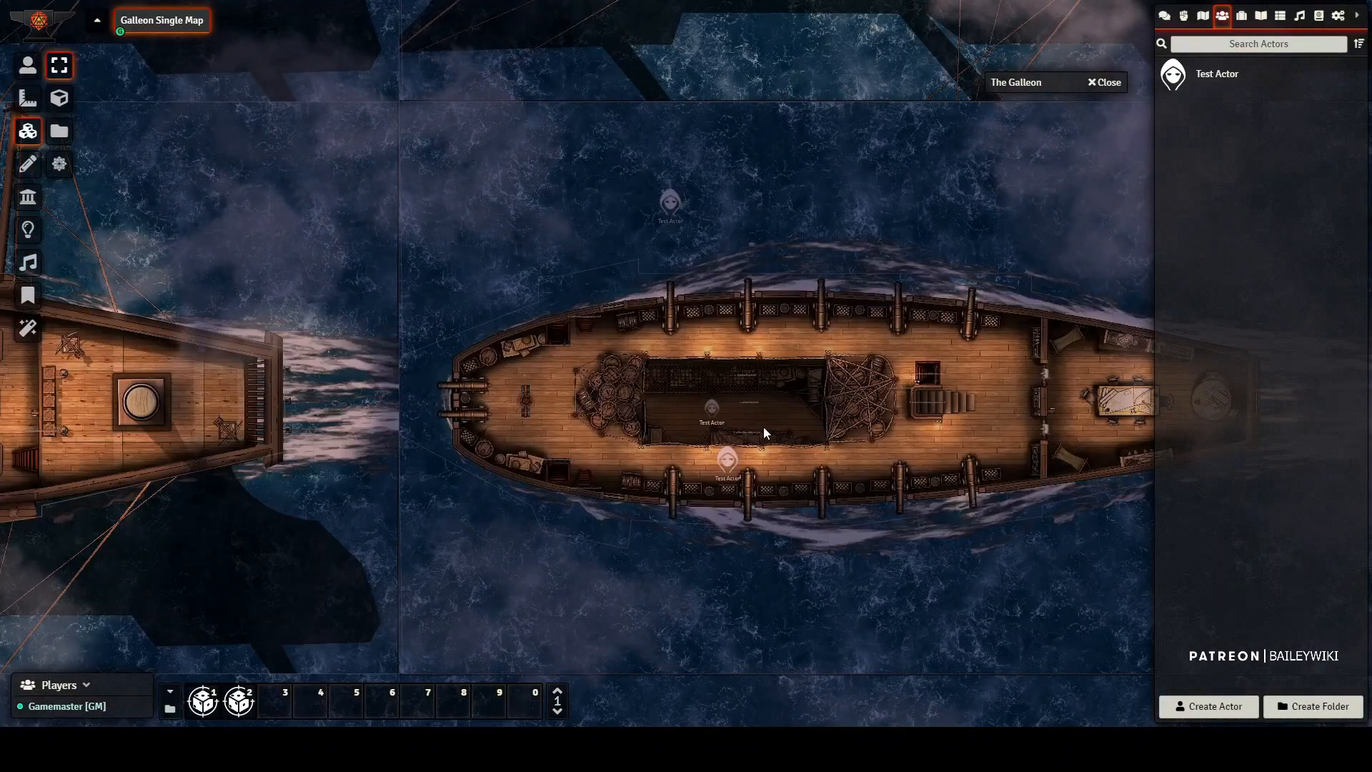
pyautogui.scroll(3)
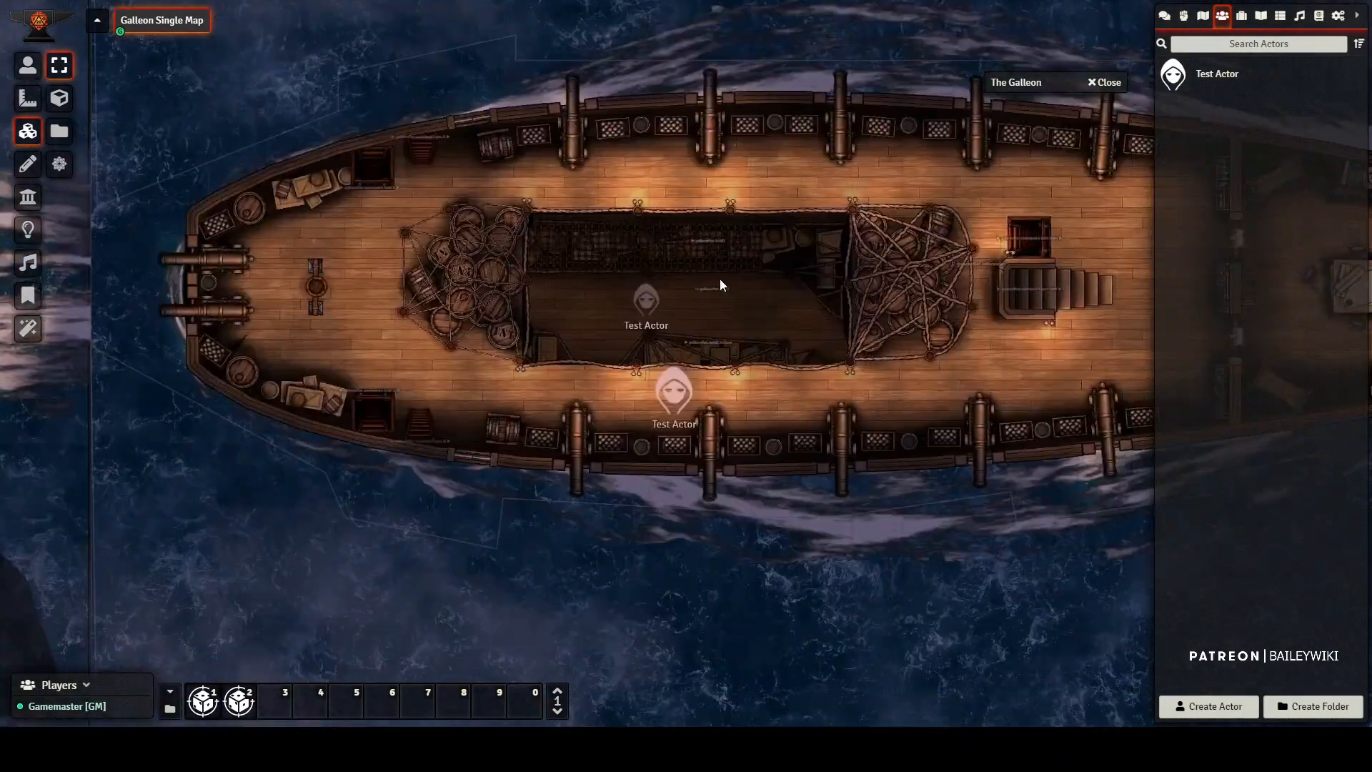